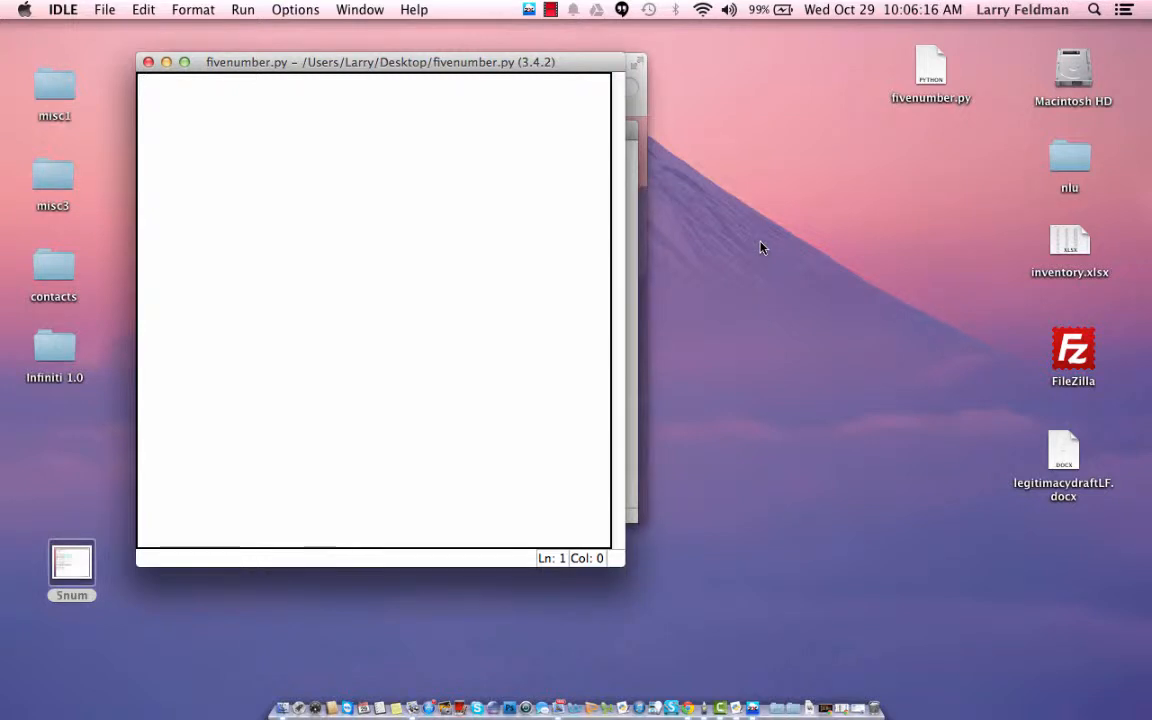
# - Begin a # comment on the first line of the empty fivenumber.py script
pyautogui.click(370, 300)
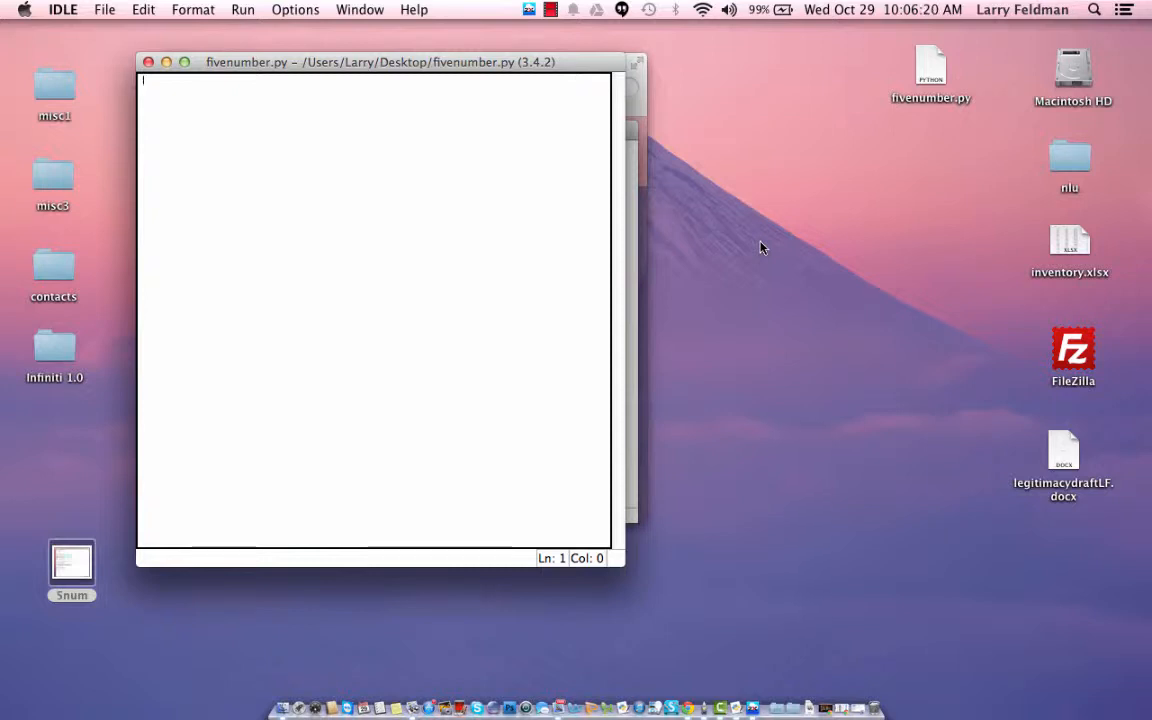
pyautogui.write('#')
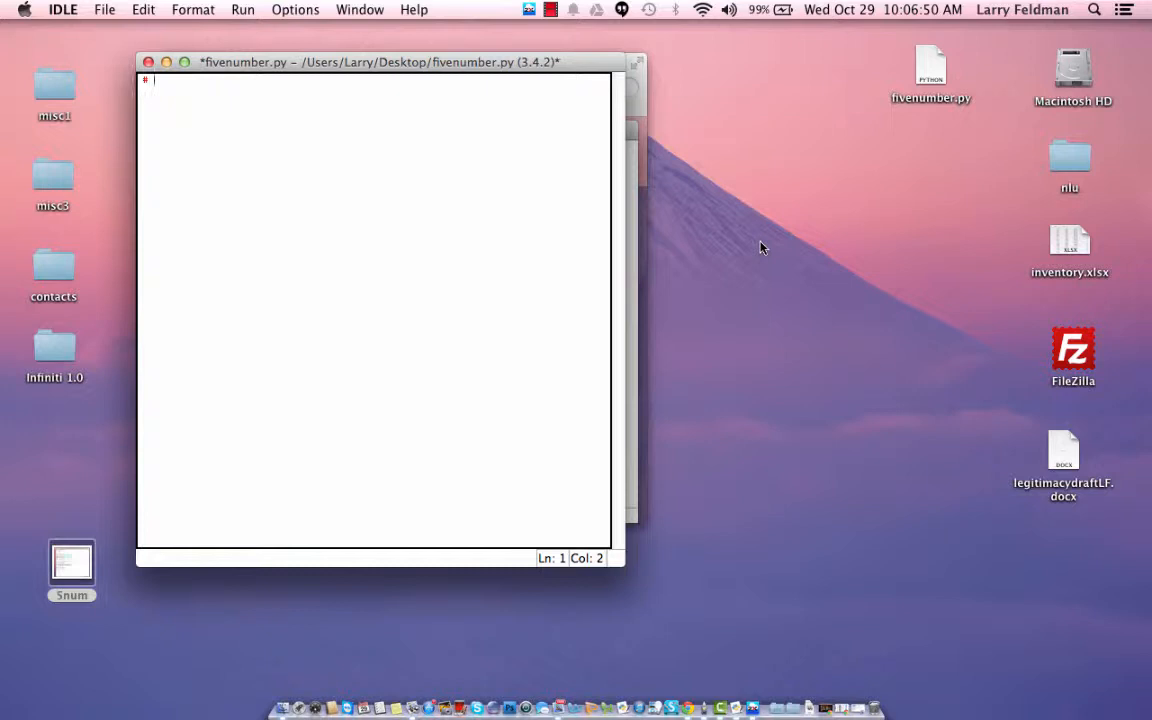
# - Write the three-line header: '# 5 Number Summary', '# Larry' author line, '# 10/29/14'
pyautogui.write('beer')
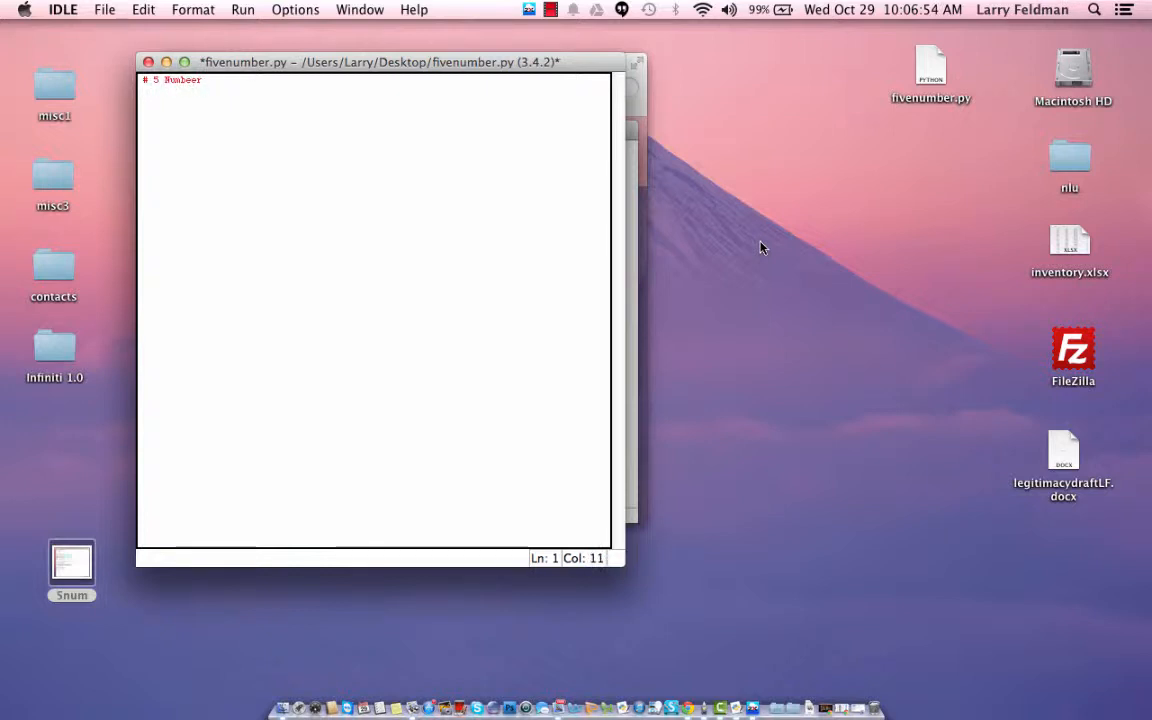
pyautogui.write('5')
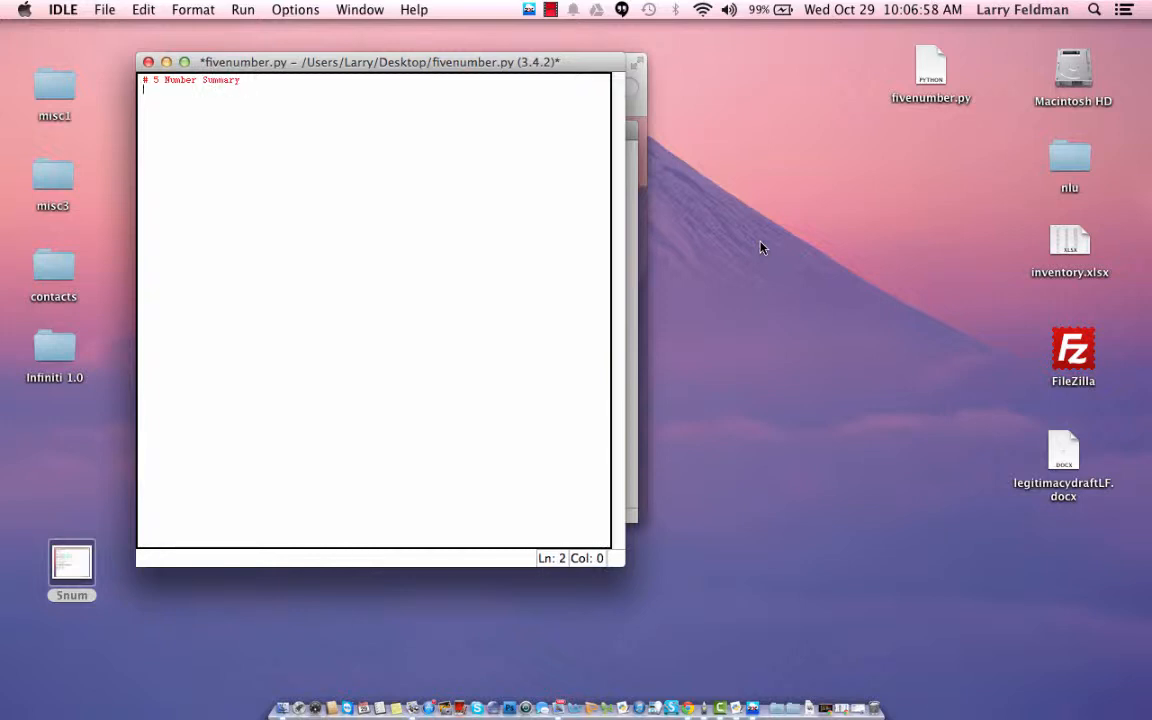
pyautogui.write('# Larry Feldman')
pyautogui.write('# 10')
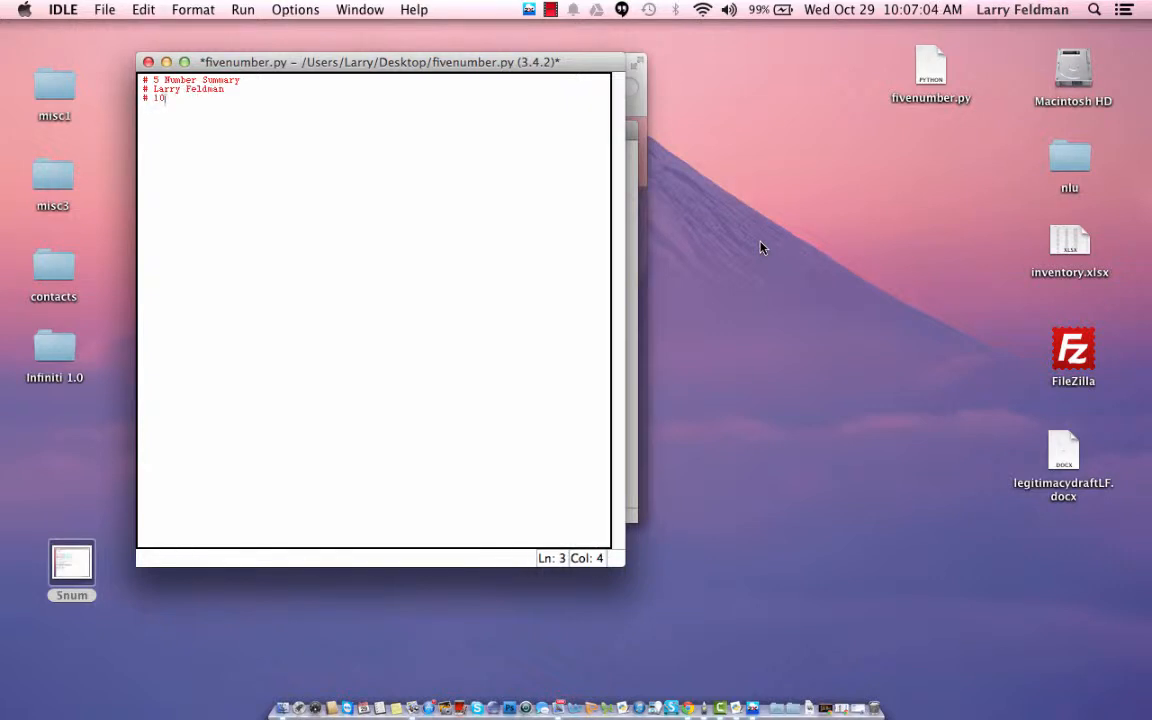
pyautogui.write('/29/14')
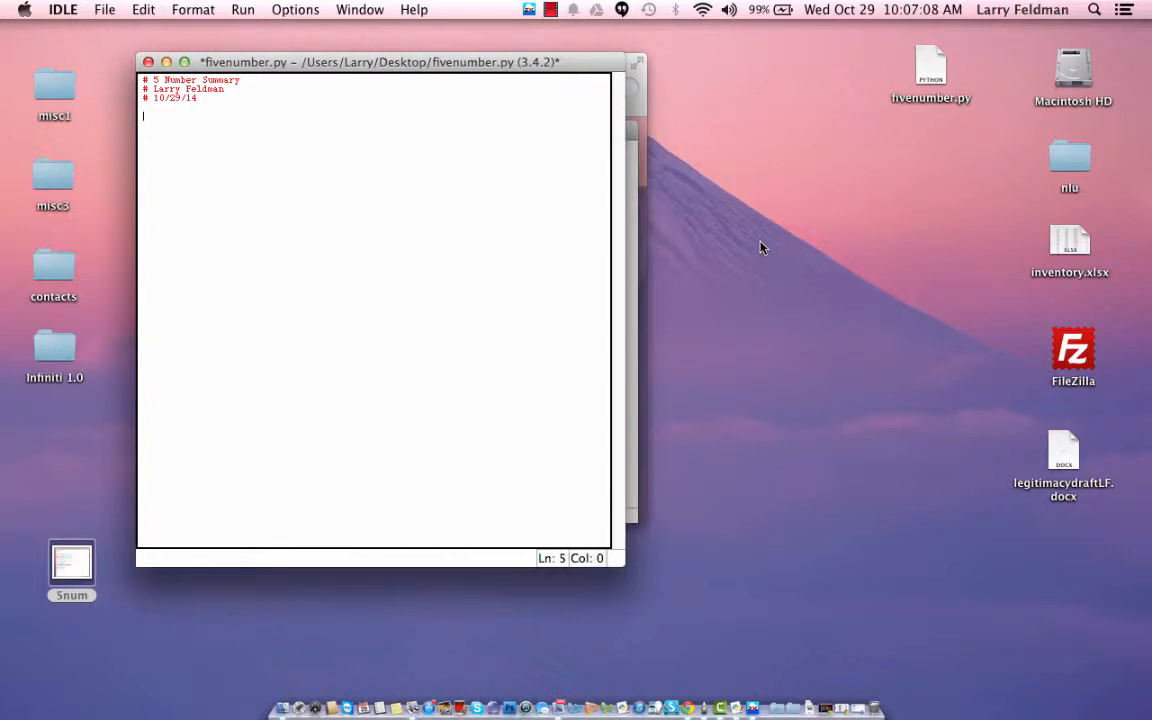
# - Add print("This program calculates the 5 number summary for 8 data points") followed by a blank line
pyautogui.write('prin')
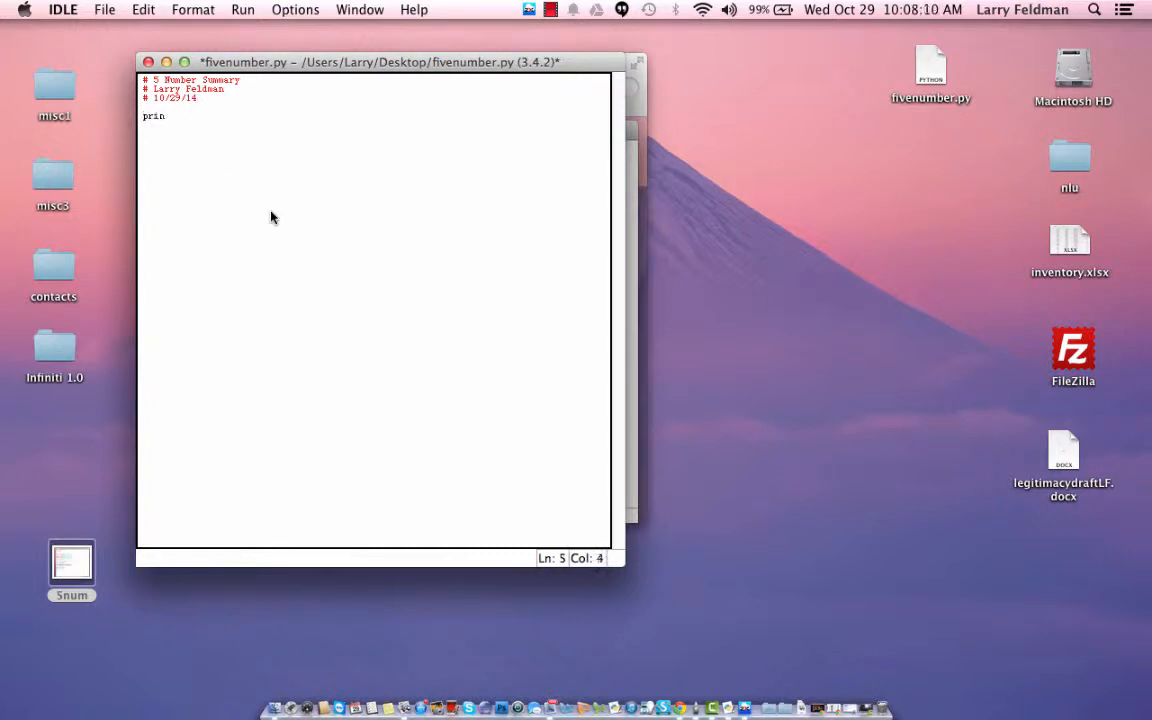
pyautogui.write('t("This p')
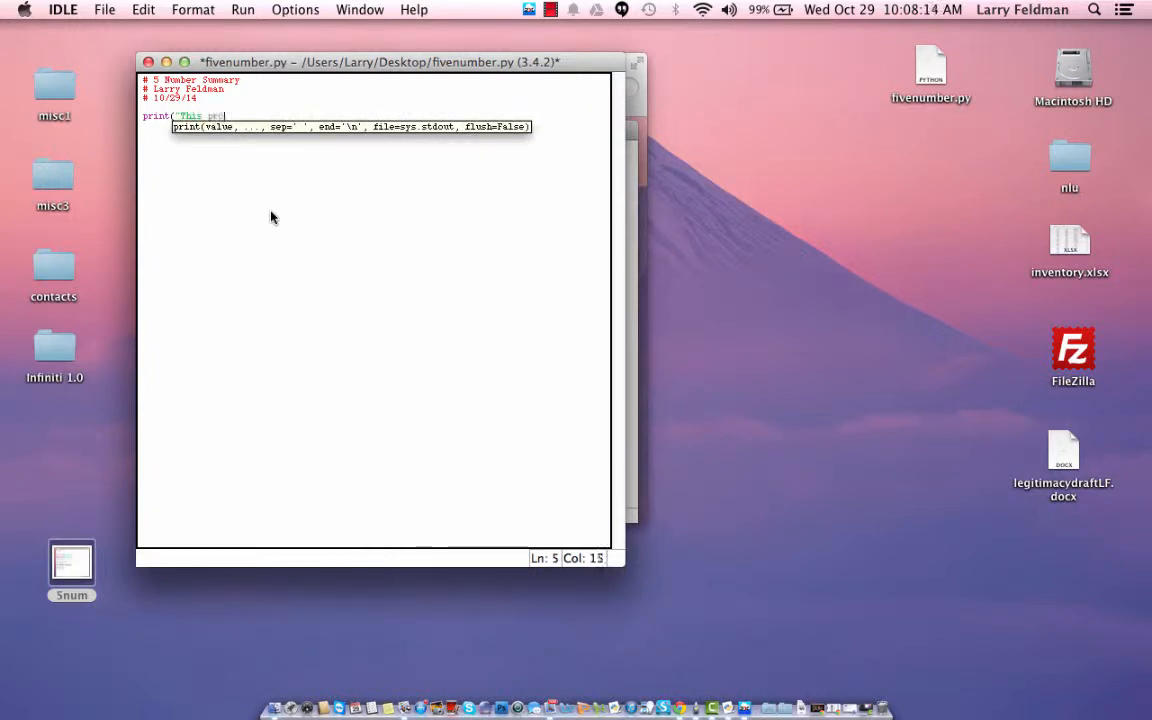
pyautogui.write('gram')
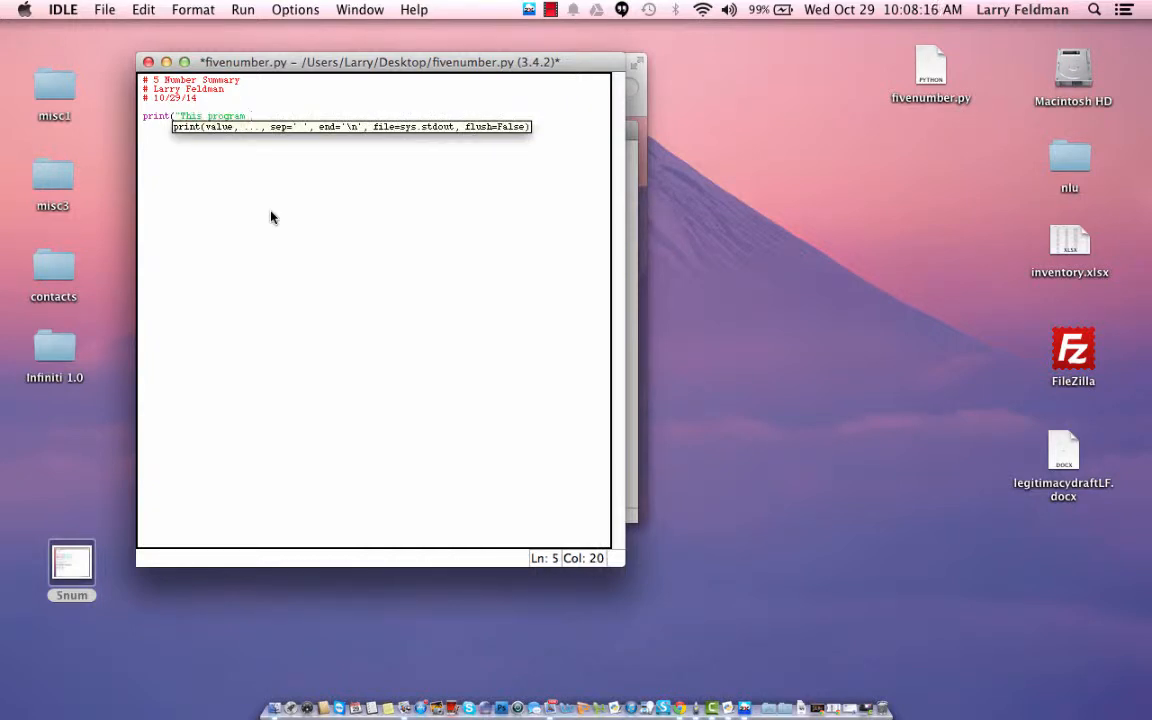
pyautogui.write('calculates')
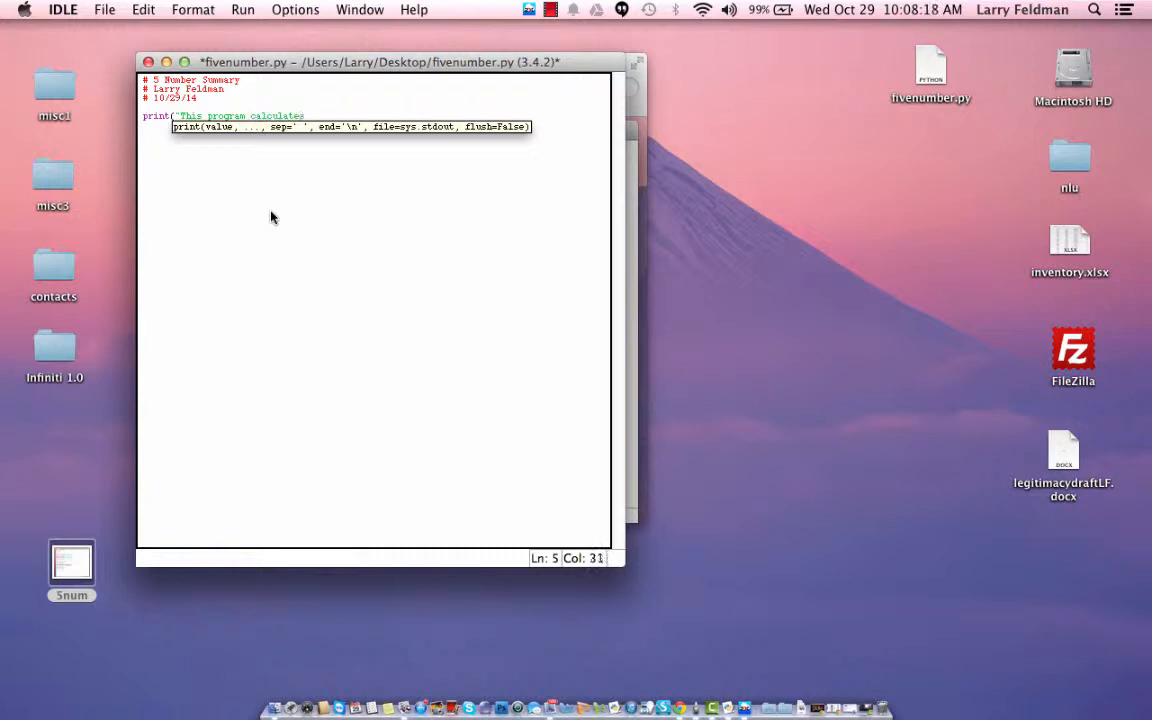
pyautogui.write('the 5 number summary for 8 data points"')
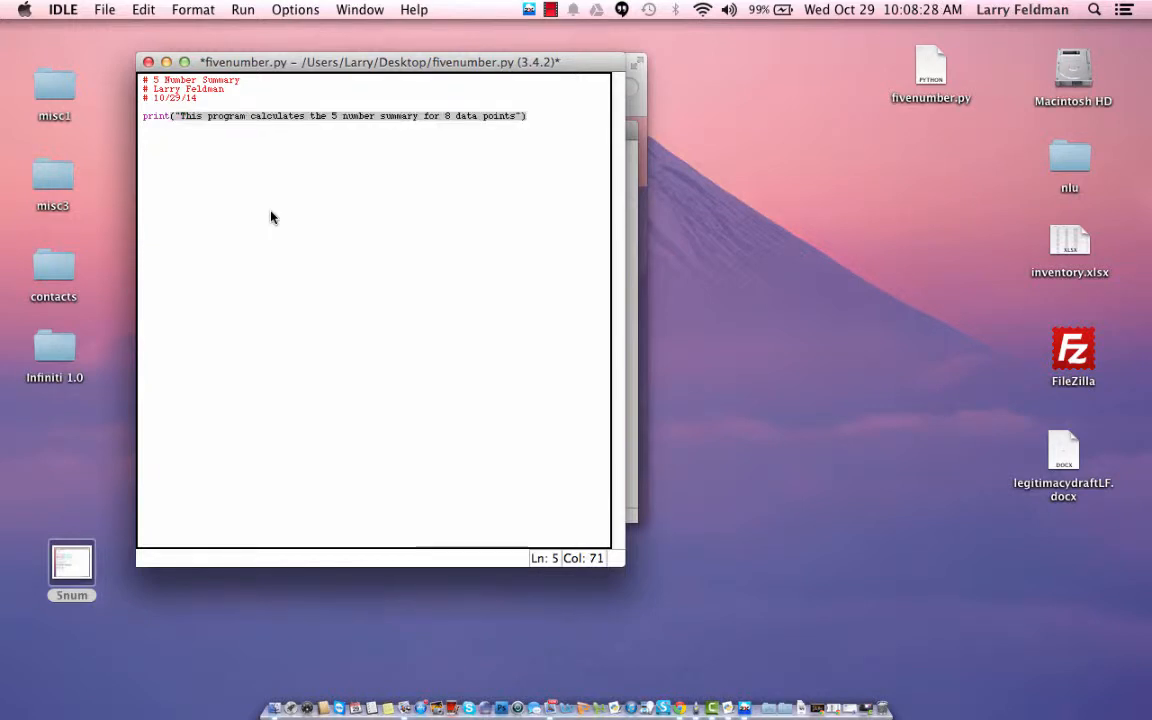
pyautogui.press('Return')
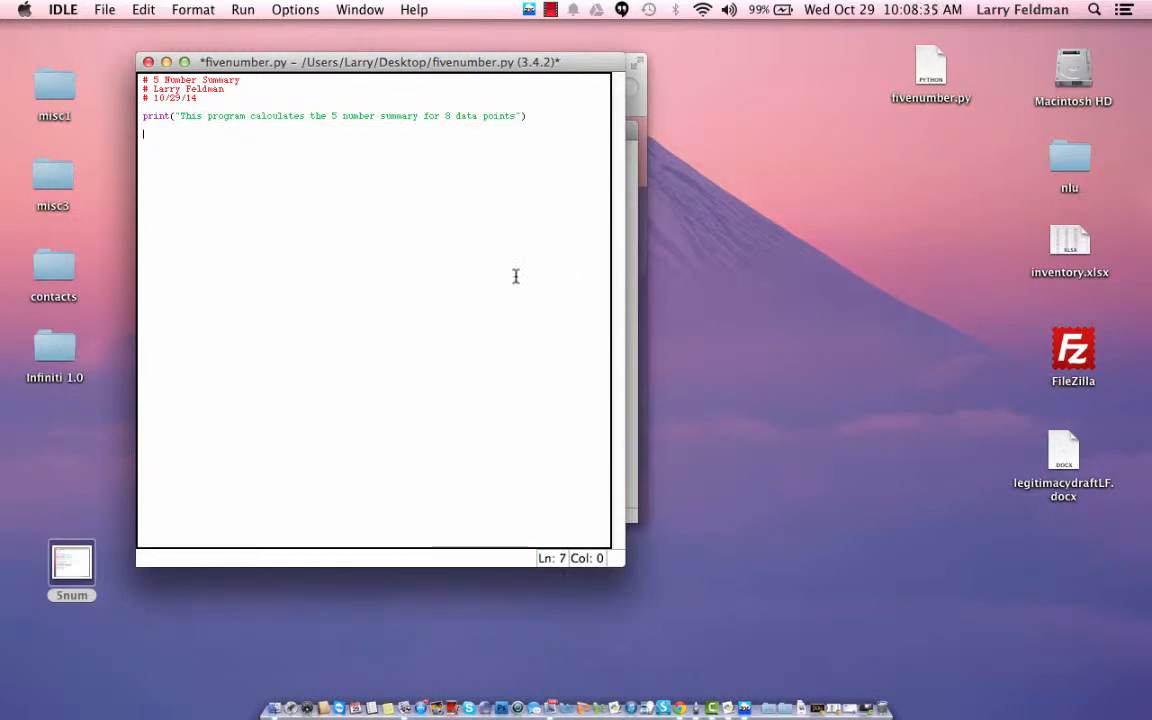
# - Write num1 = float(input("Enter number 1 ")) to read the first number as a float
pyautogui.write('num')
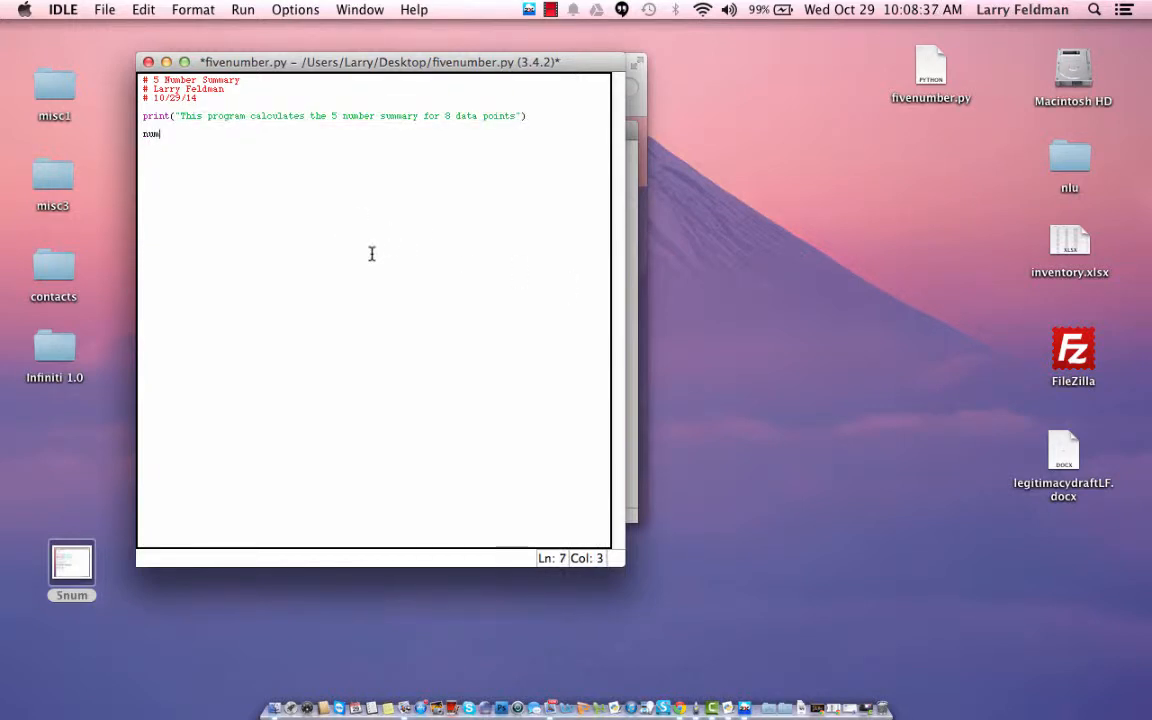
pyautogui.write('1 =')
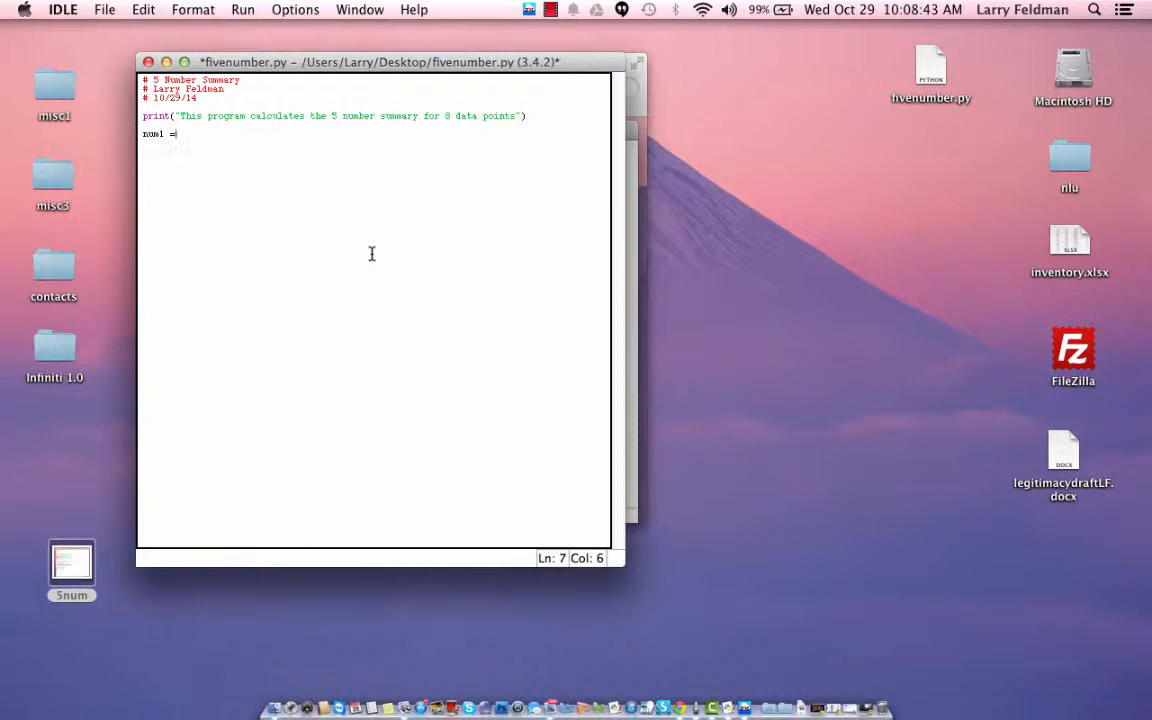
pyautogui.write('input("Enter number 1')
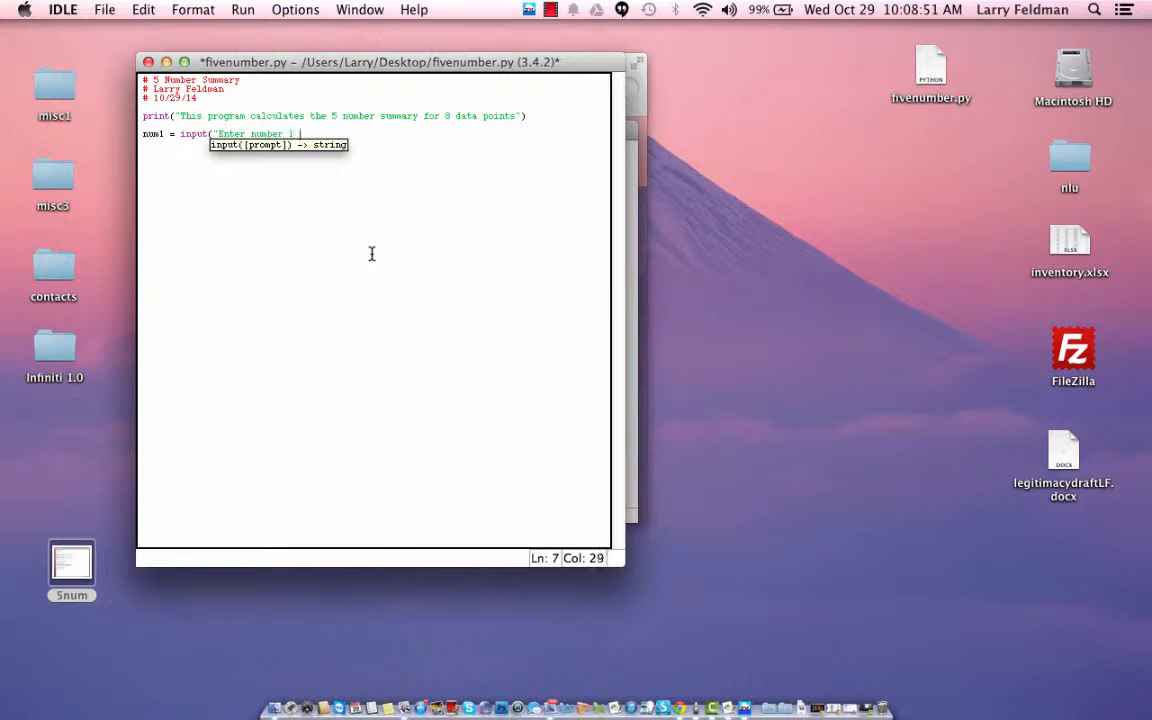
pyautogui.write('")')
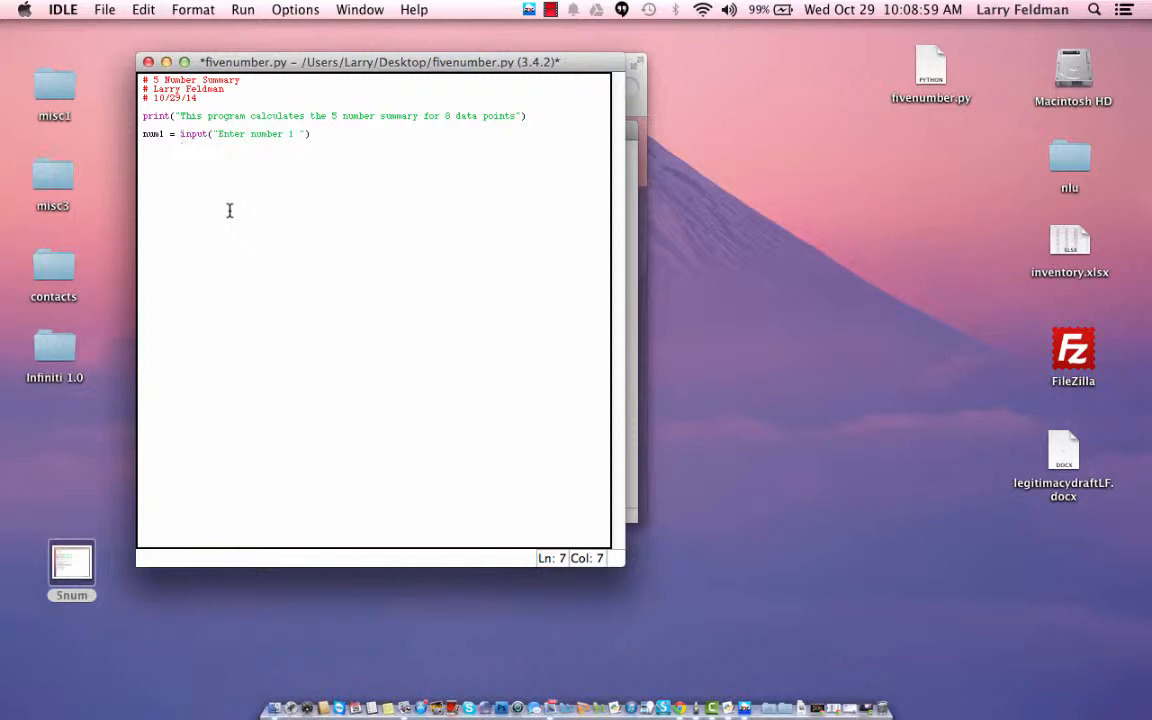
pyautogui.write('float')
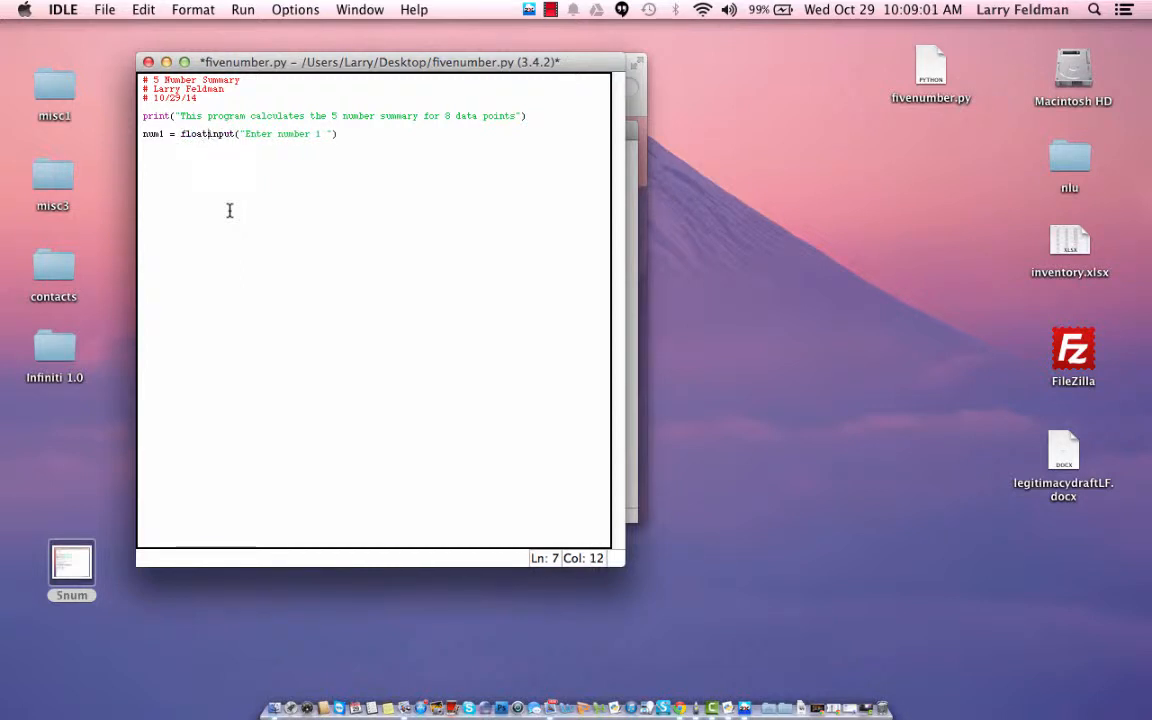
pyautogui.write('(')
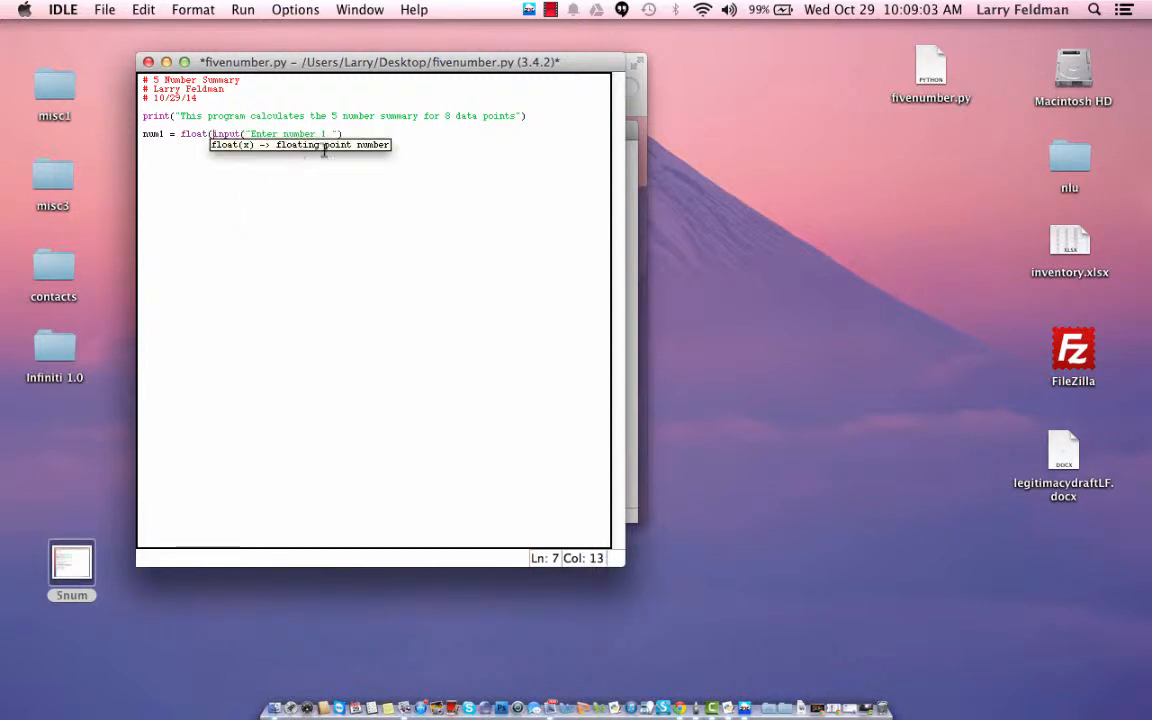
pyautogui.write('"))')
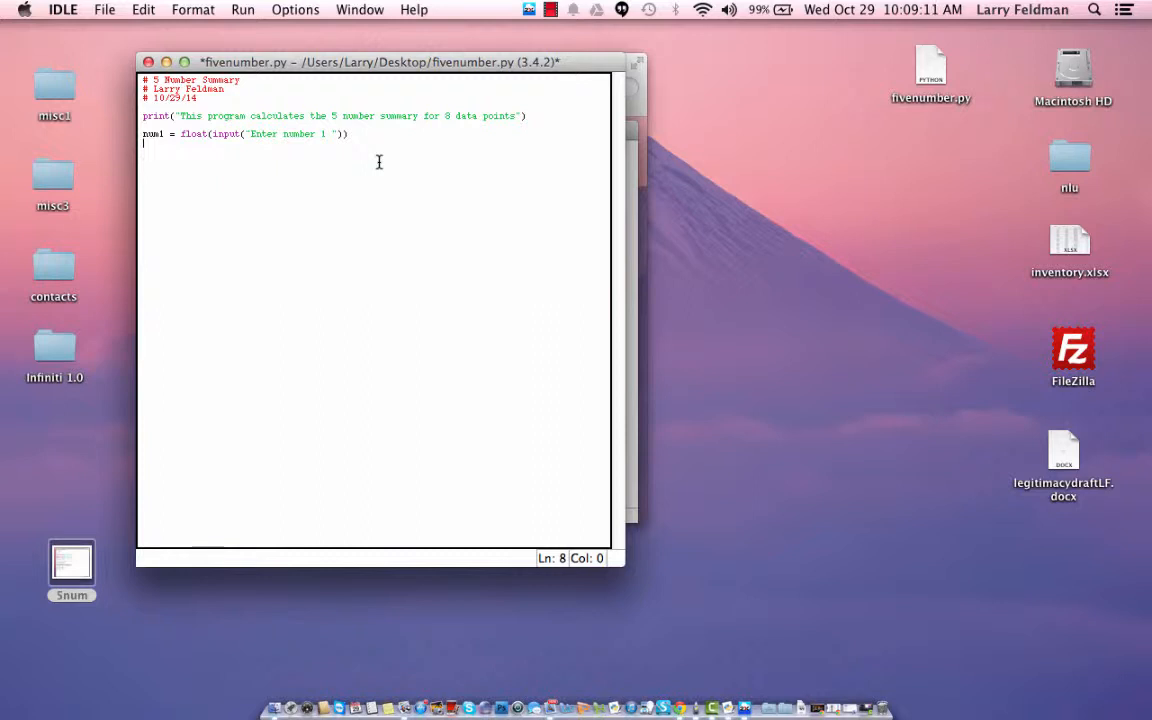
pyautogui.moveTo(324, 176)
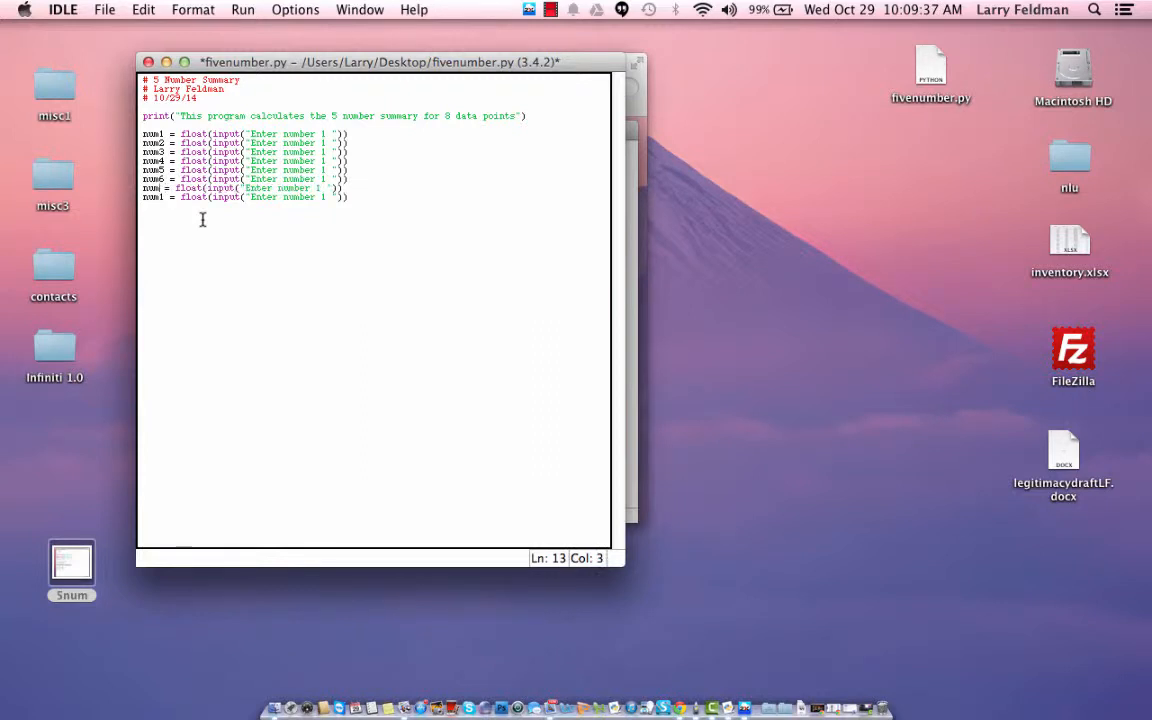
# - Duplicate the input line for num2 through num8, each prompting Enter number 2 to 8
pyautogui.write('num8 = float(input("Enter number 1 "))')
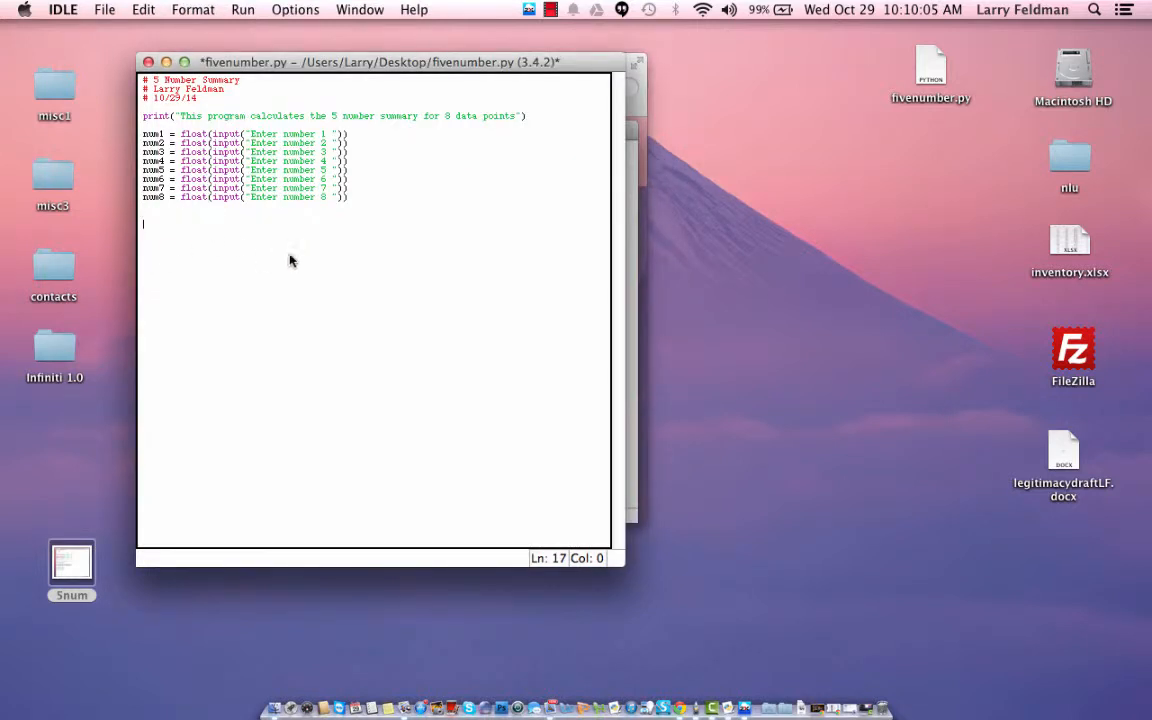
# - Write data = (num1, num2, ..., num8) and begin the next line with data
pyautogui.write('data')
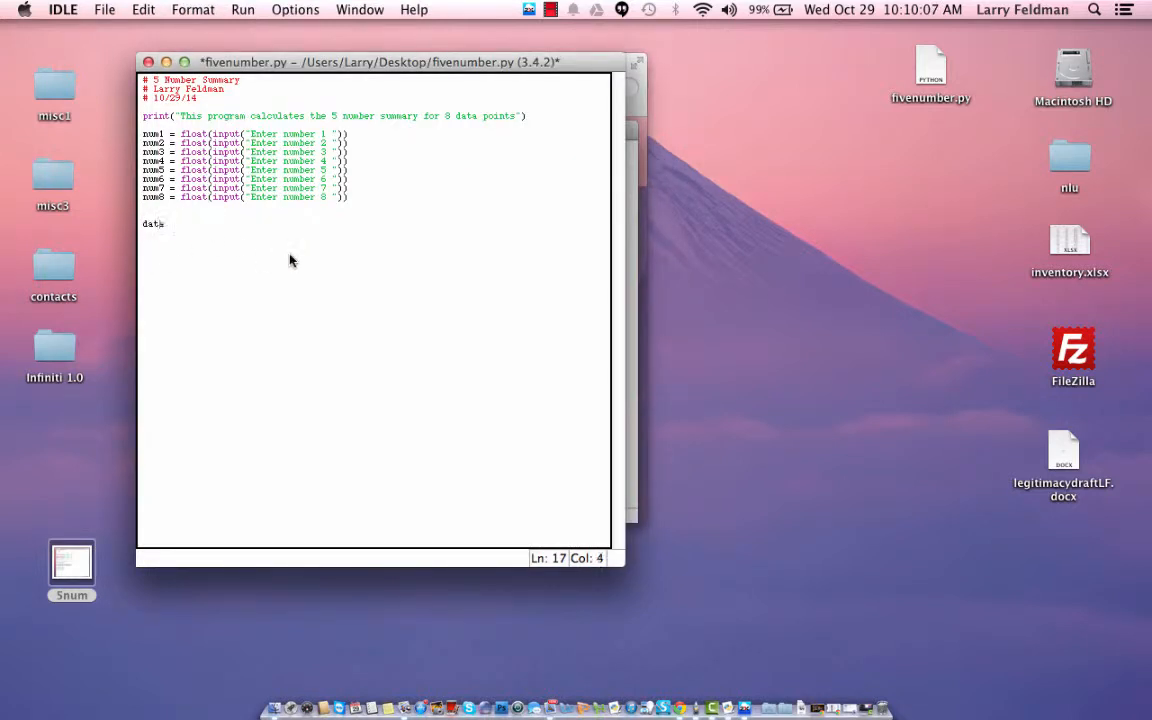
pyautogui.write('a')
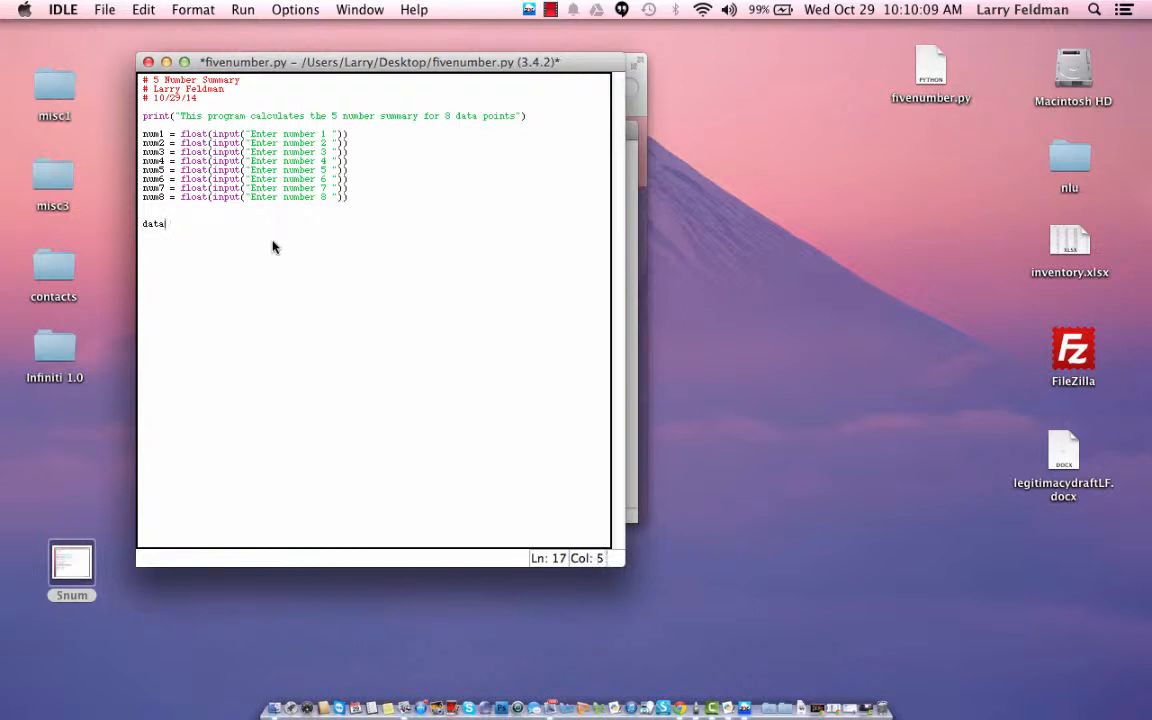
pyautogui.write('= (')
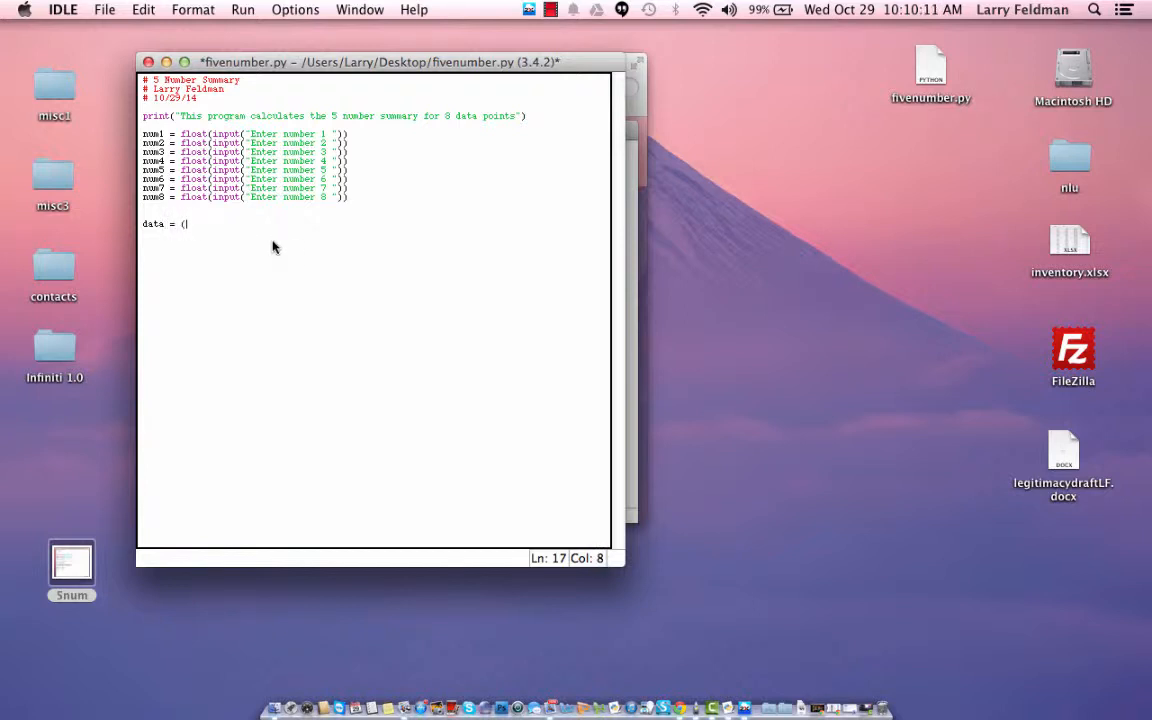
pyautogui.write('num1, num2,')
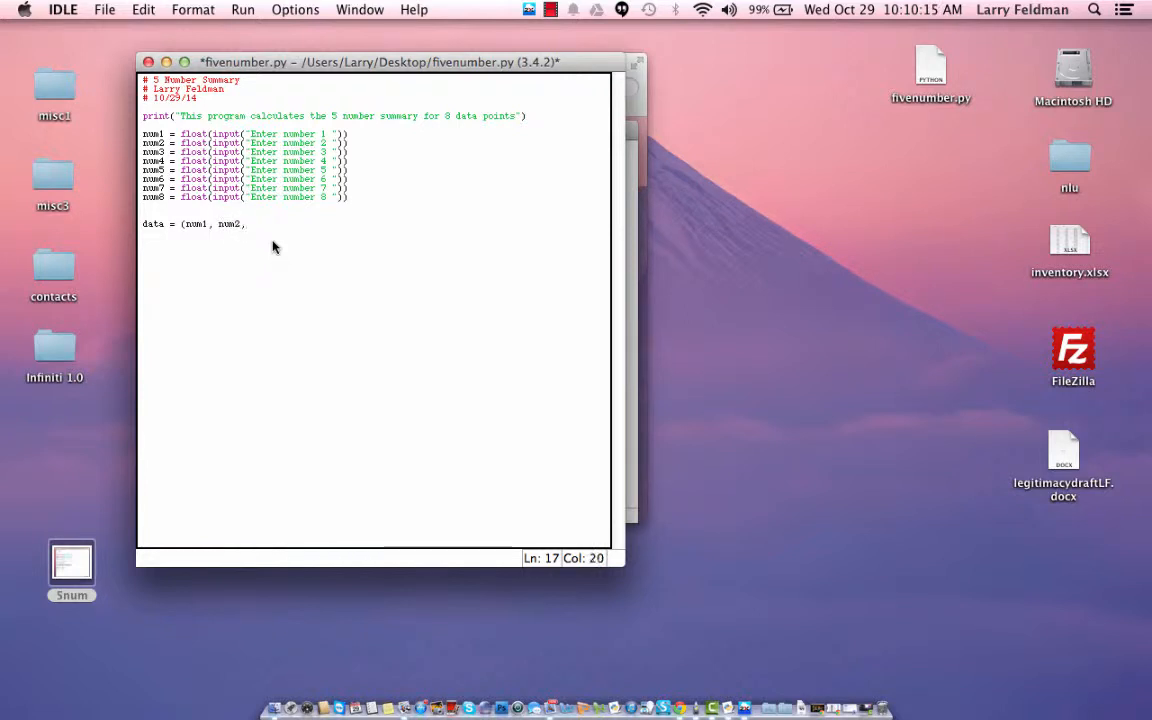
pyautogui.write('num3, n')
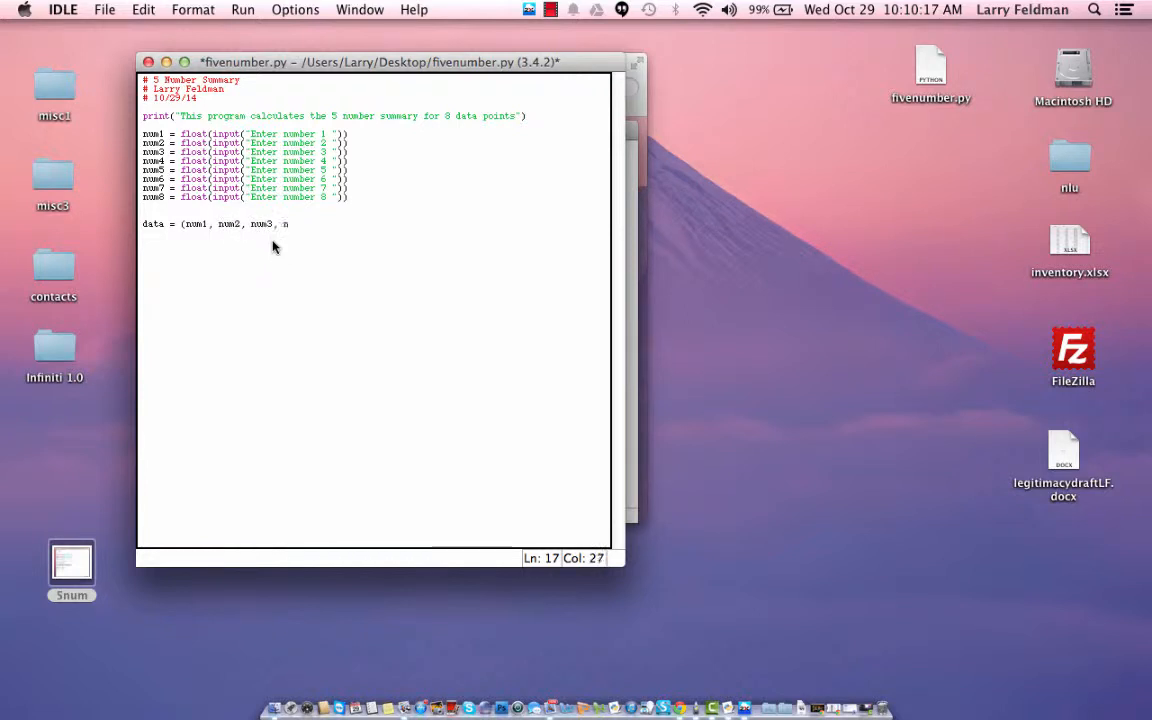
pyautogui.write('um4,')
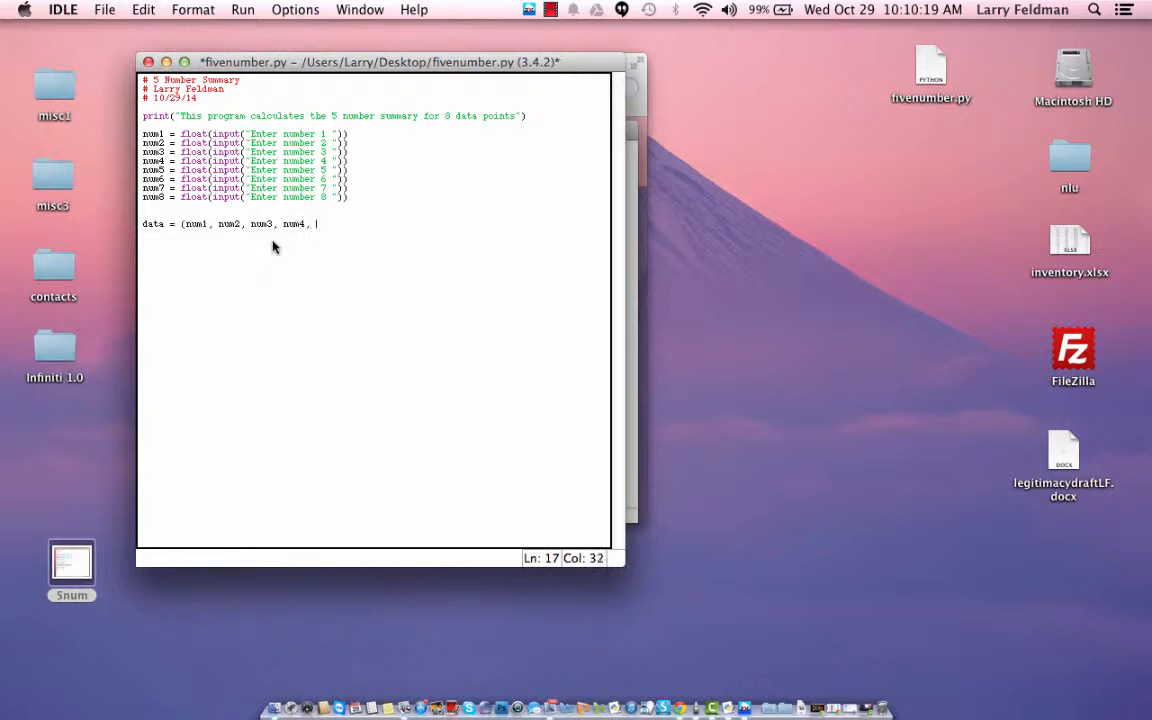
pyautogui.write('num5, num6, num7, num8')
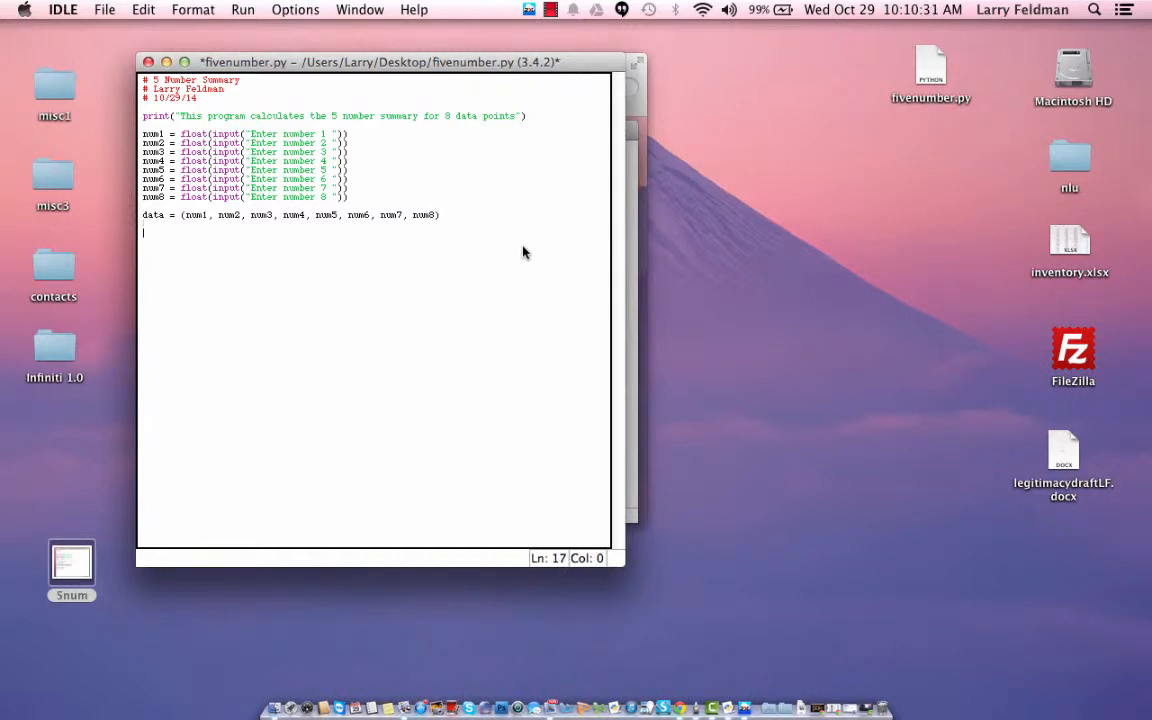
pyautogui.write('data')
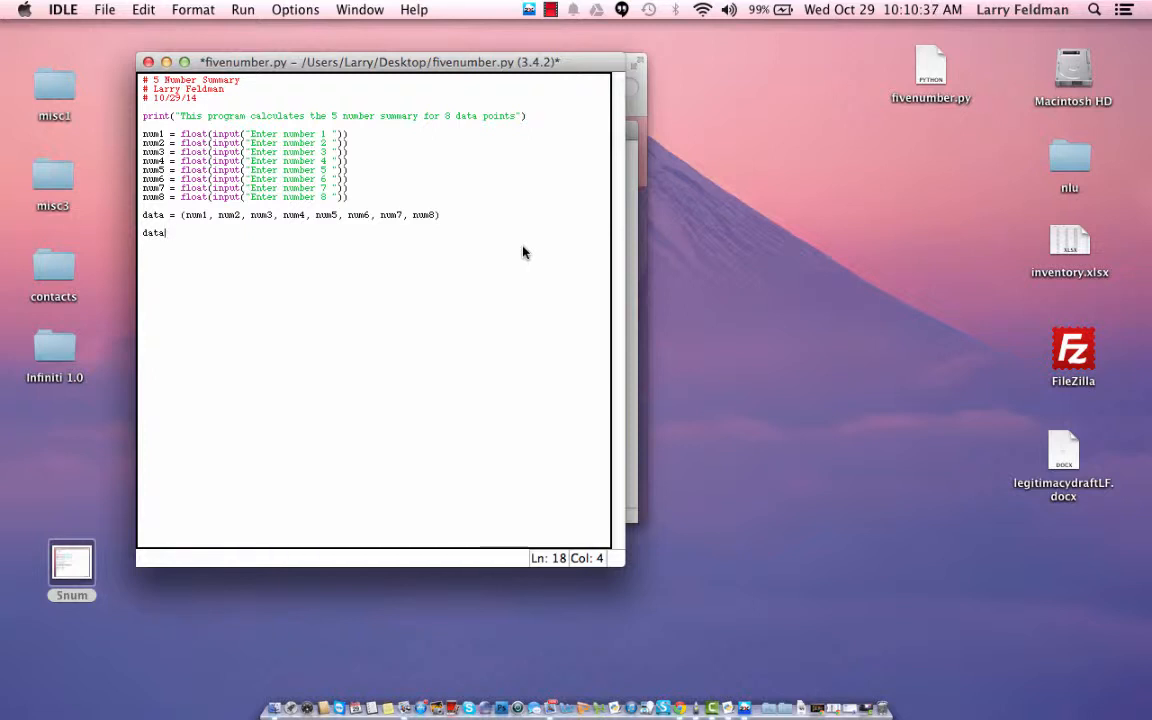
# - Complete the line datasorted = sorted(data) with a blank line beneath it
pyautogui.write('s')
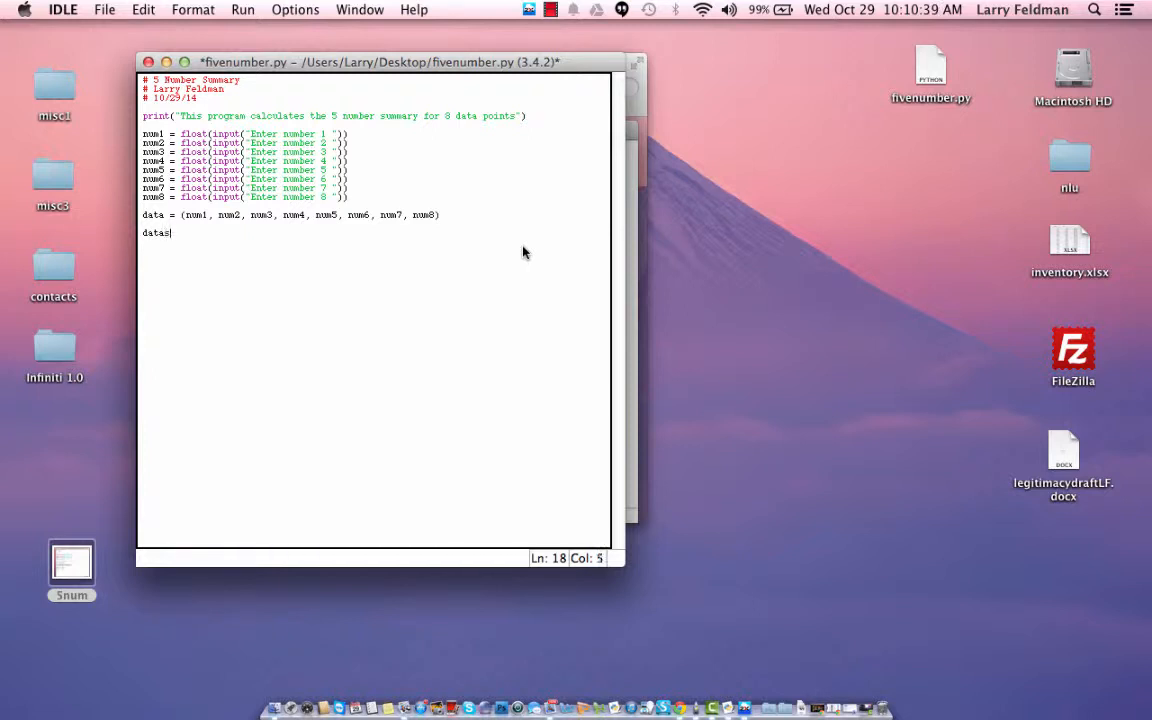
pyautogui.write('orted')
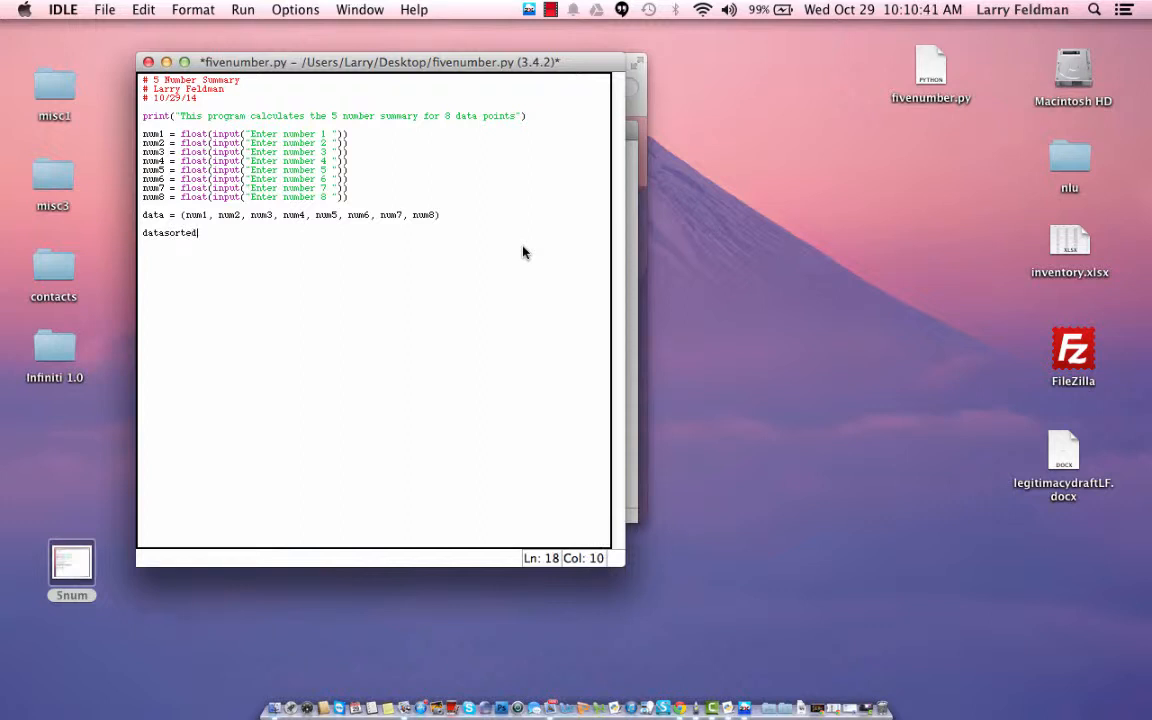
pyautogui.write('=')
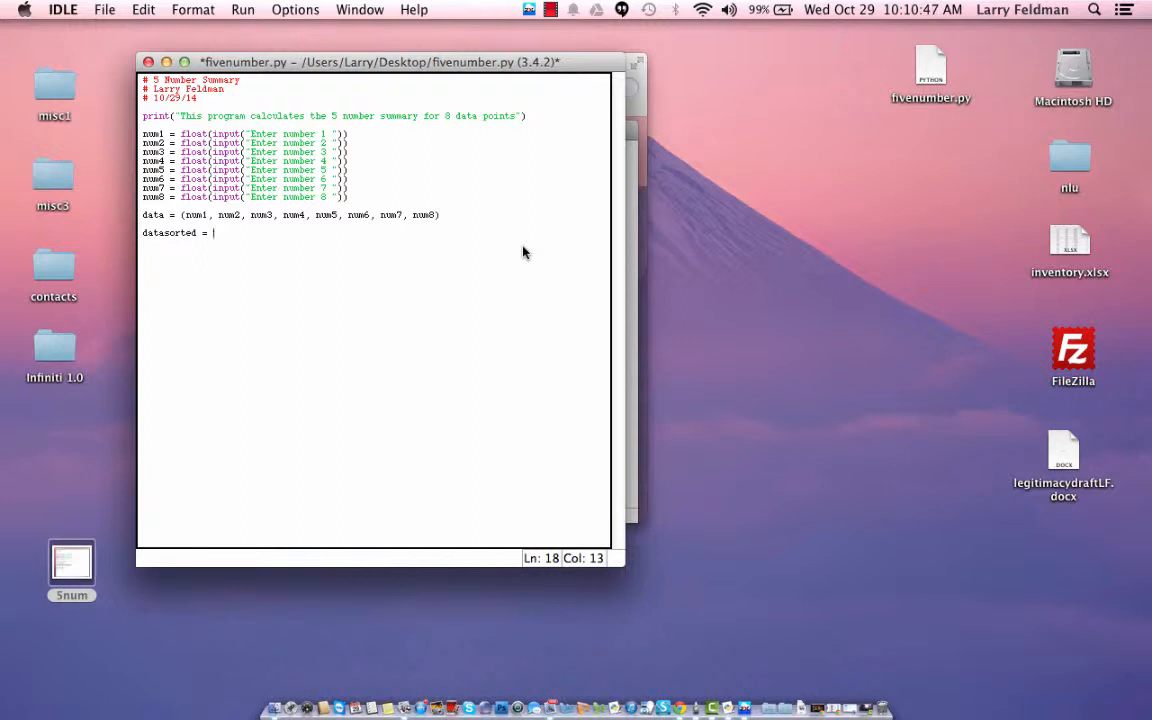
pyautogui.press('Return')
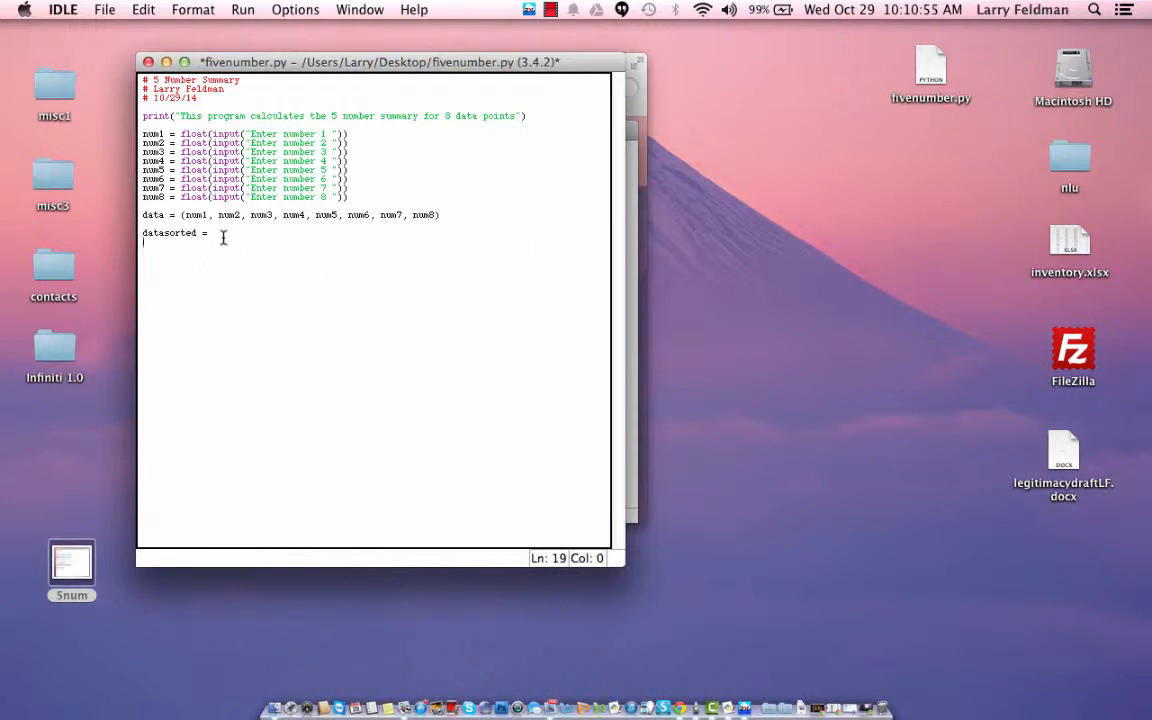
pyautogui.write('sor')
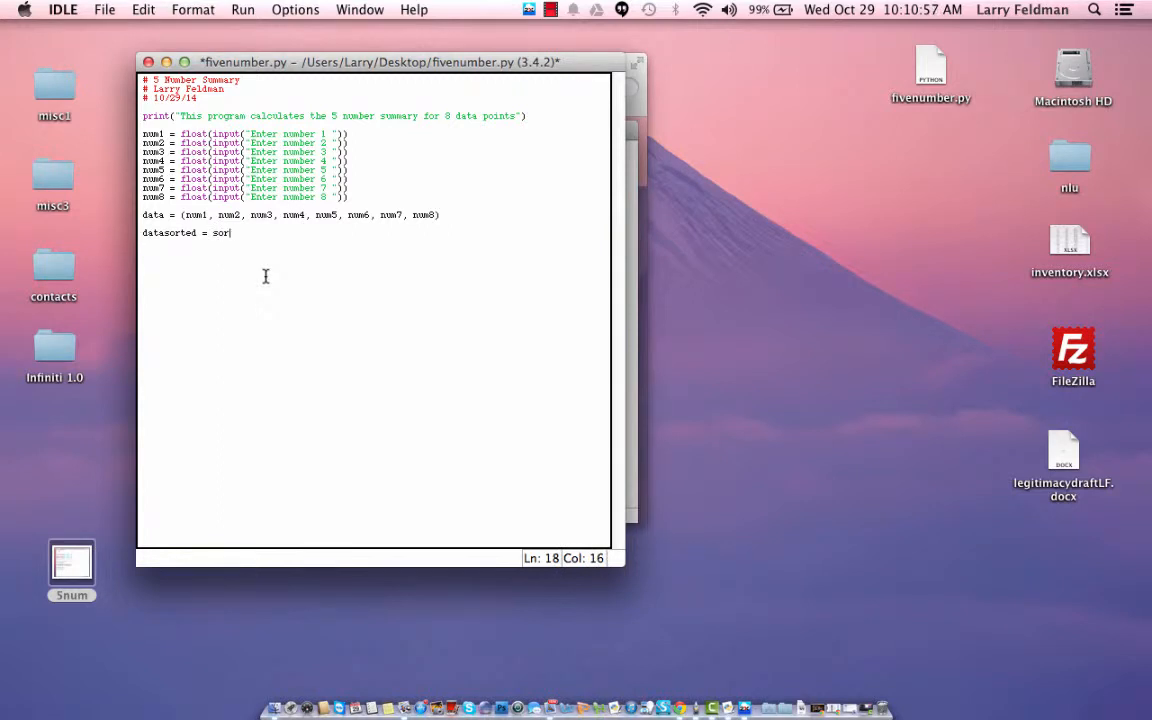
pyautogui.write('ted(')
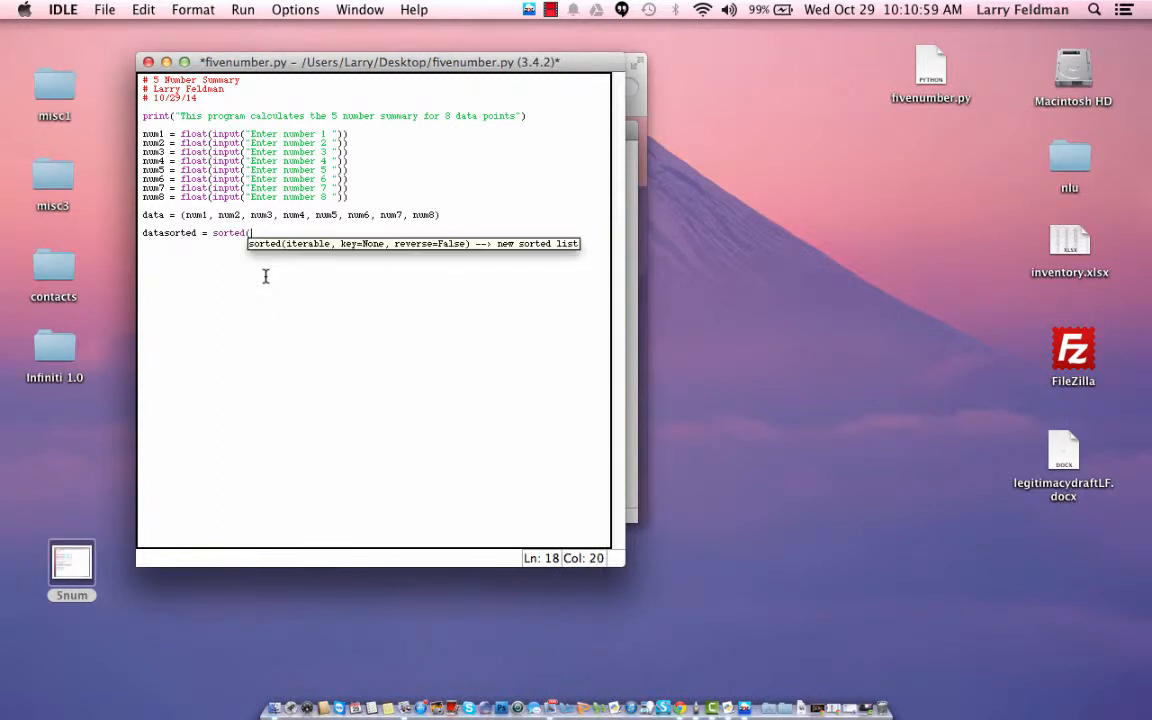
pyautogui.write('data)')
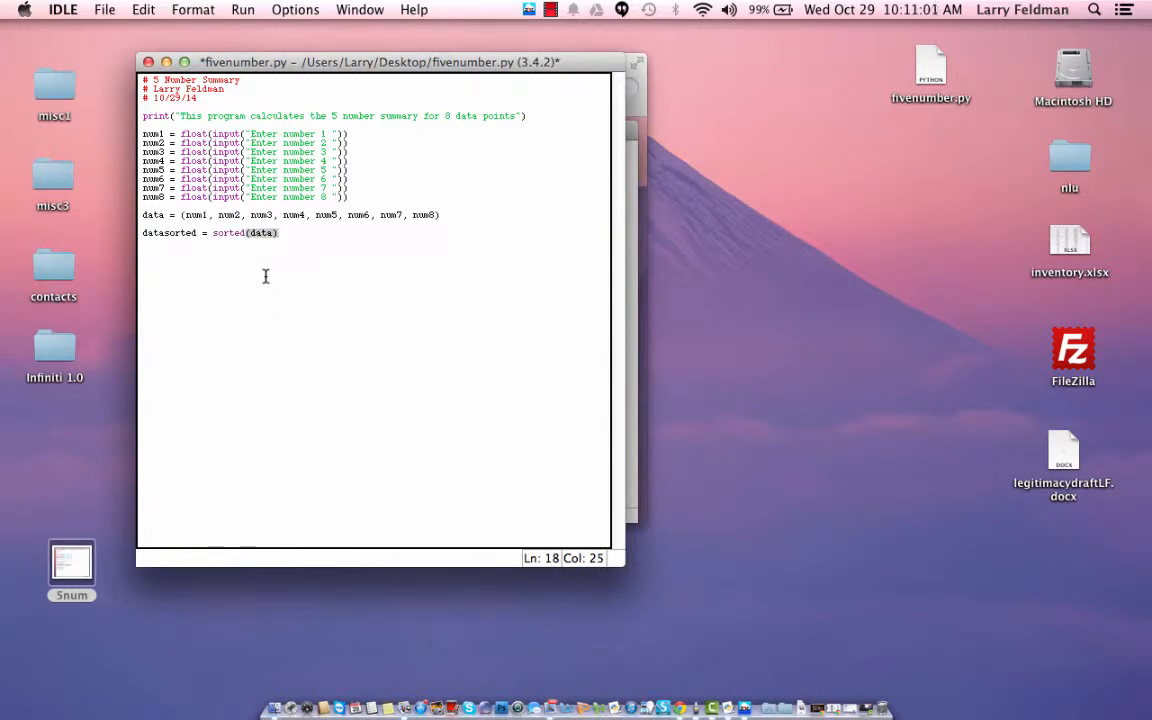
pyautogui.click(336, 250)
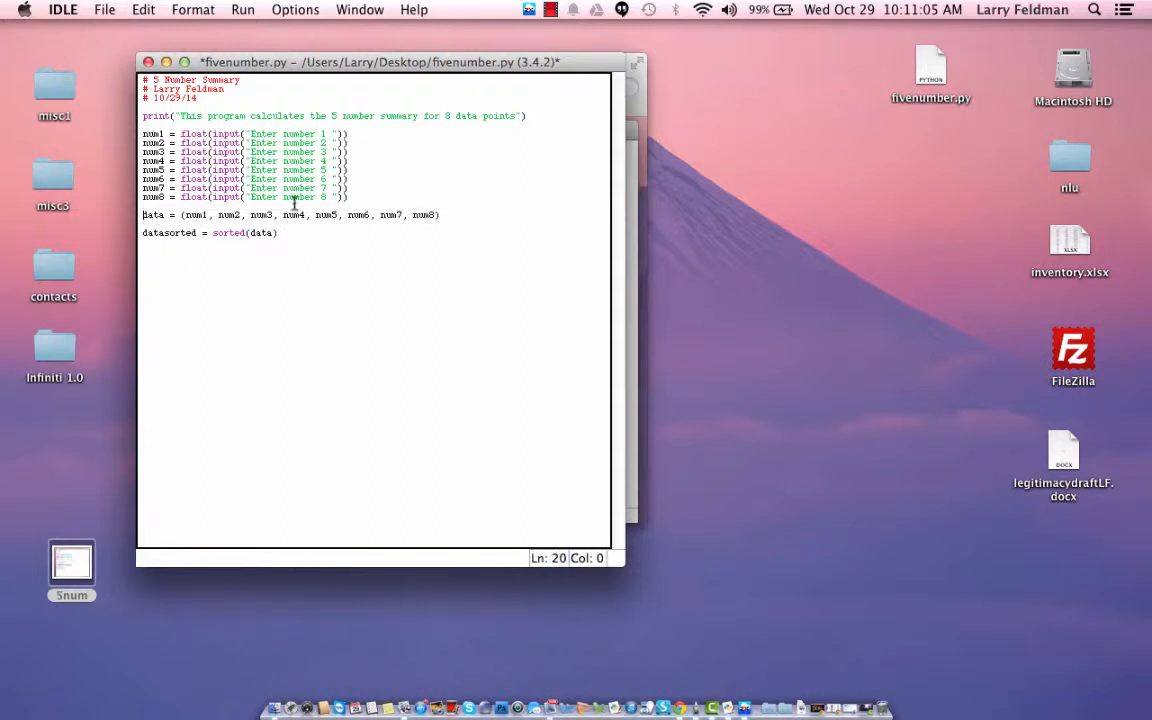
pyautogui.click(438, 214)
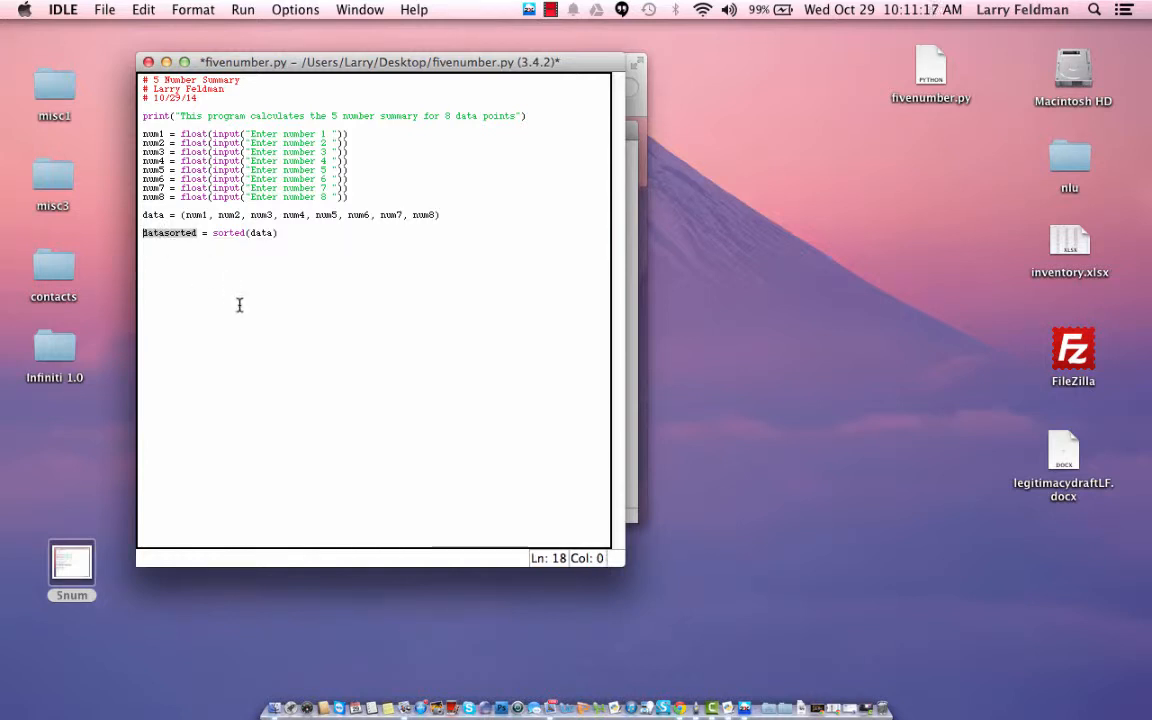
pyautogui.click(304, 260)
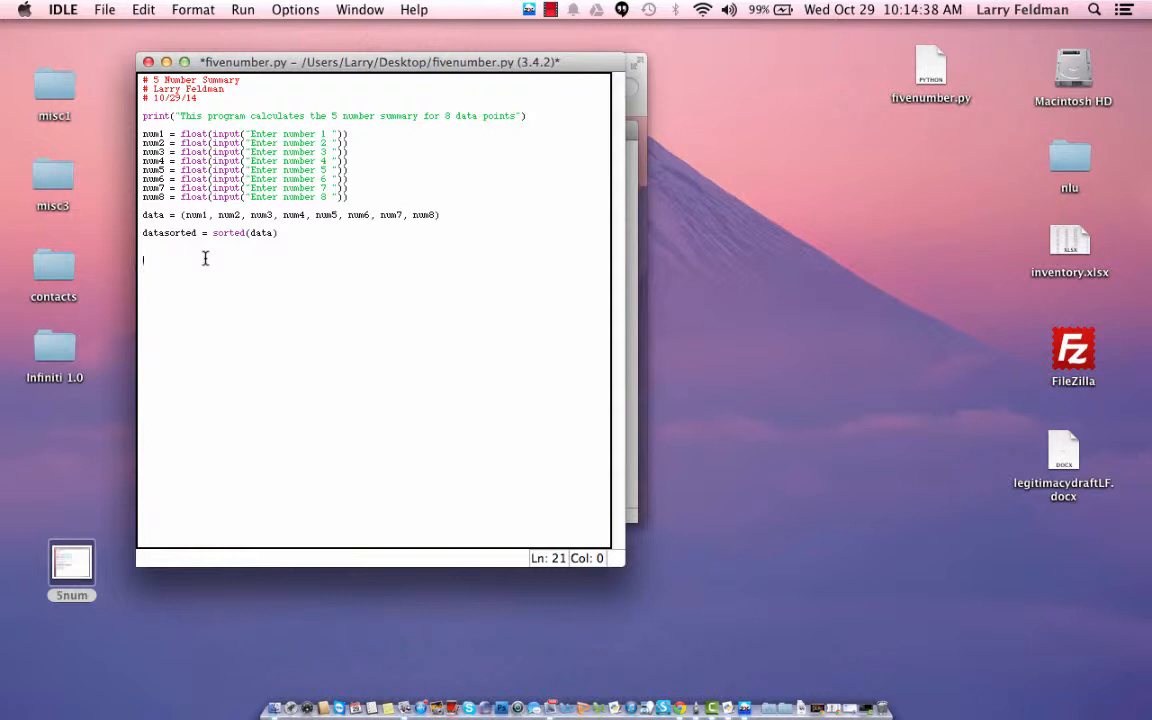
# - Write min = datasorted[0] as the smallest sorted value
pyautogui.write('min')
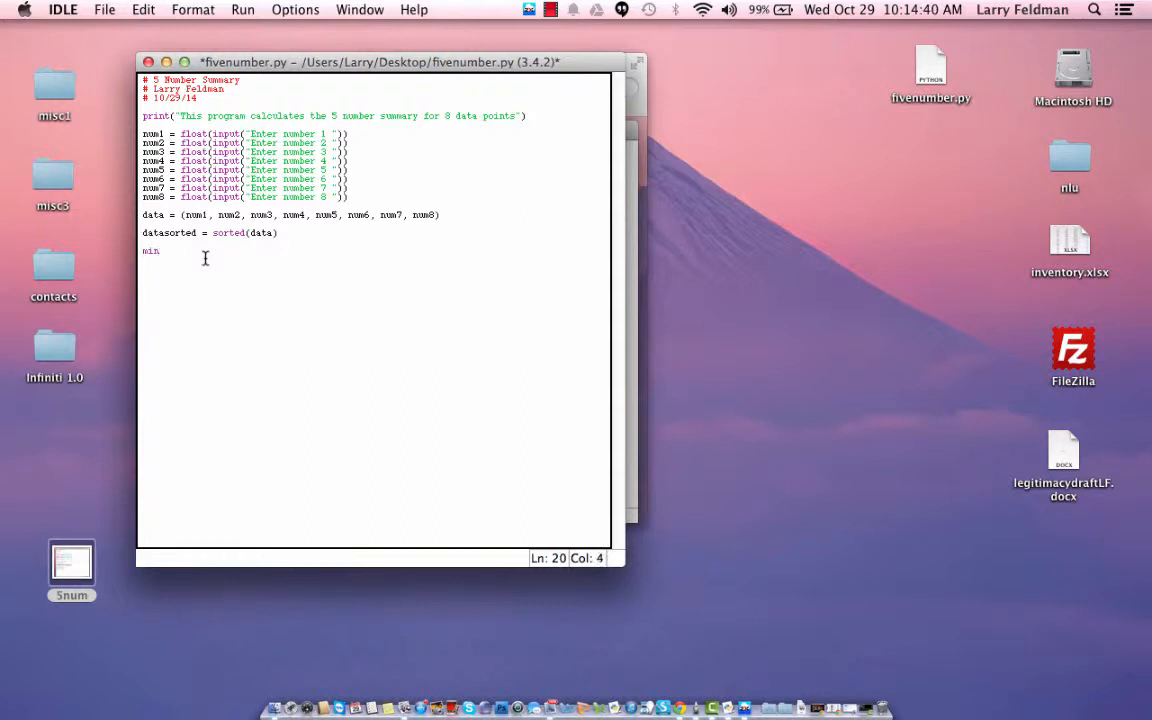
pyautogui.write('= datas')
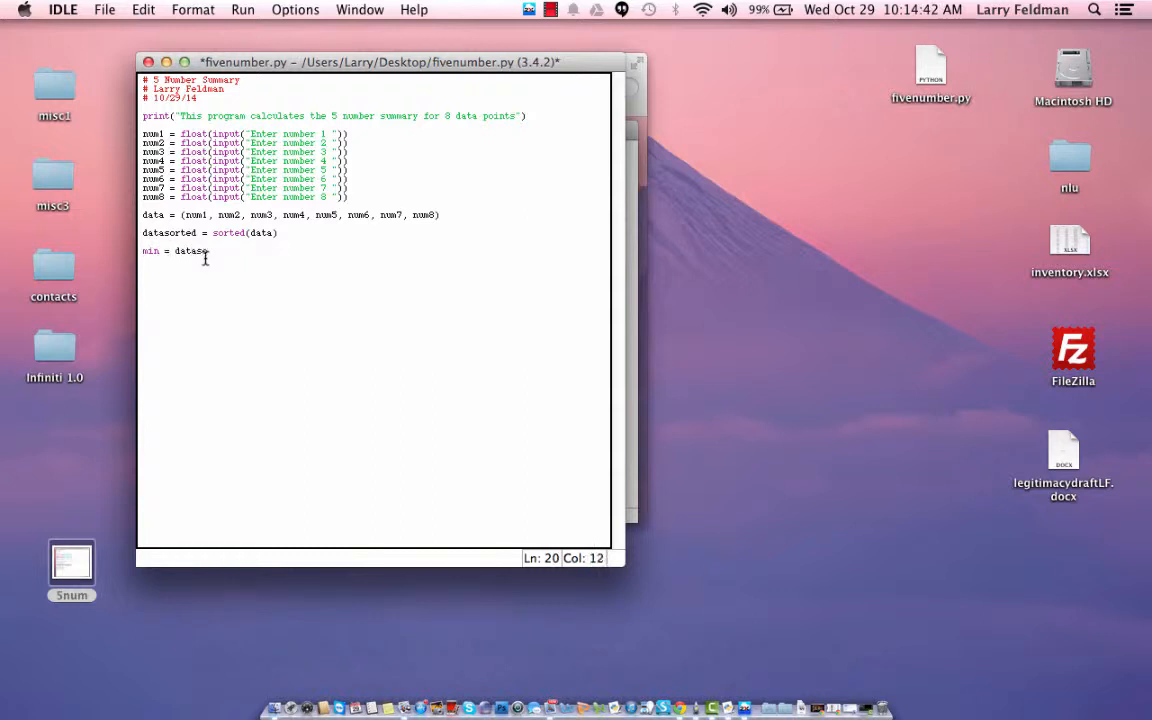
pyautogui.write('orted')
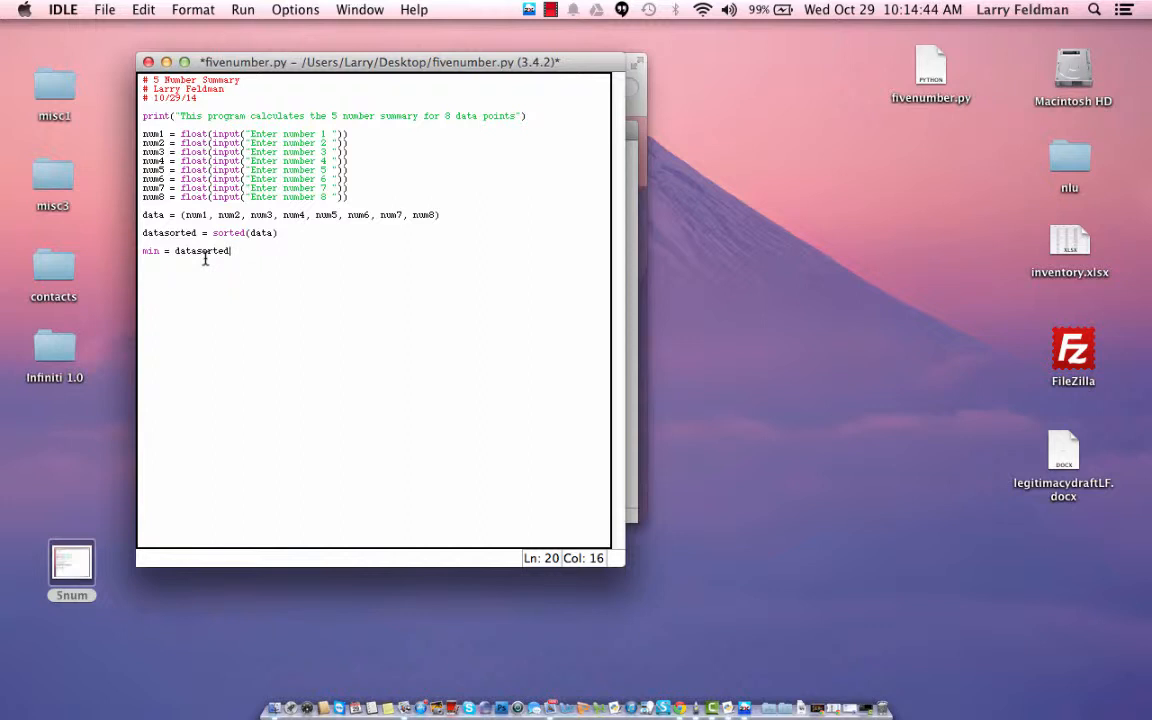
pyautogui.write('[0]')
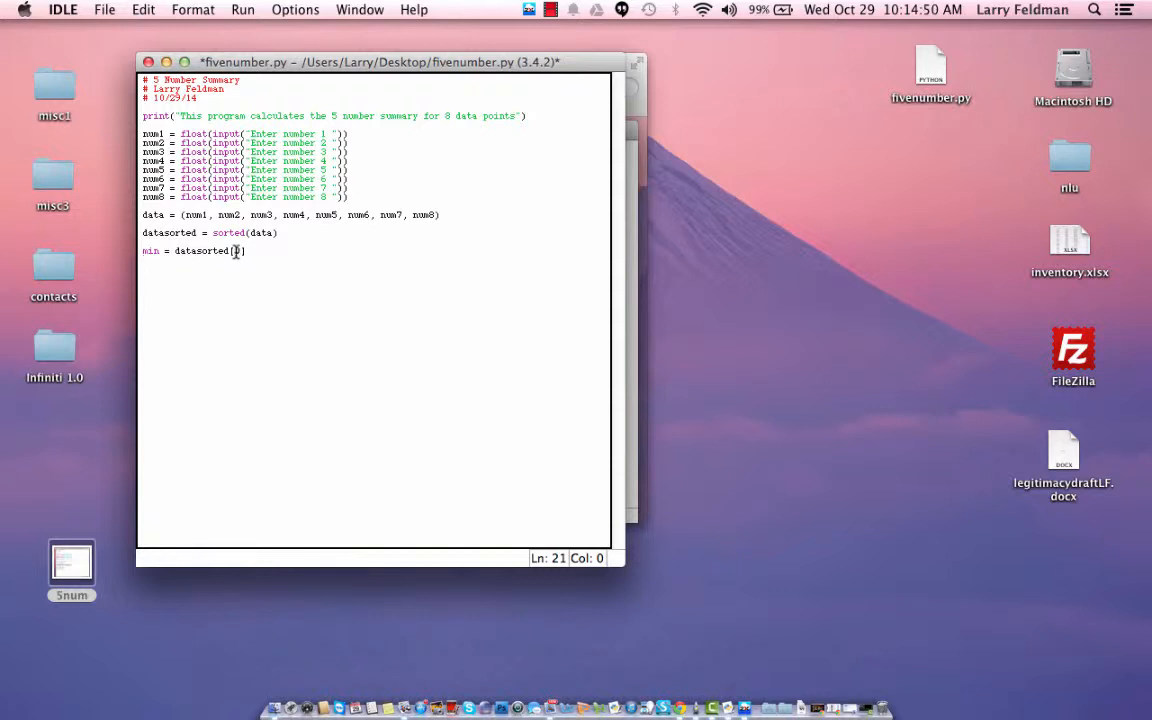
pyautogui.click(238, 252)
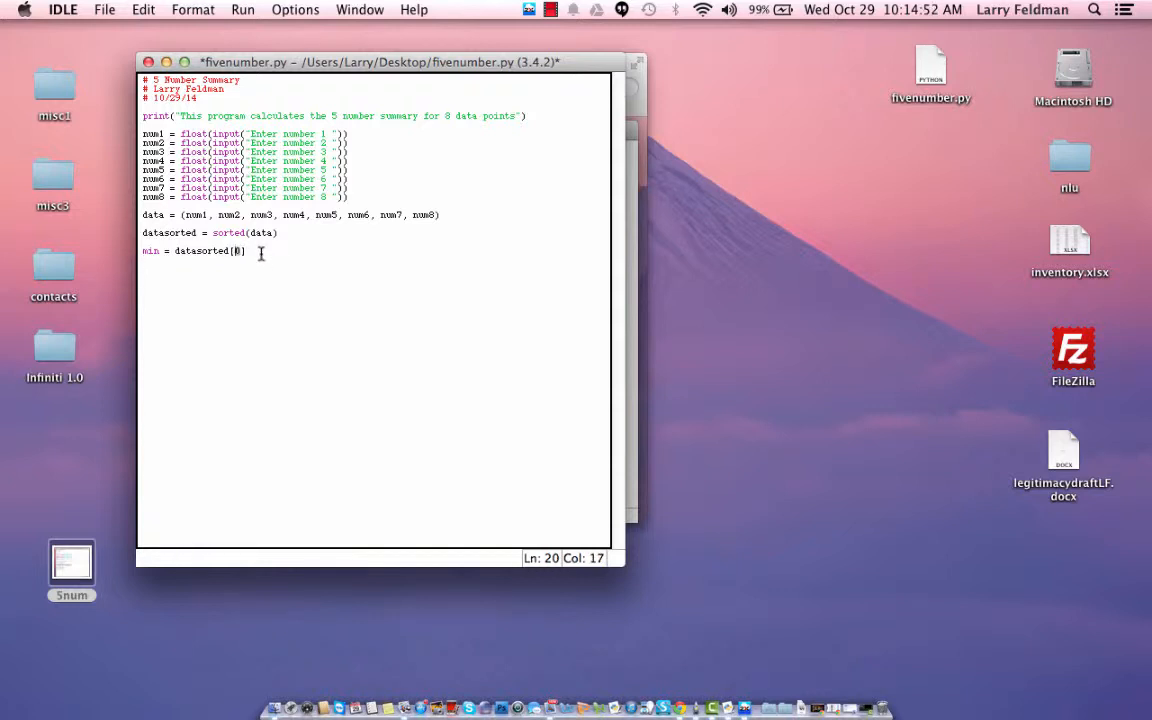
pyautogui.write('0')
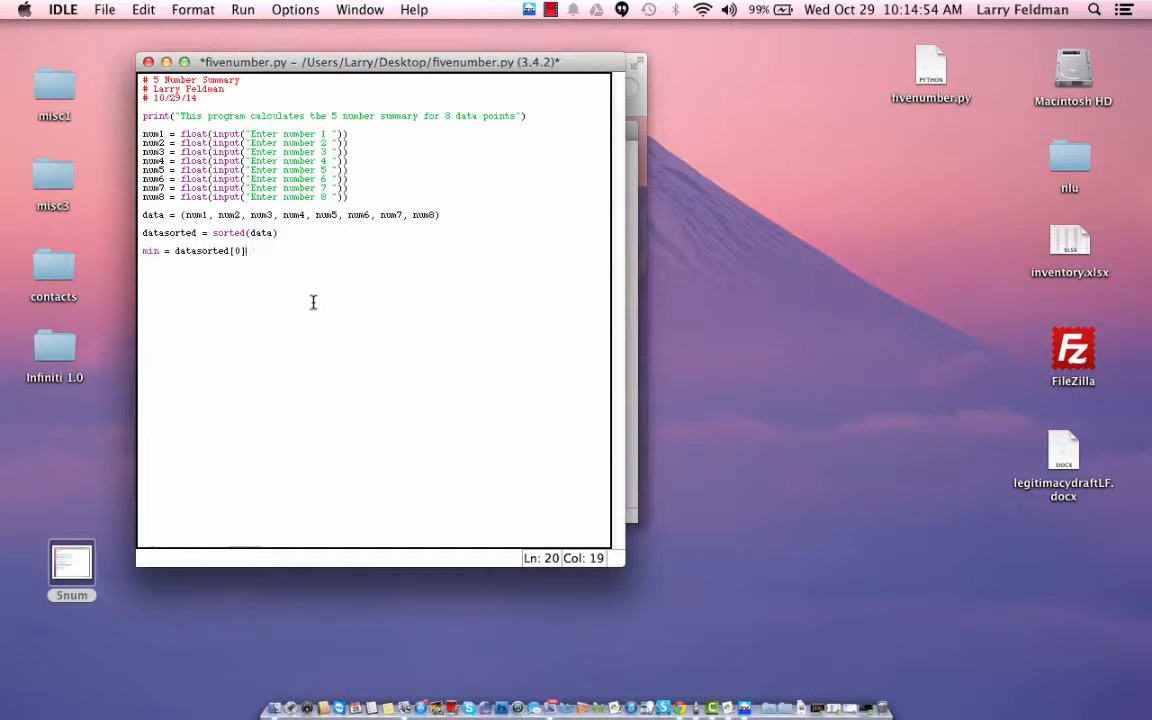
pyautogui.press('Return')
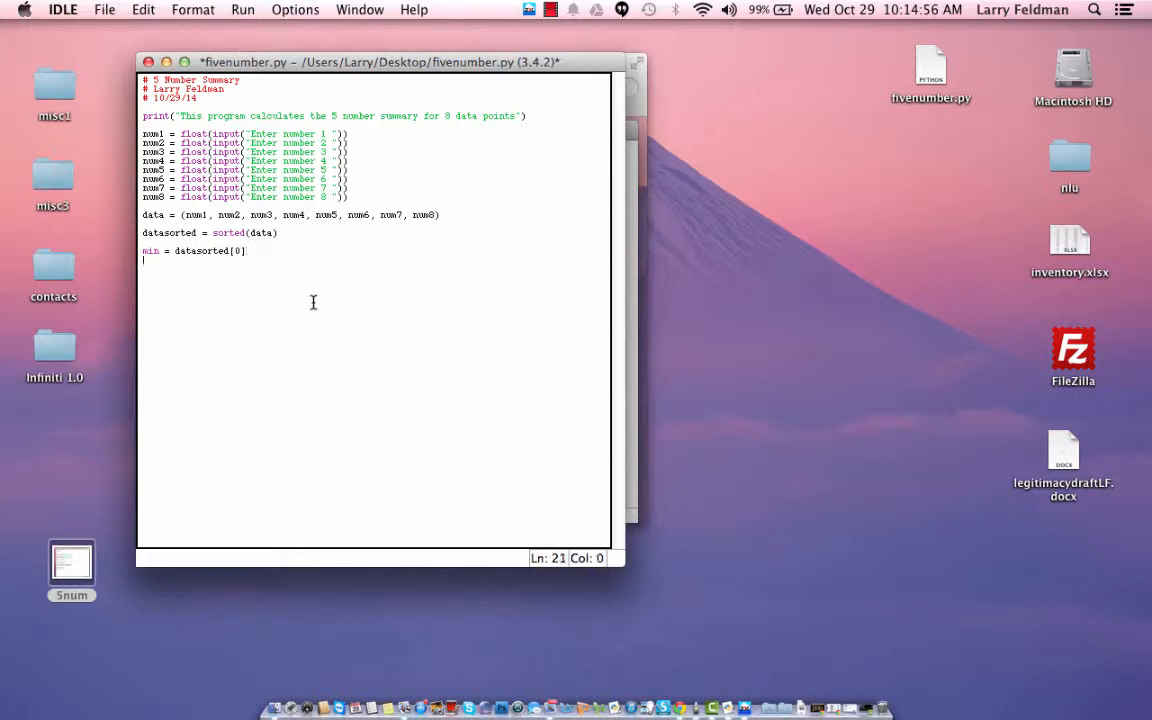
# - Write max = datasorted[7] as the largest sorted value
pyautogui.write('max = d')
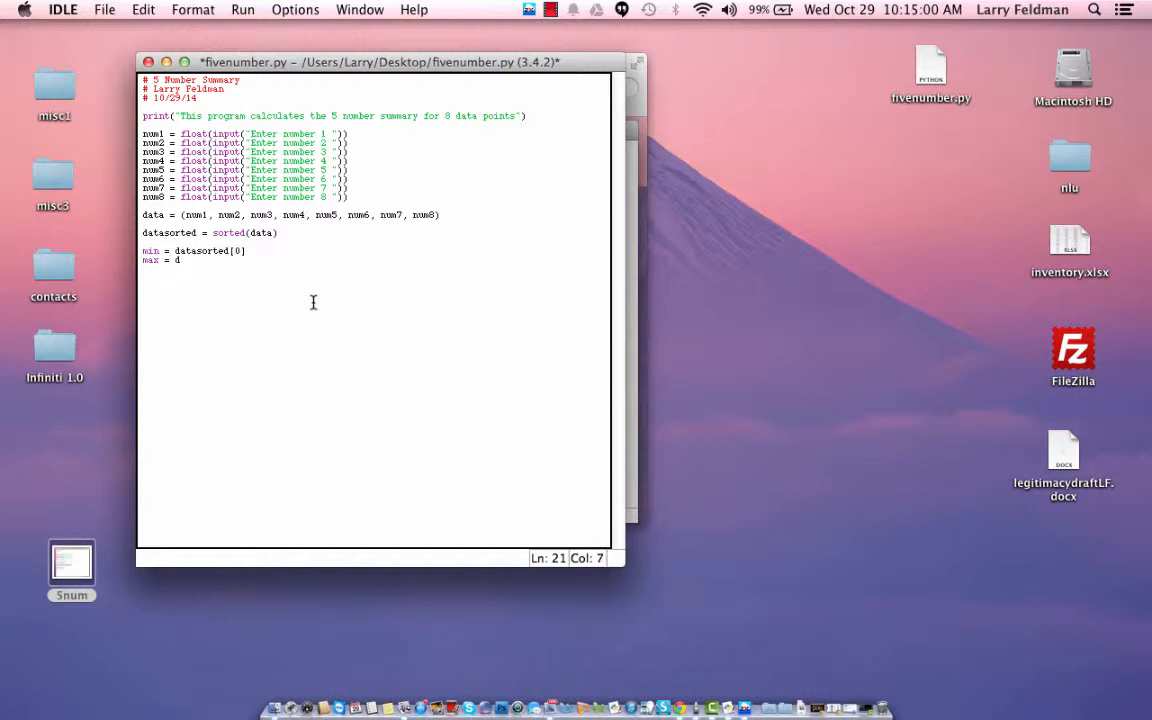
pyautogui.write('atasorted')
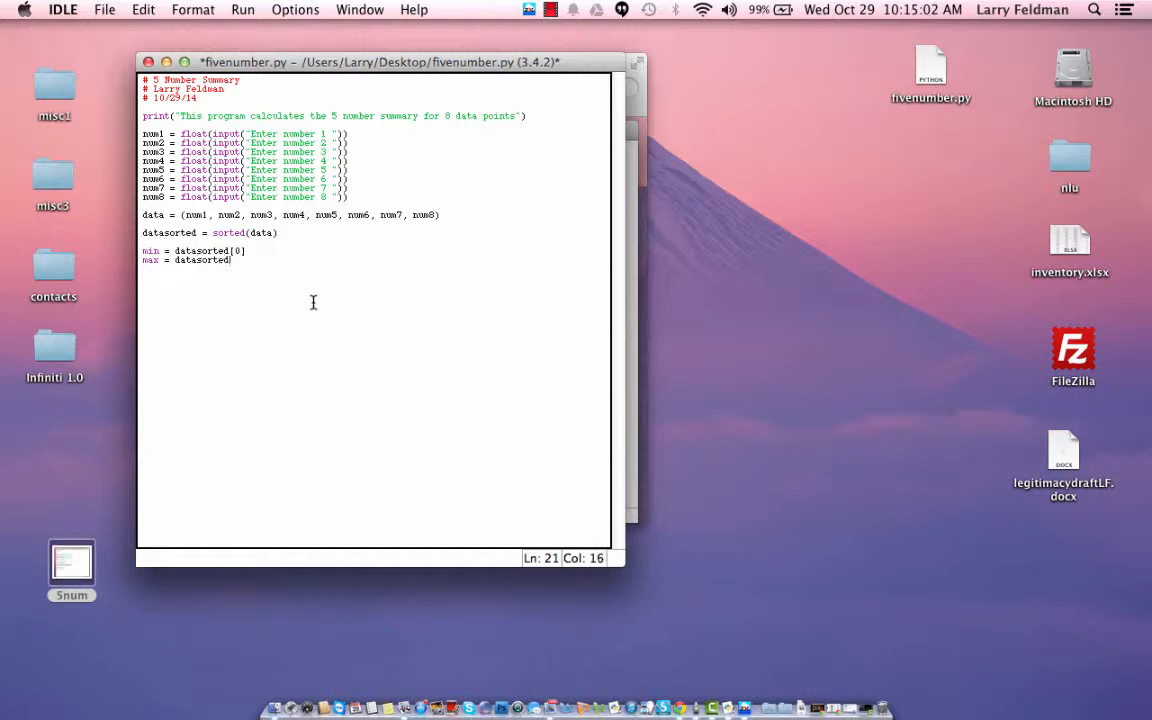
pyautogui.write('7]')
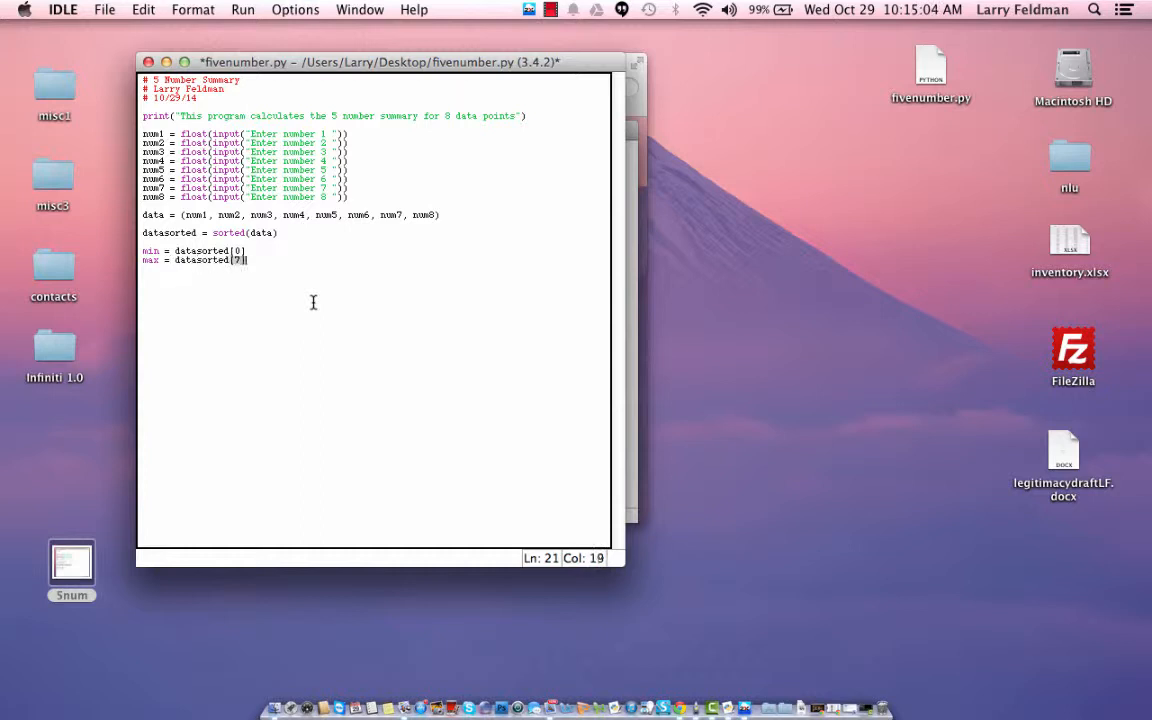
pyautogui.press('return')
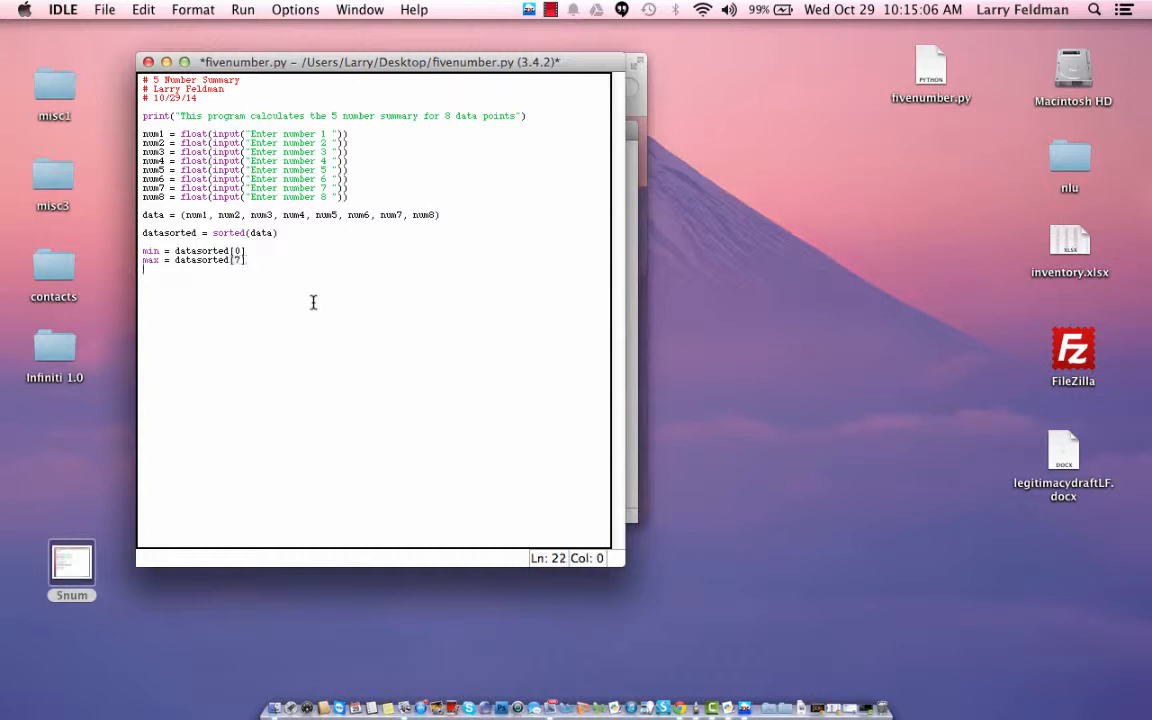
# - Write Q2 = (datasorted[3] + datasorted[4])/2 with a # Median comment
pyautogui.write('Q1')
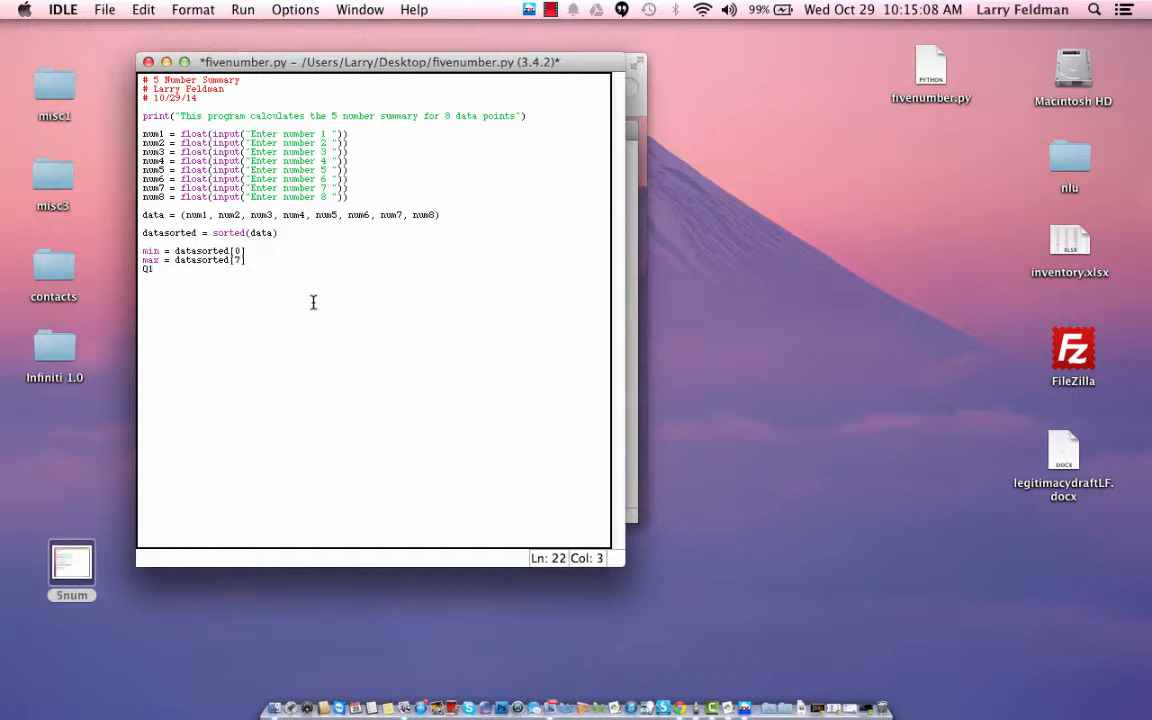
pyautogui.write('=')
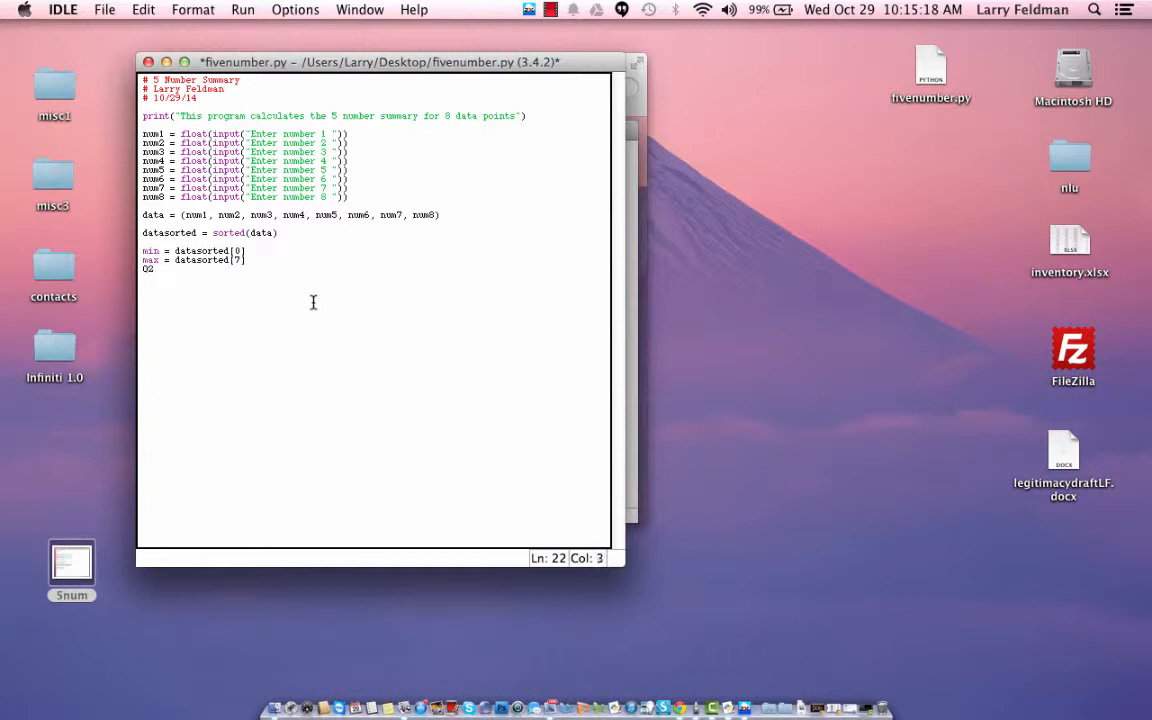
pyautogui.write('=')
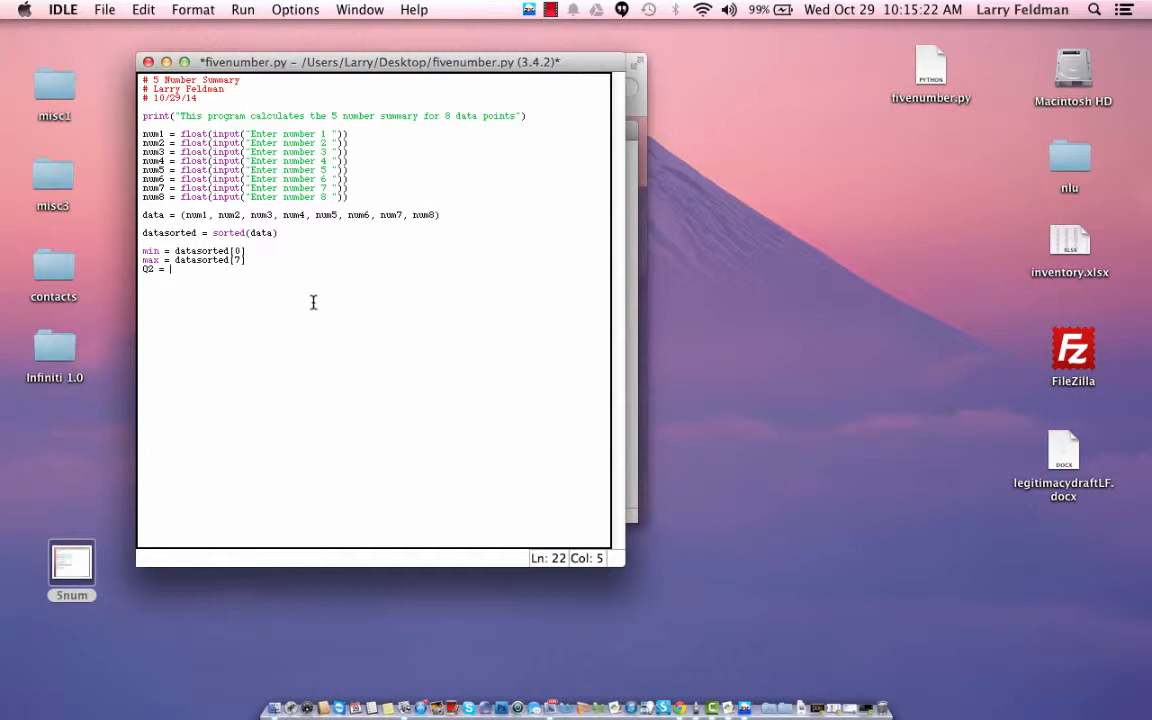
pyautogui.write('(')
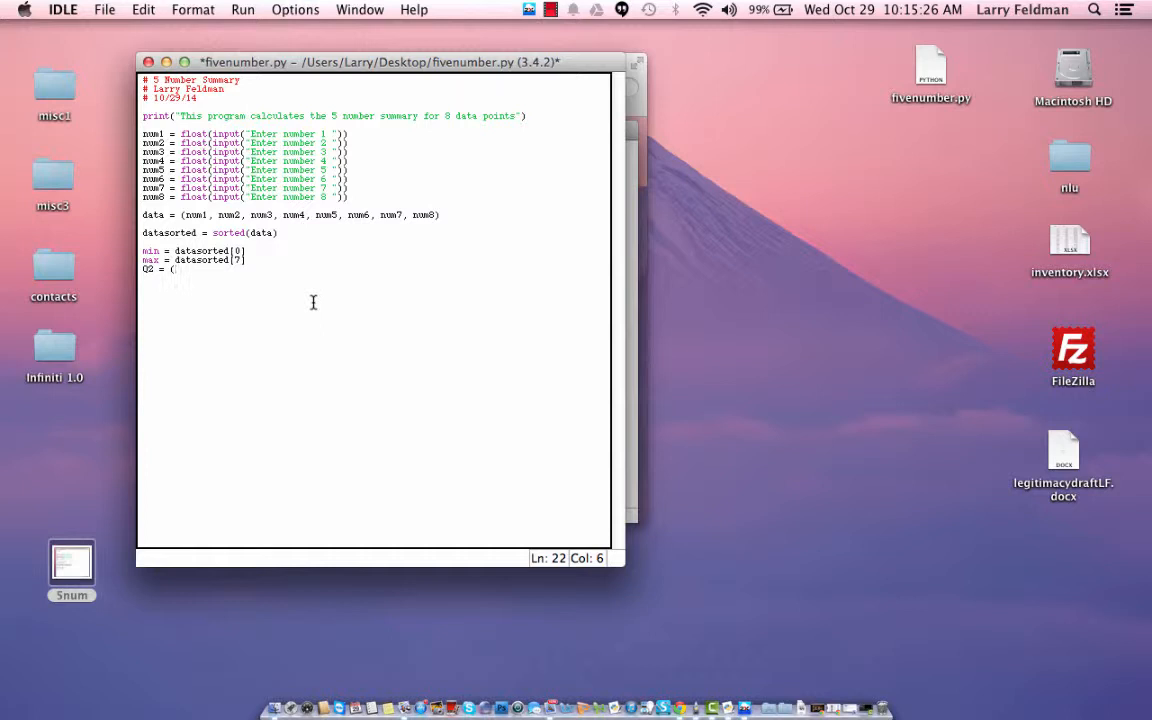
pyautogui.write('datasorted[')
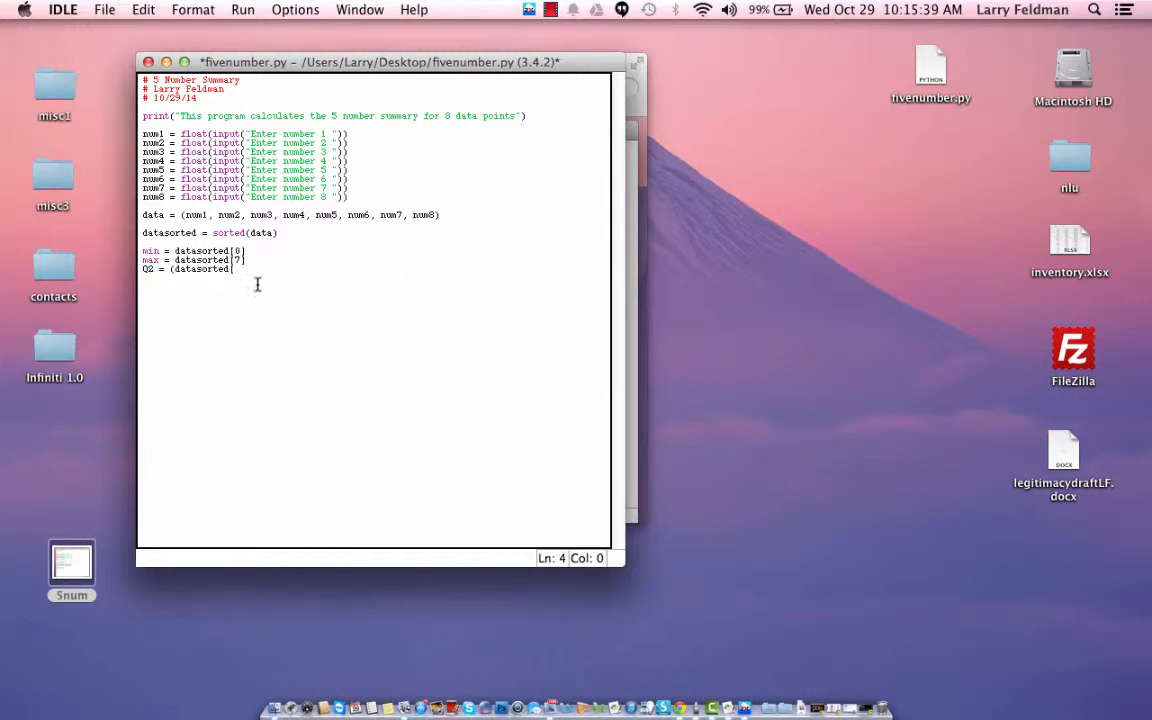
pyautogui.write('3]')
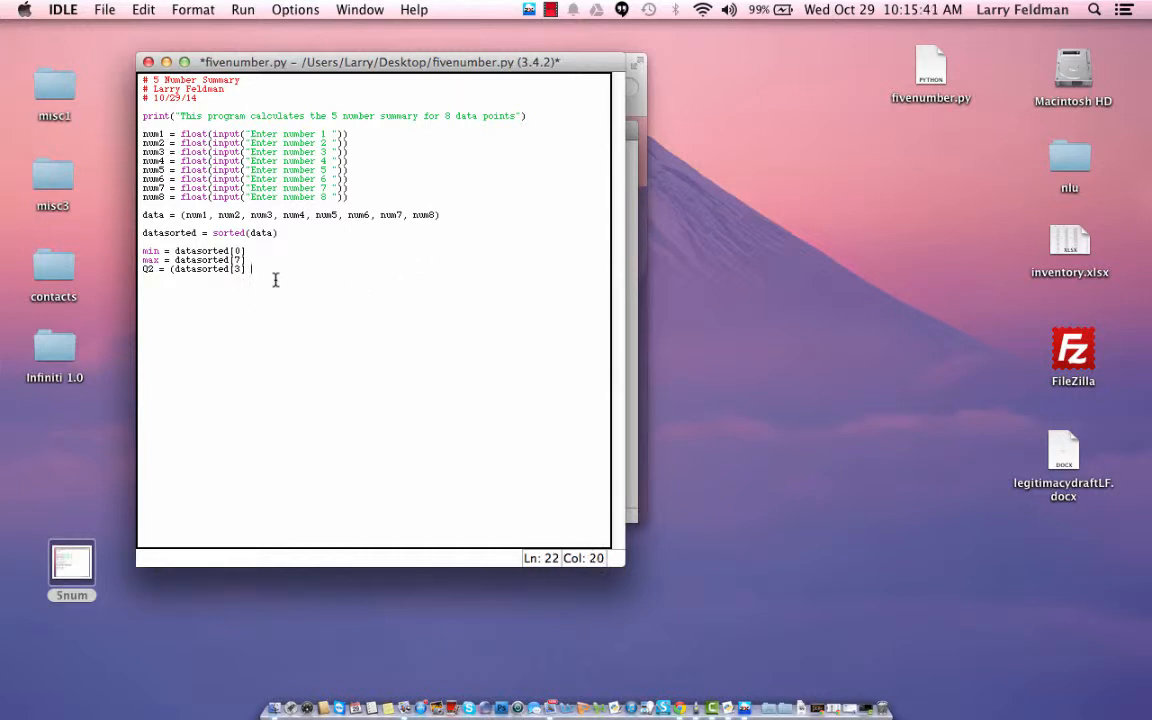
pyautogui.write('+ datas')
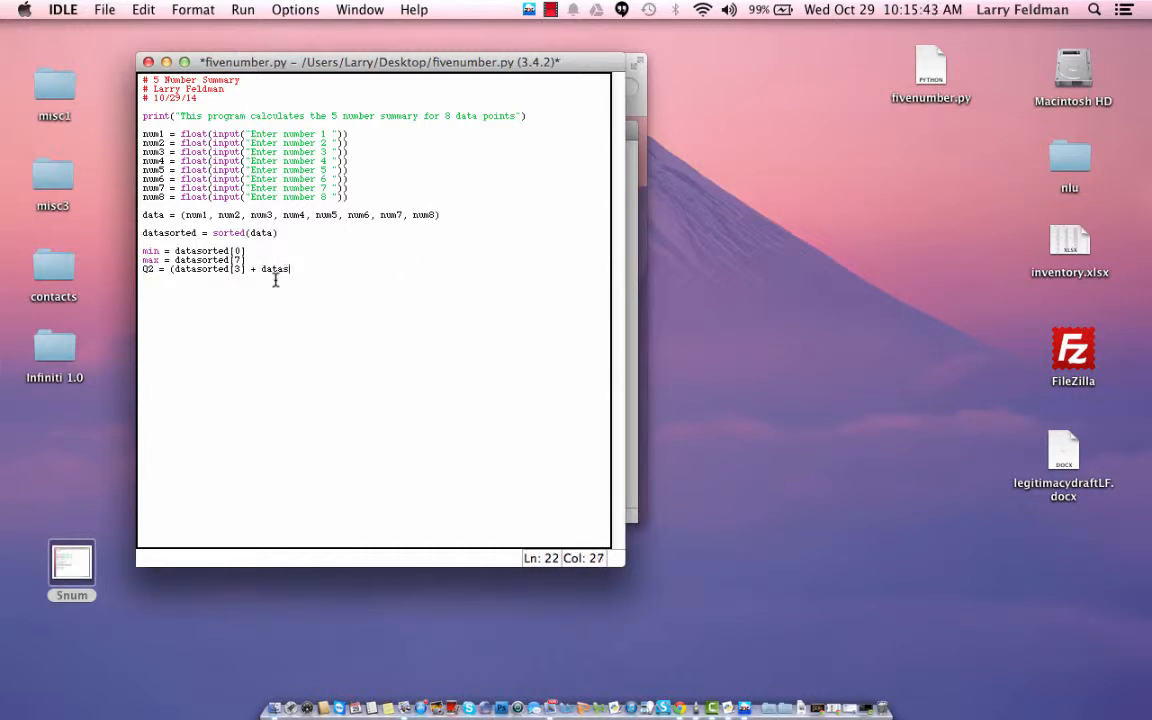
pyautogui.write('orted[4])/')
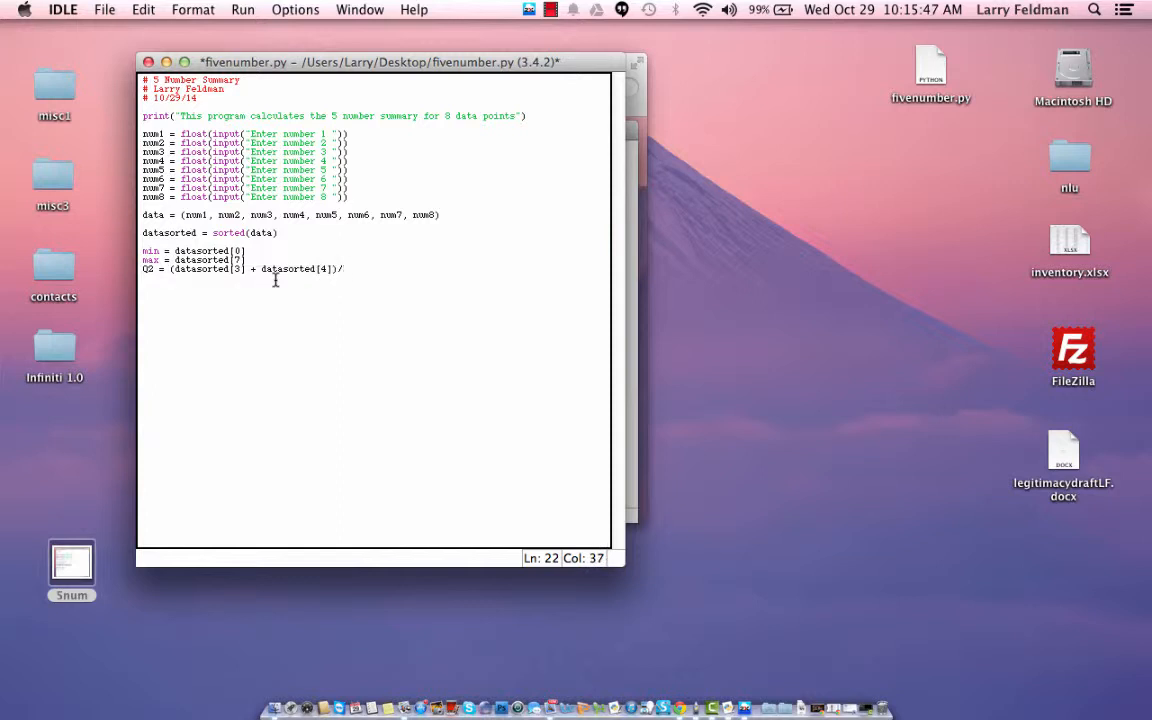
pyautogui.write('2')
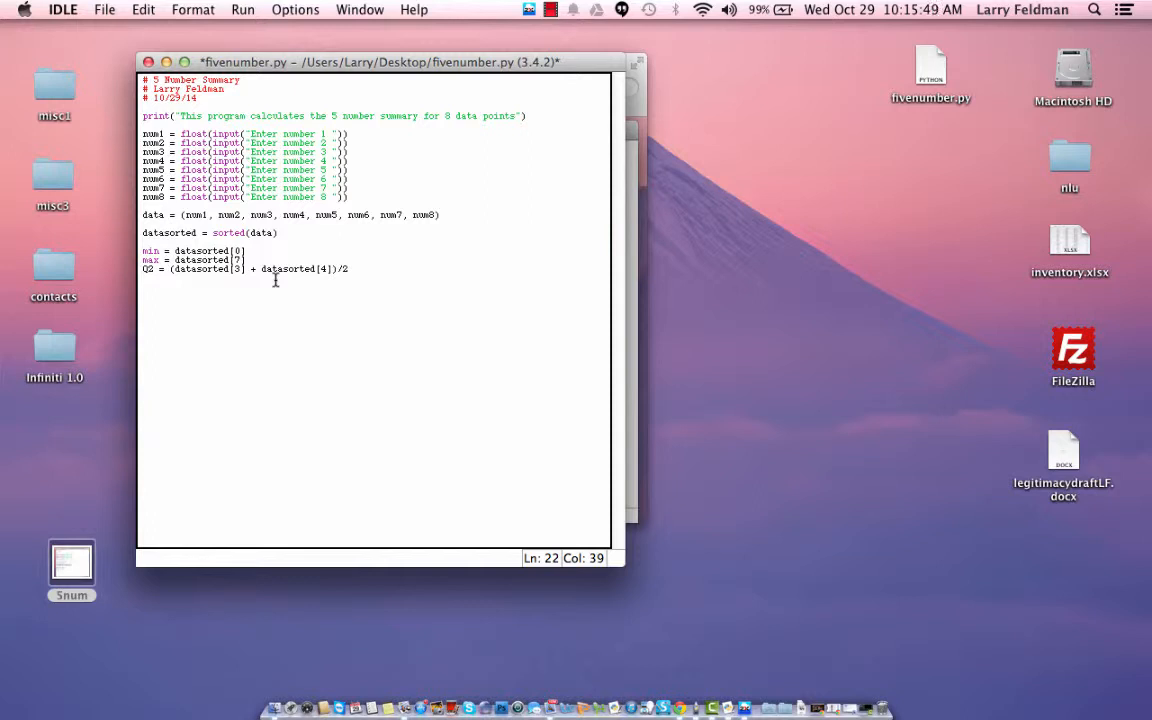
pyautogui.write('# !')
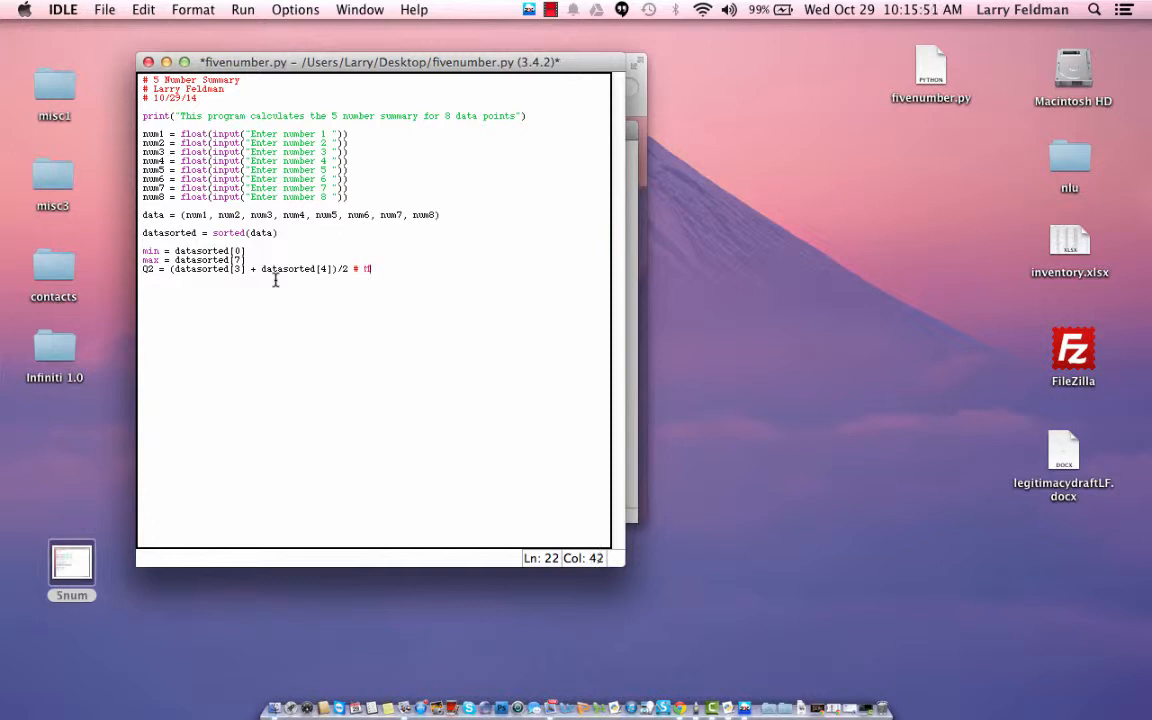
pyautogui.write('edian')
pyautogui.write('Q1')
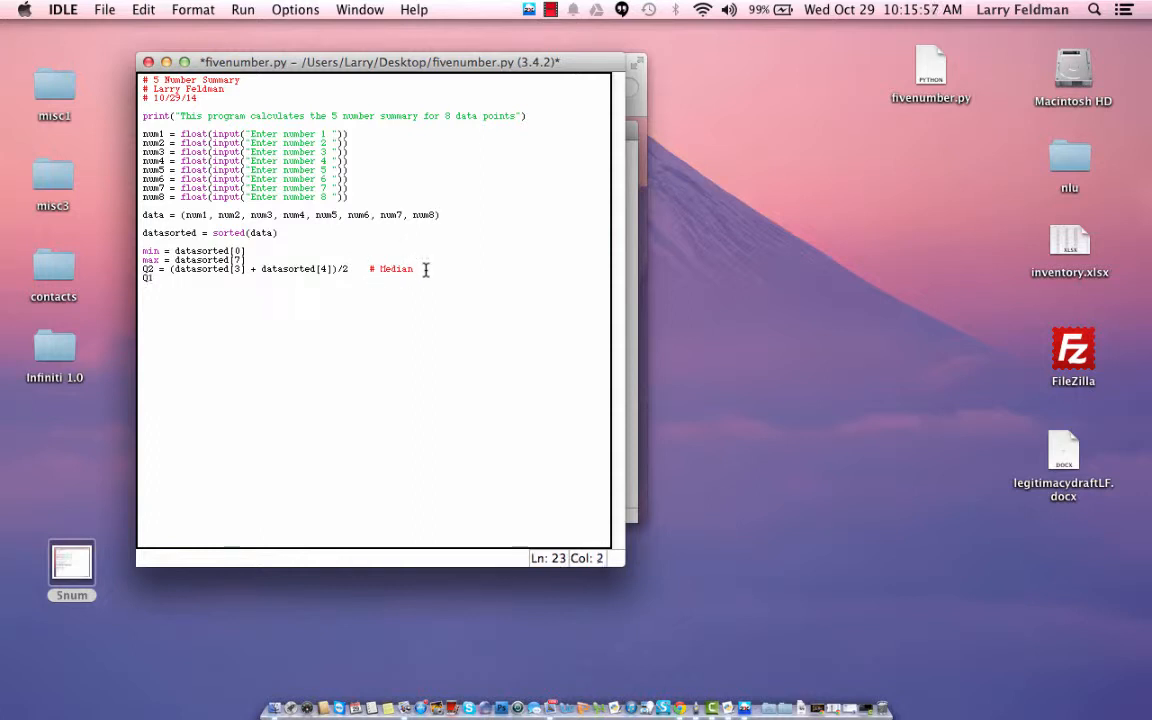
# - Write Q1 = (datasorted[1] + datasorted[2])/2 for the lower quartile
pyautogui.write('=')
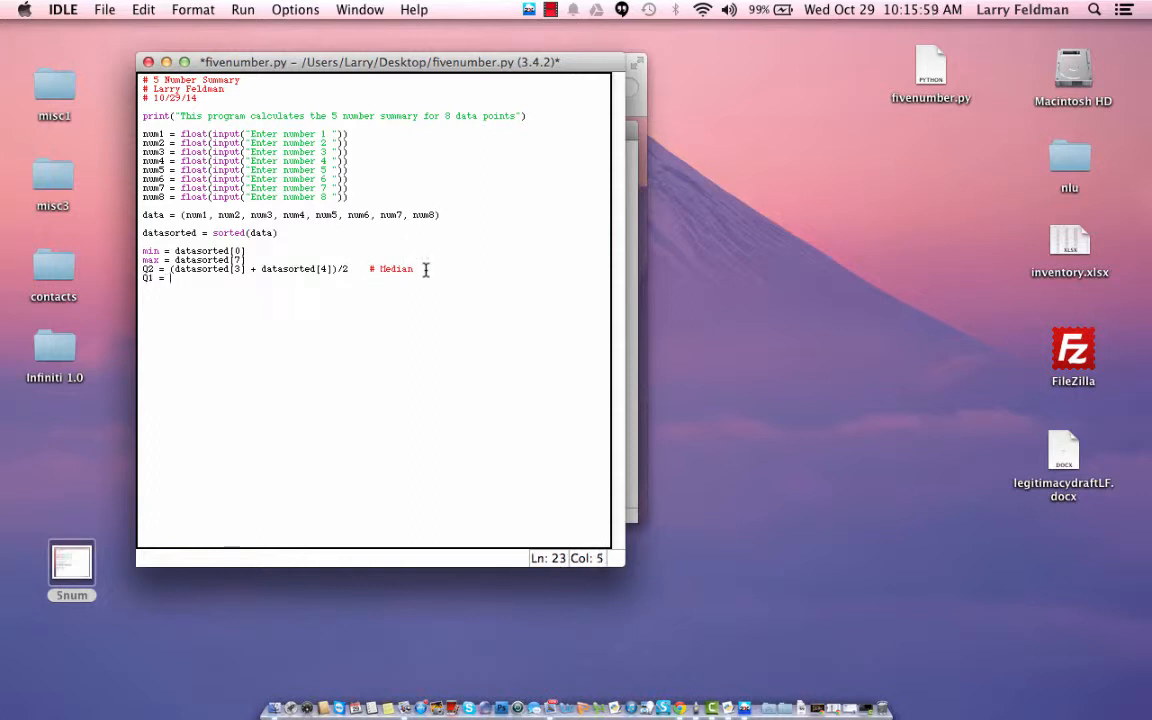
pyautogui.write('(dataso')
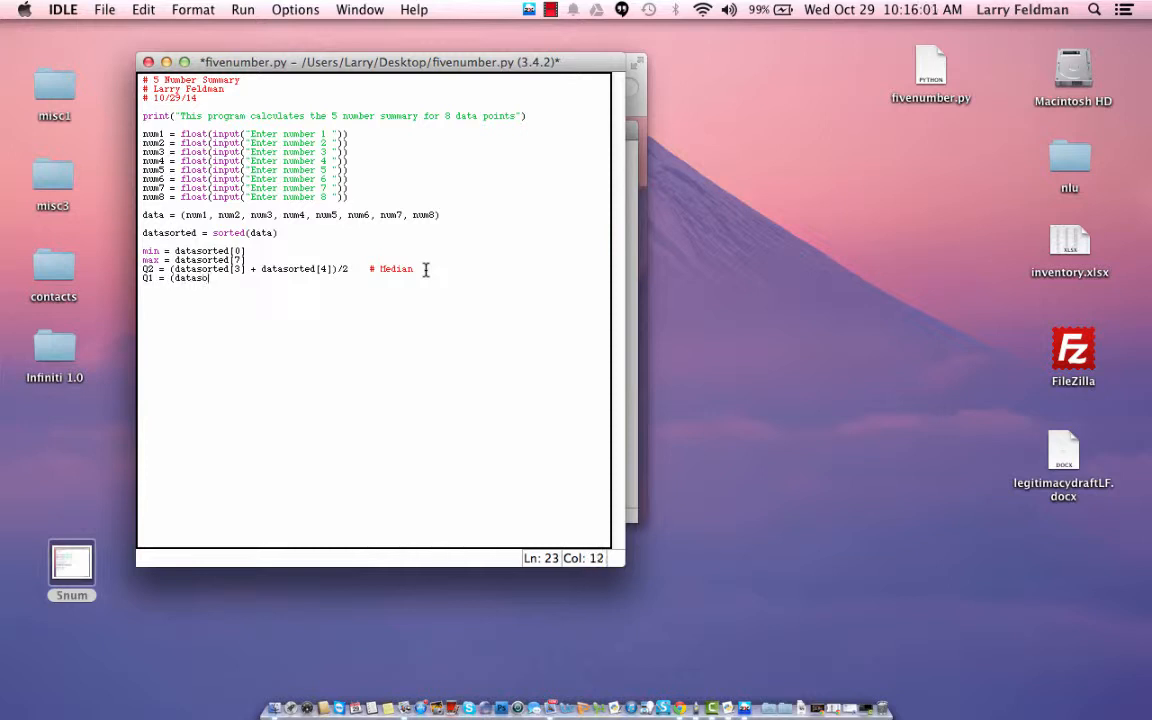
pyautogui.write('rted[1] +')
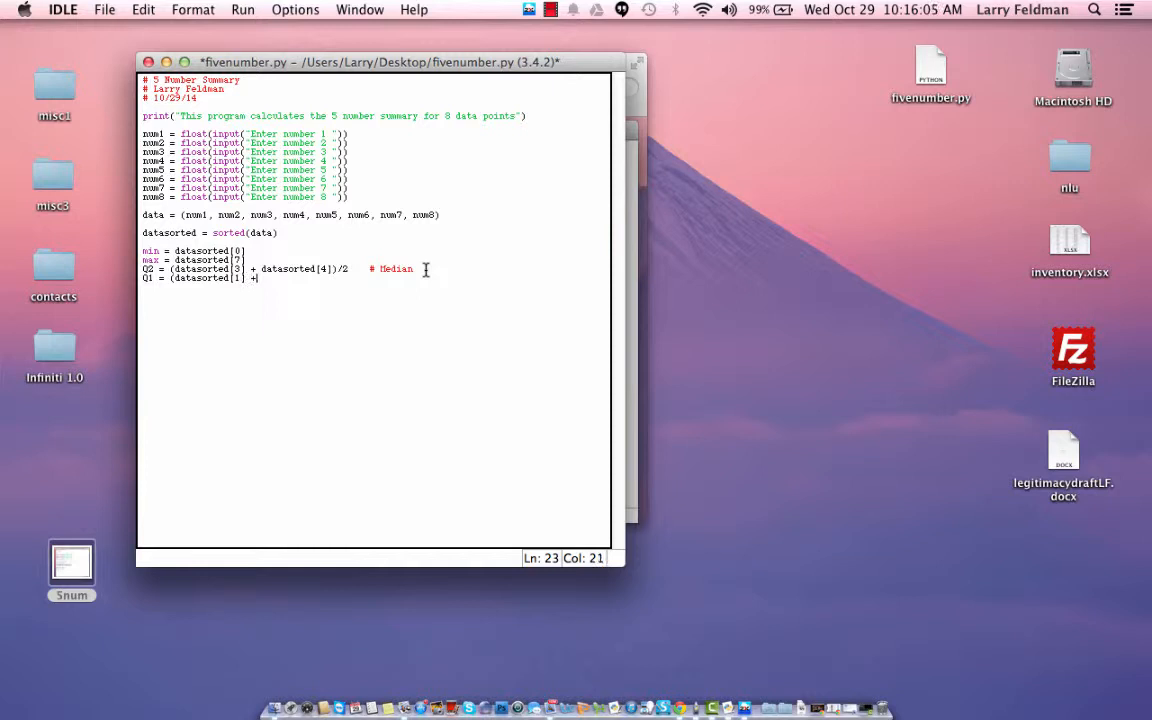
pyautogui.write('datasorted[2')
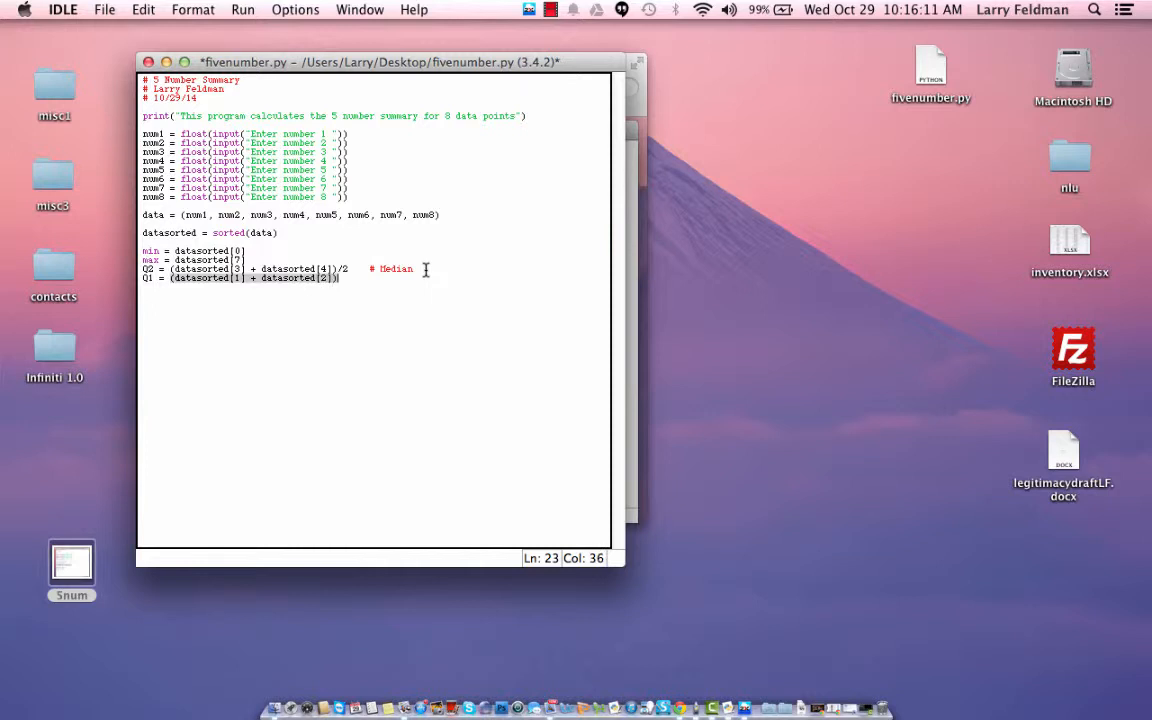
pyautogui.write('/2')
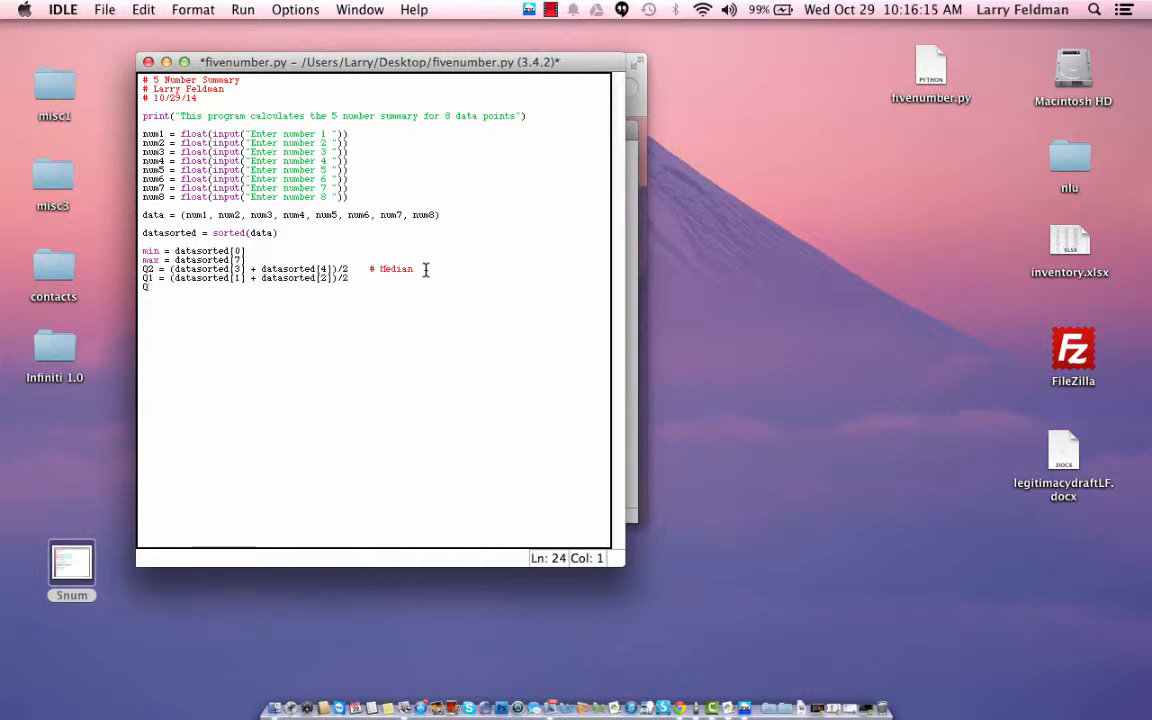
# - Write Q3 = (datasorted[5] + datasorted[6])/2 for the upper quartile, leaving a blank line after
pyautogui.write('Q3 = (')
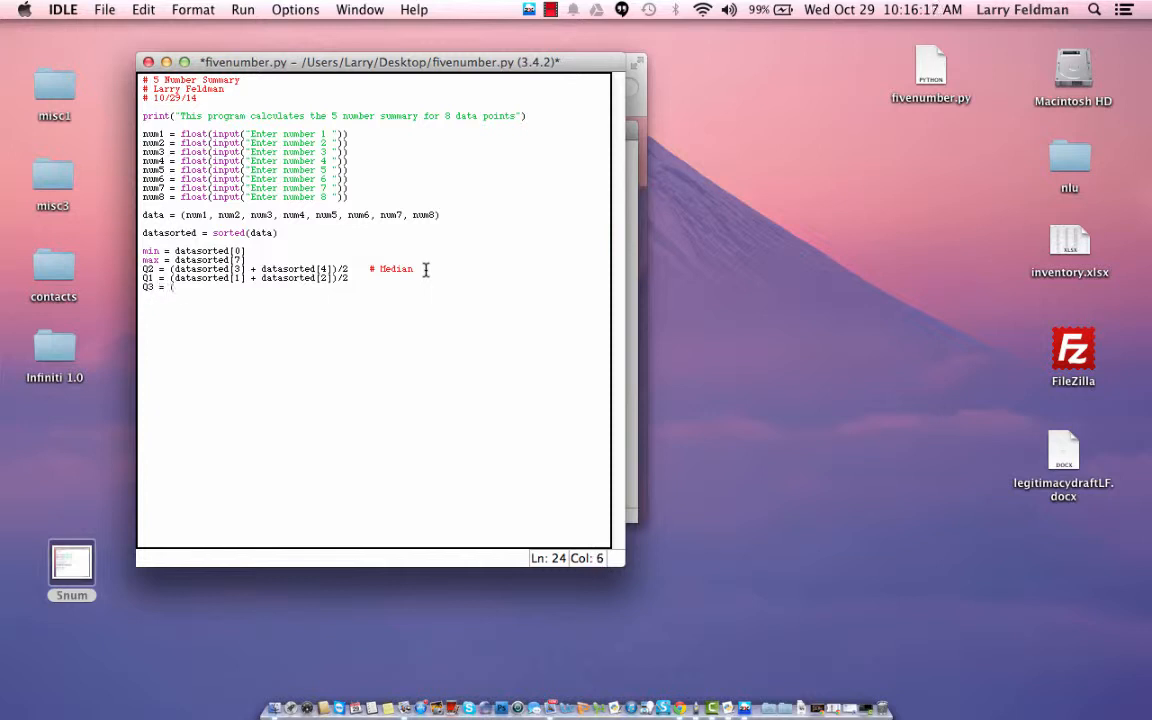
pyautogui.write('dat')
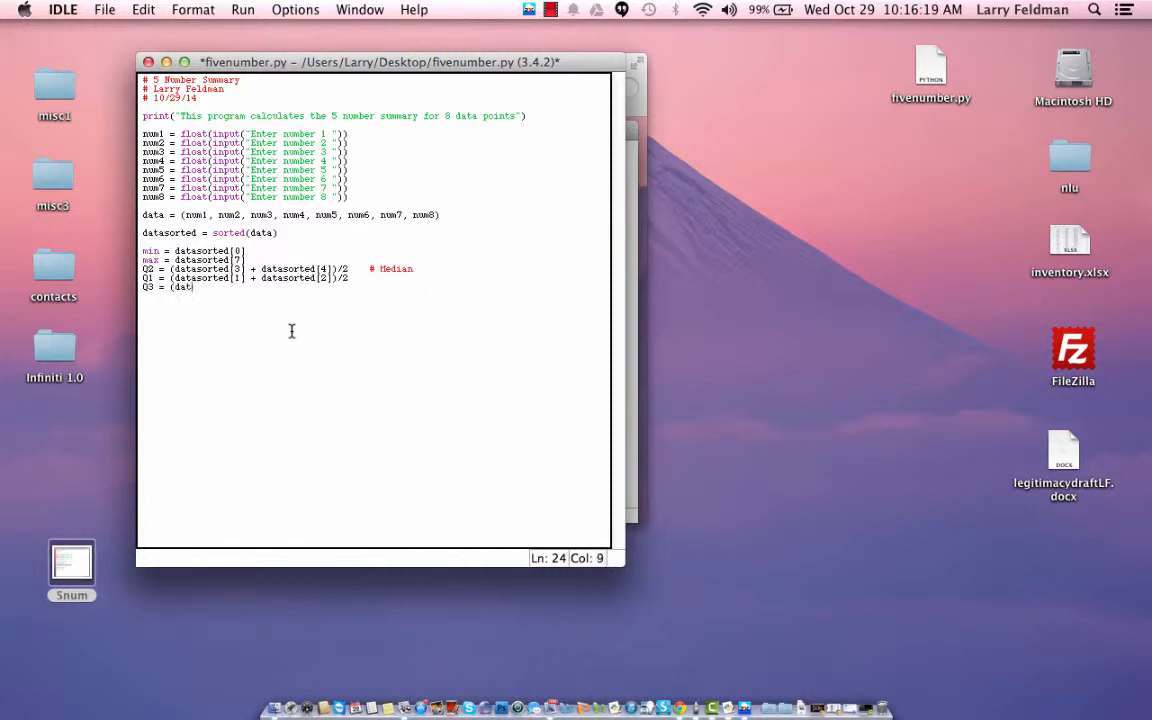
pyautogui.write('asorted[')
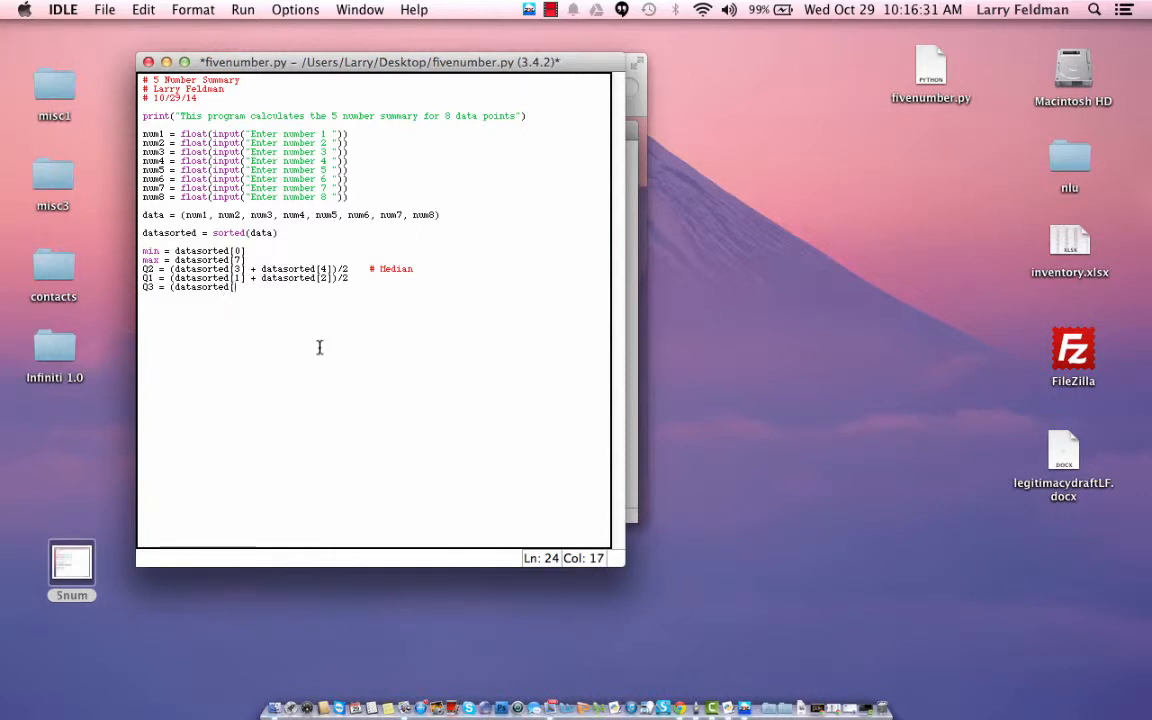
pyautogui.write('5] +')
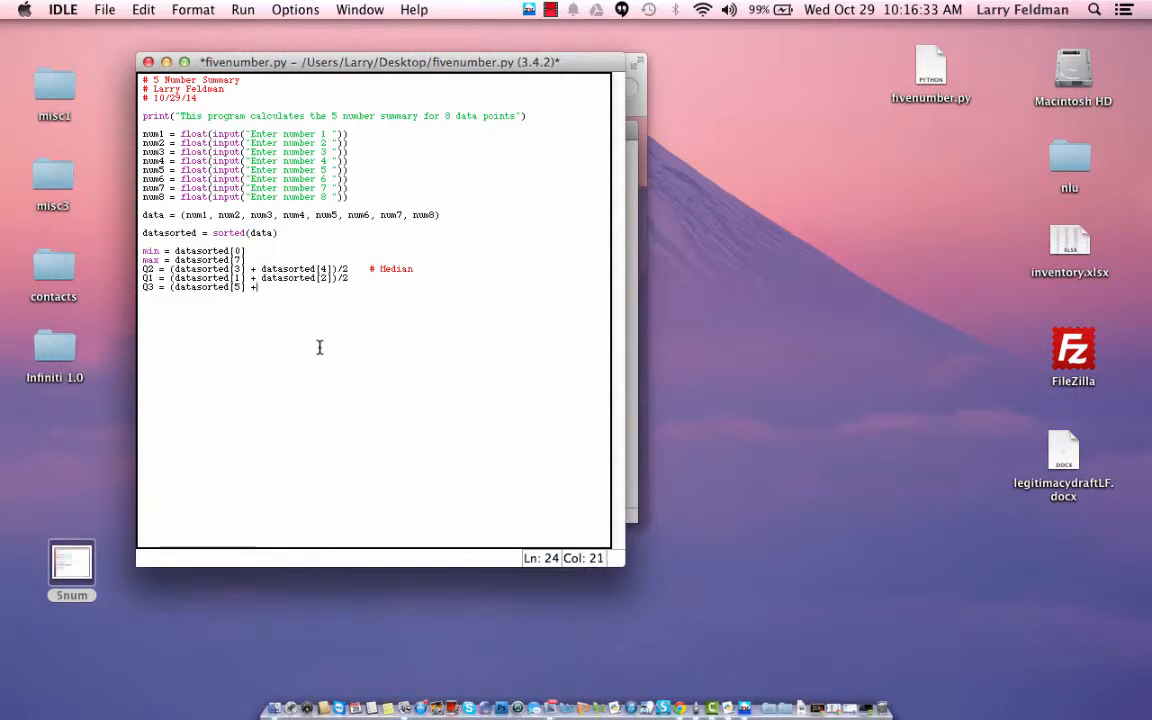
pyautogui.write('datasor')
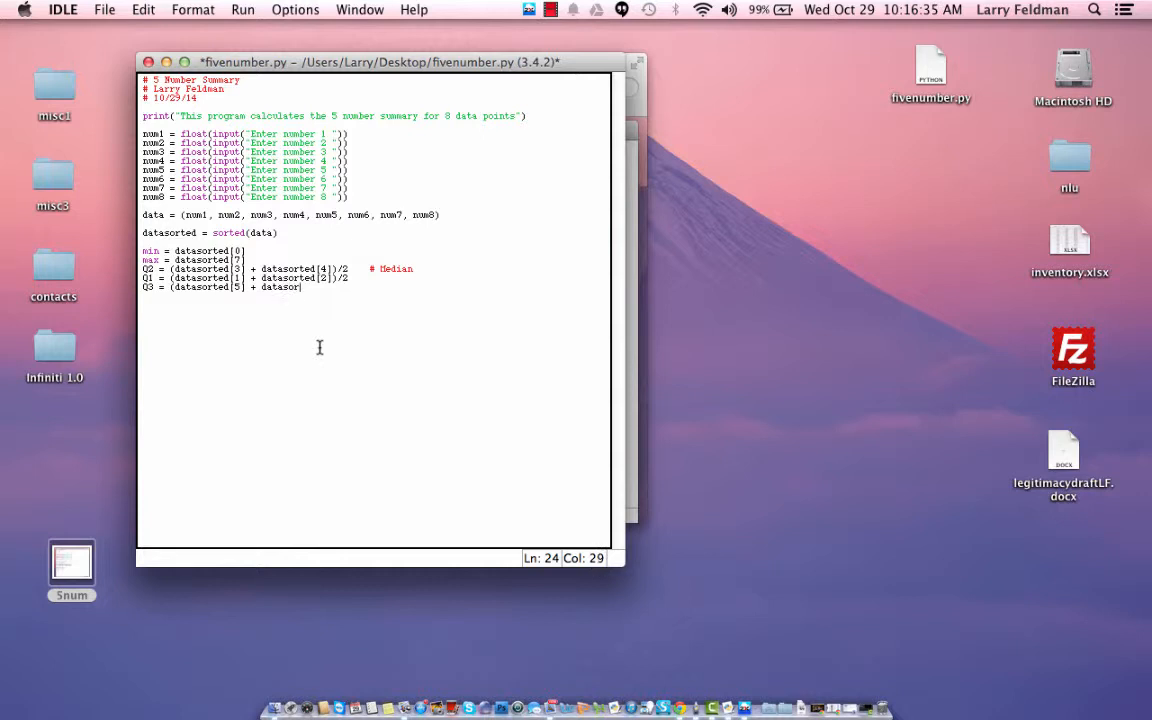
pyautogui.write('ted[6')
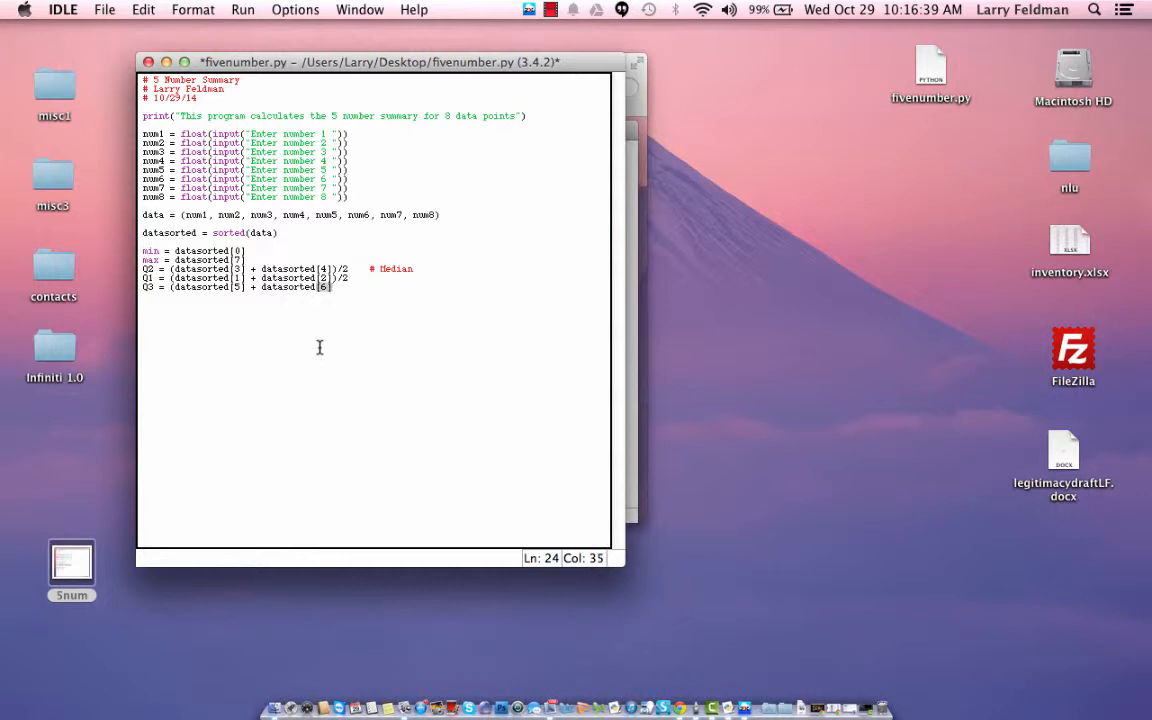
pyautogui.write(')/2')
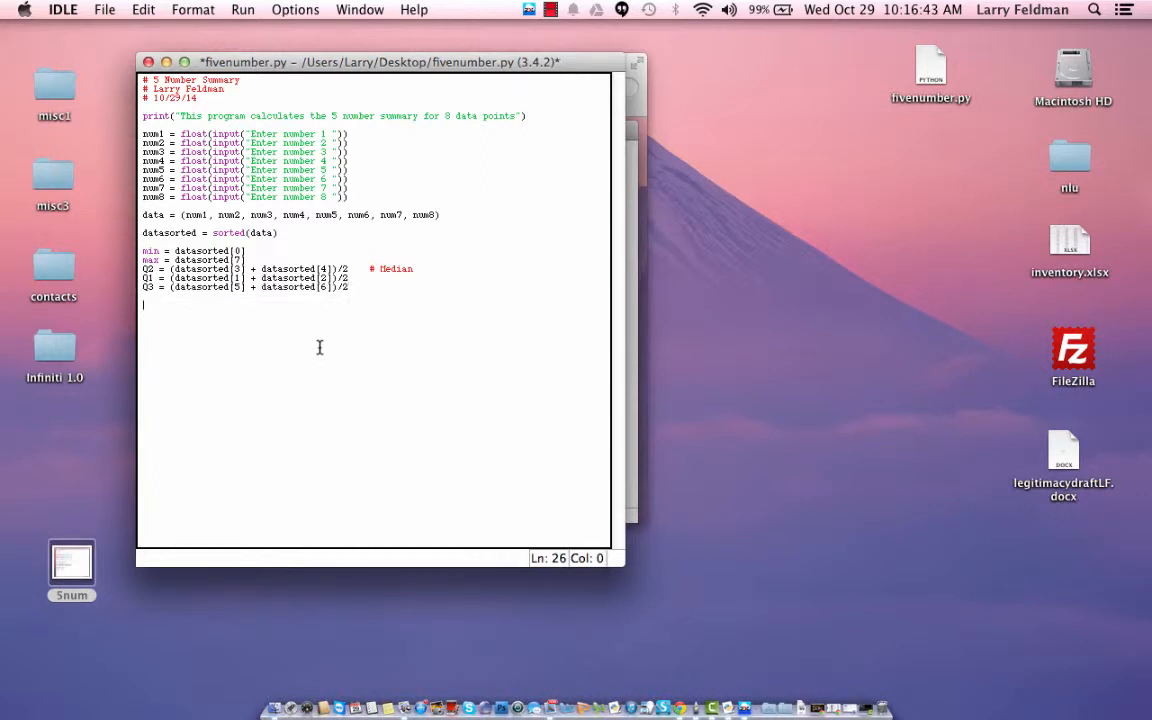
pyautogui.press('Return')
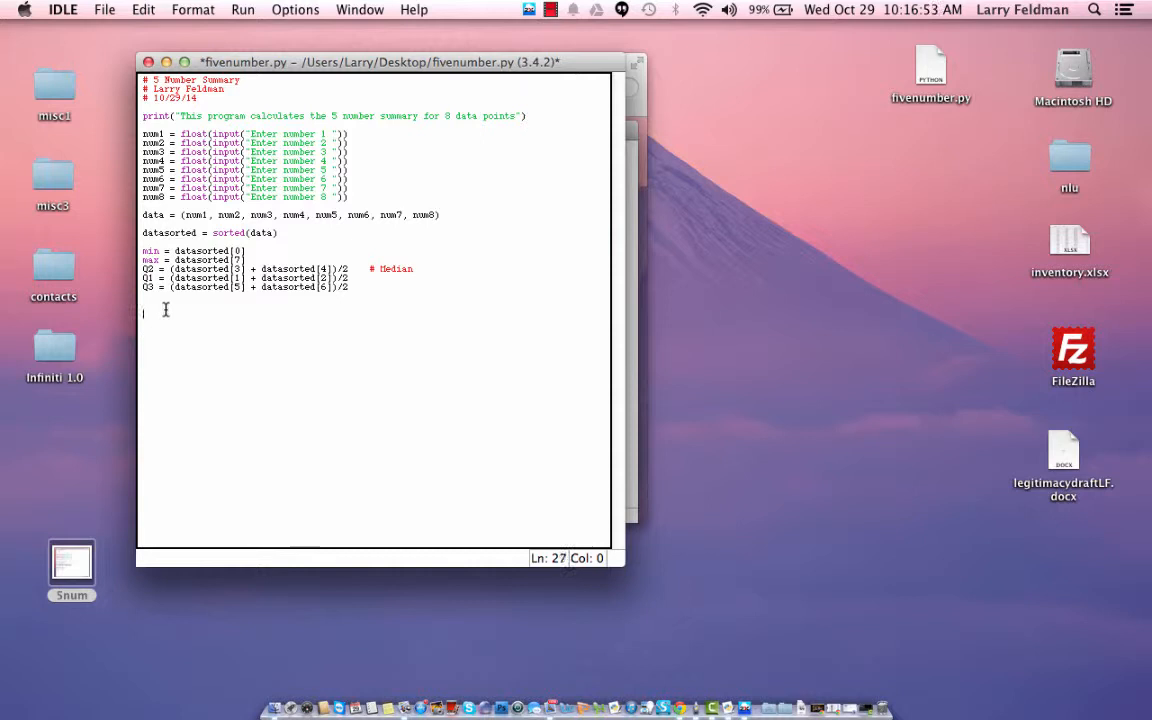
# - Write print statements for Min, Q1 and Median (Q2), each with its label
pyautogui.write('print')
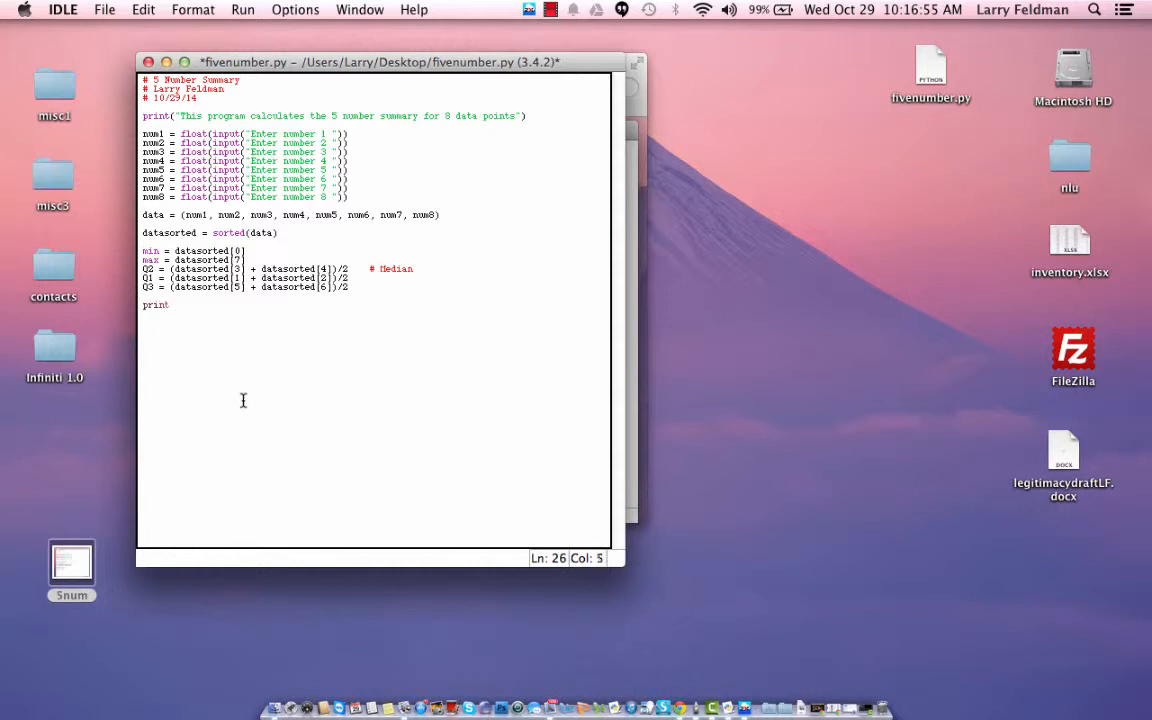
pyautogui.write('(')
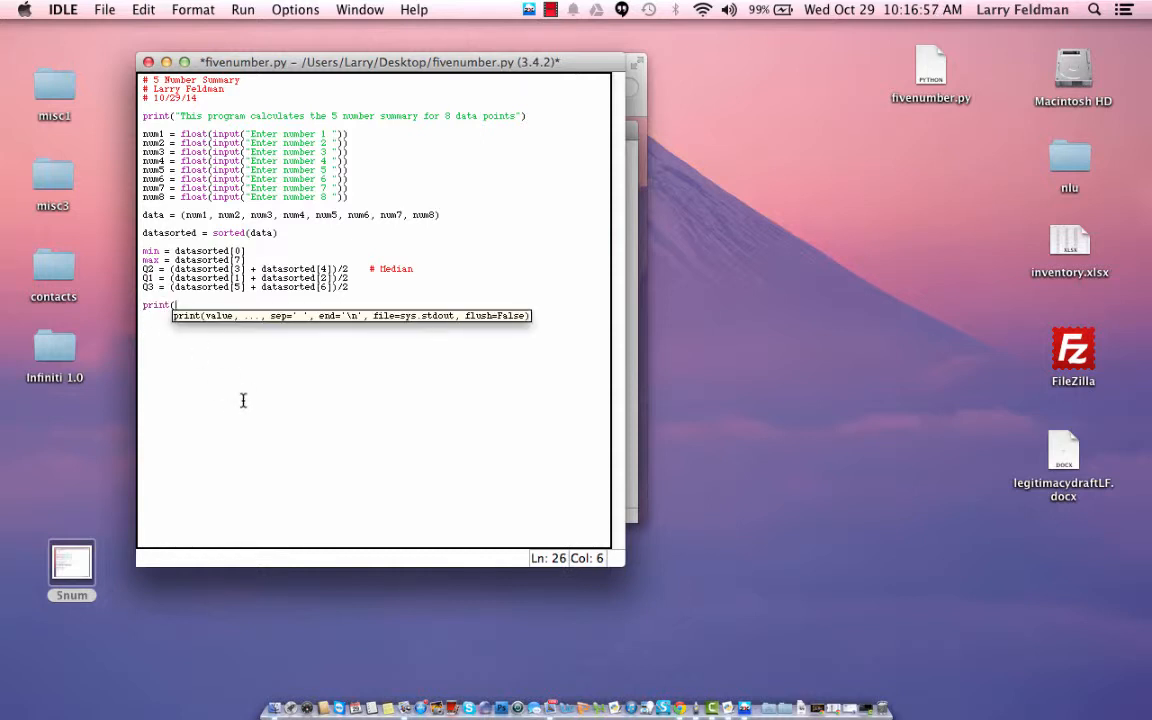
pyautogui.write('"Min')
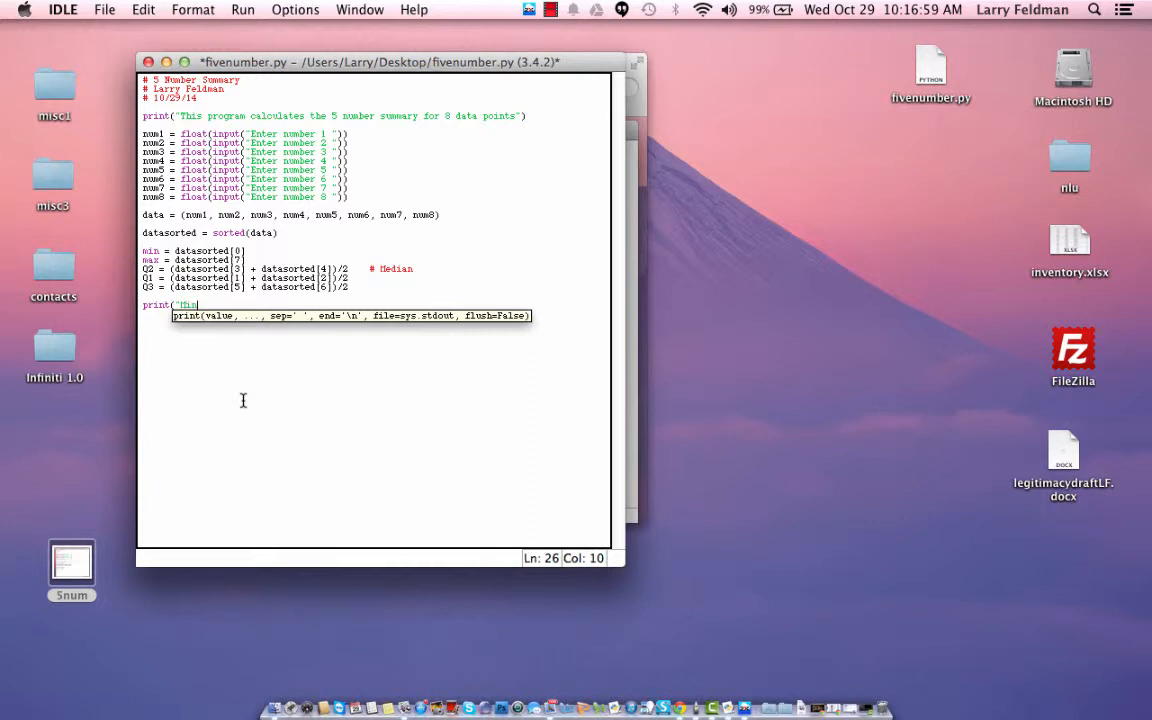
pyautogui.write('=", min')
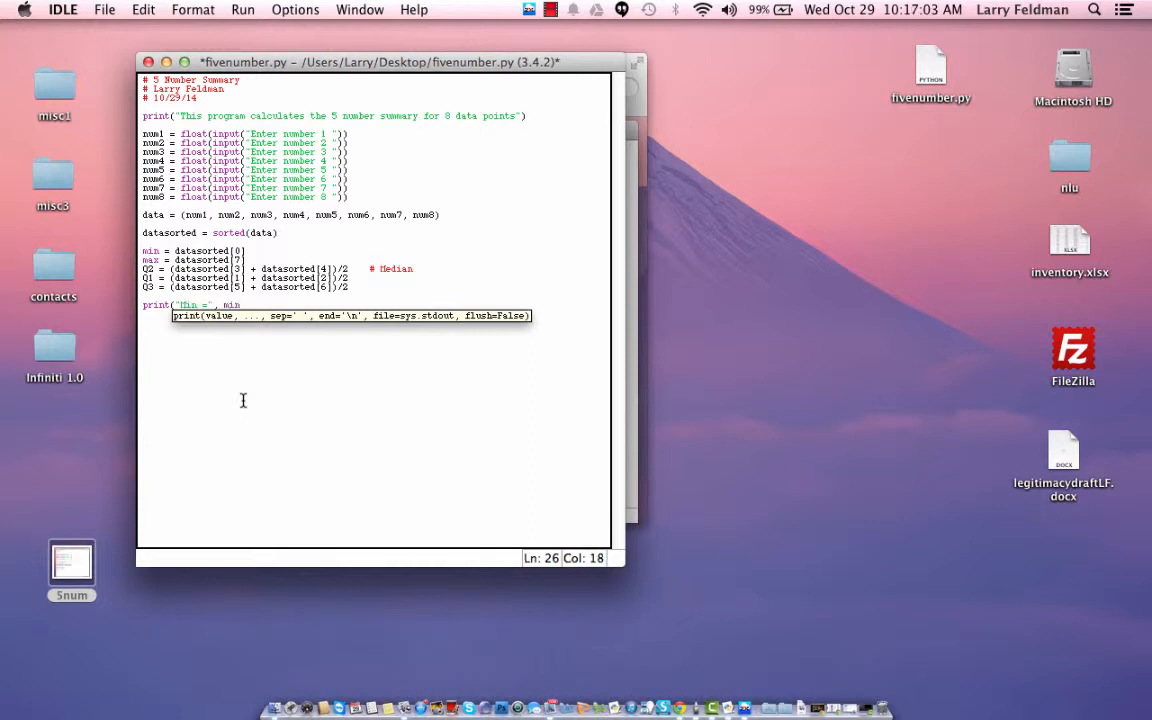
pyautogui.write('prin')
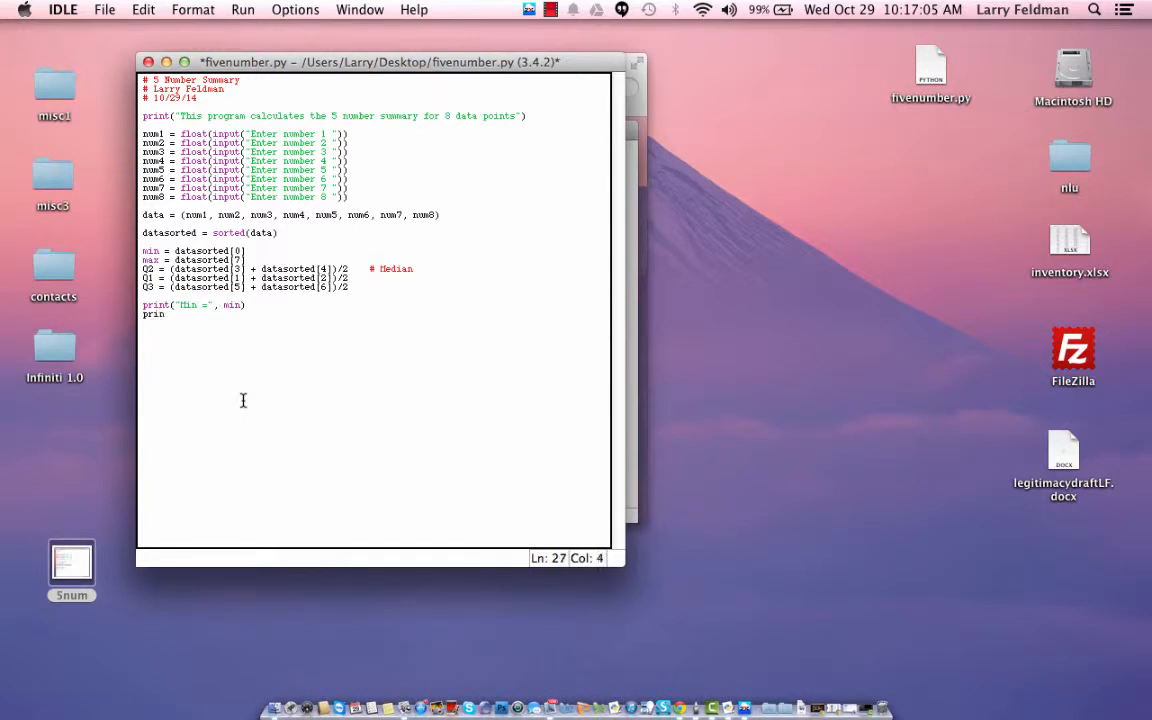
pyautogui.write('print(')
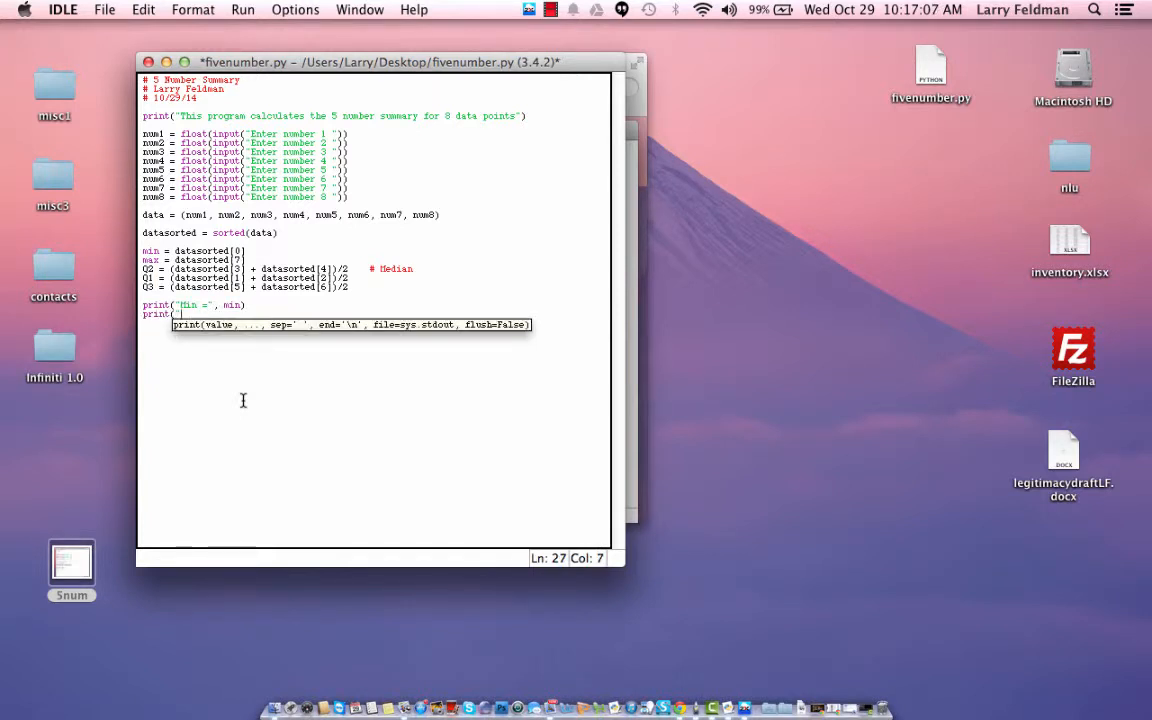
pyautogui.write('Q1 =", Q1')
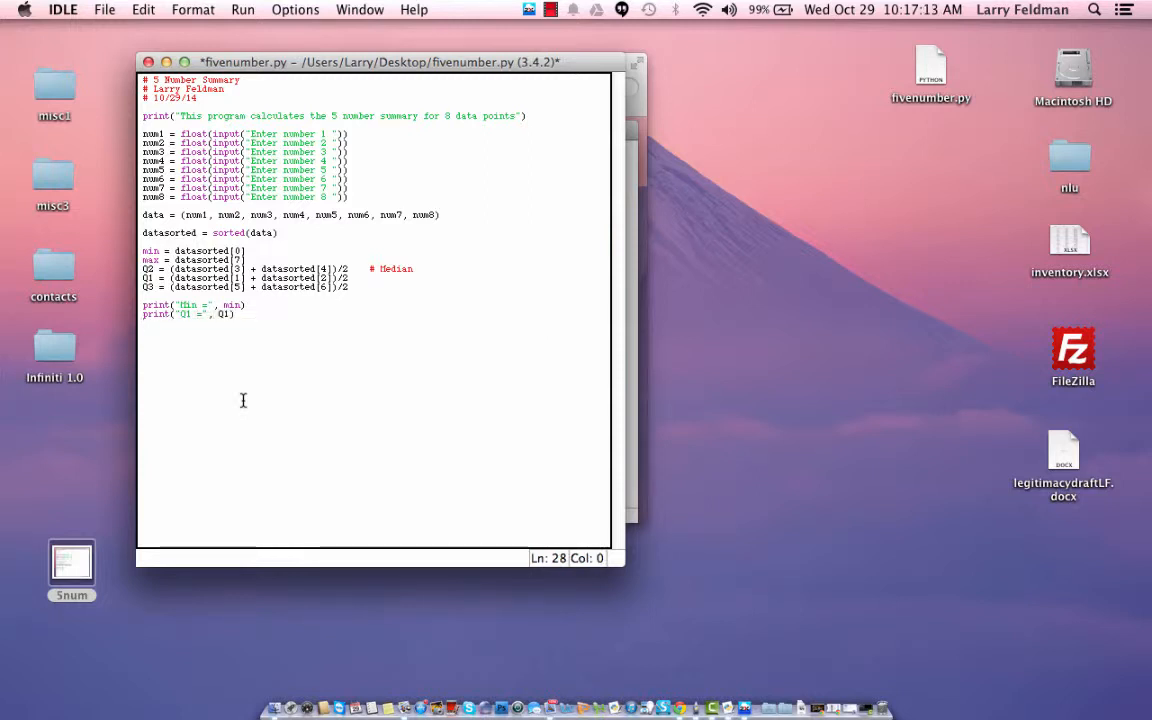
pyautogui.write('print(')
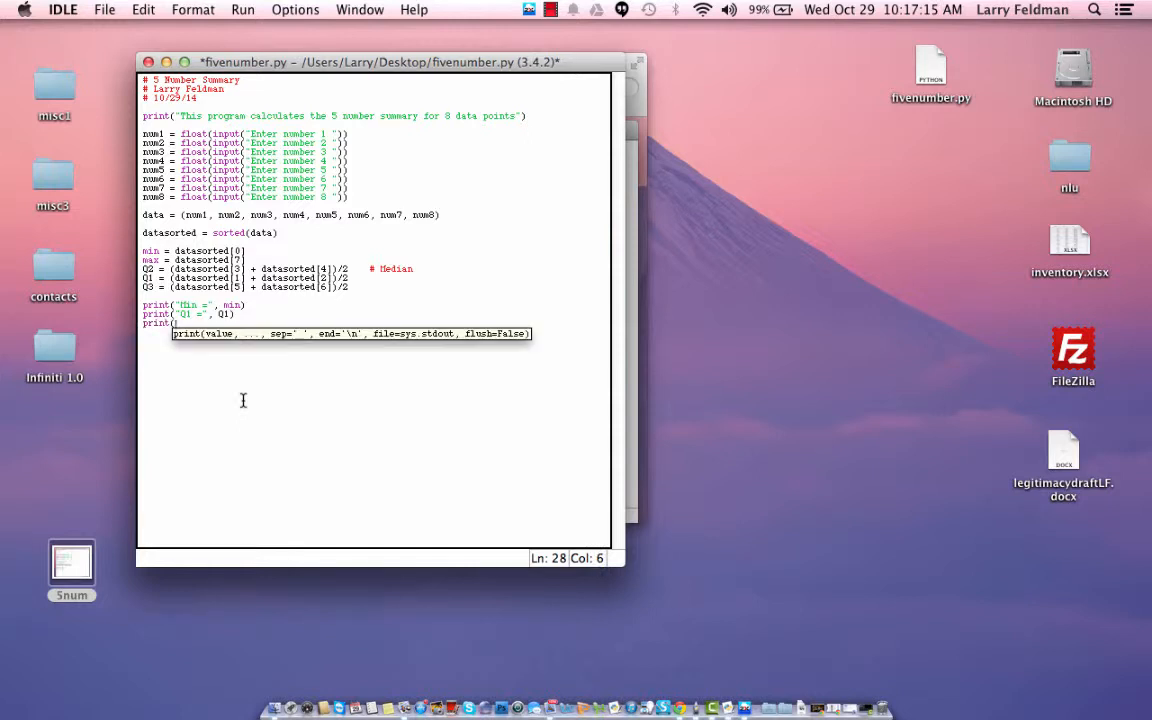
pyautogui.write('Median =",')
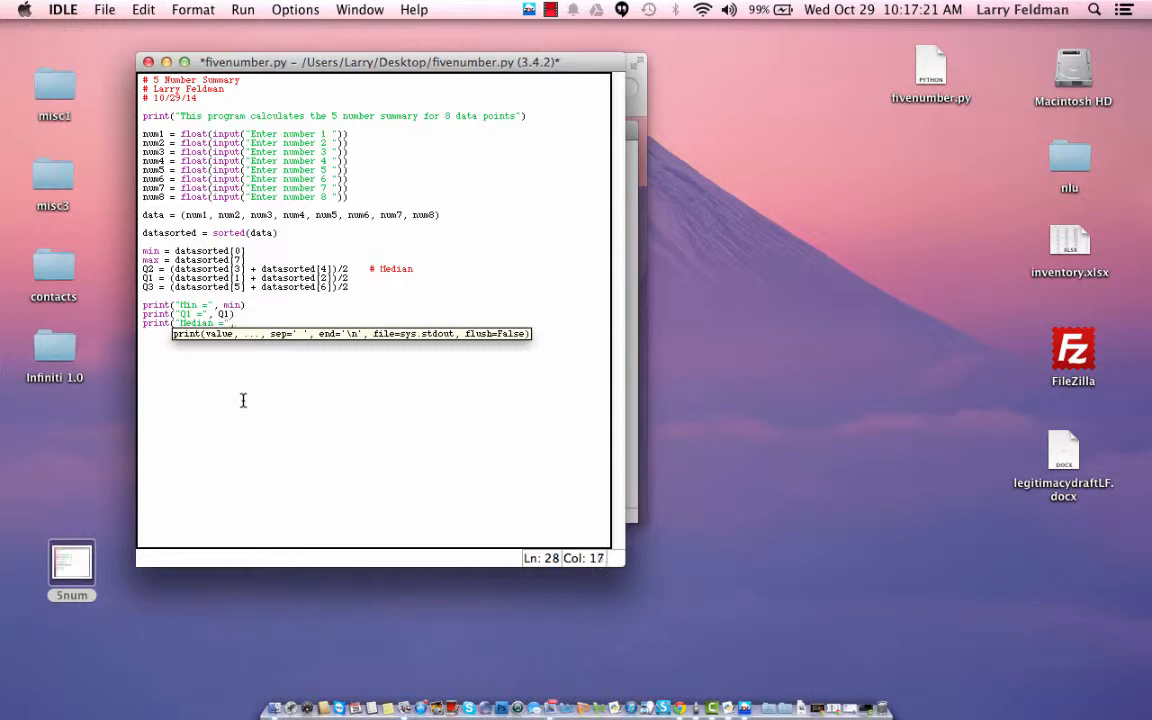
pyautogui.write('Q2)')
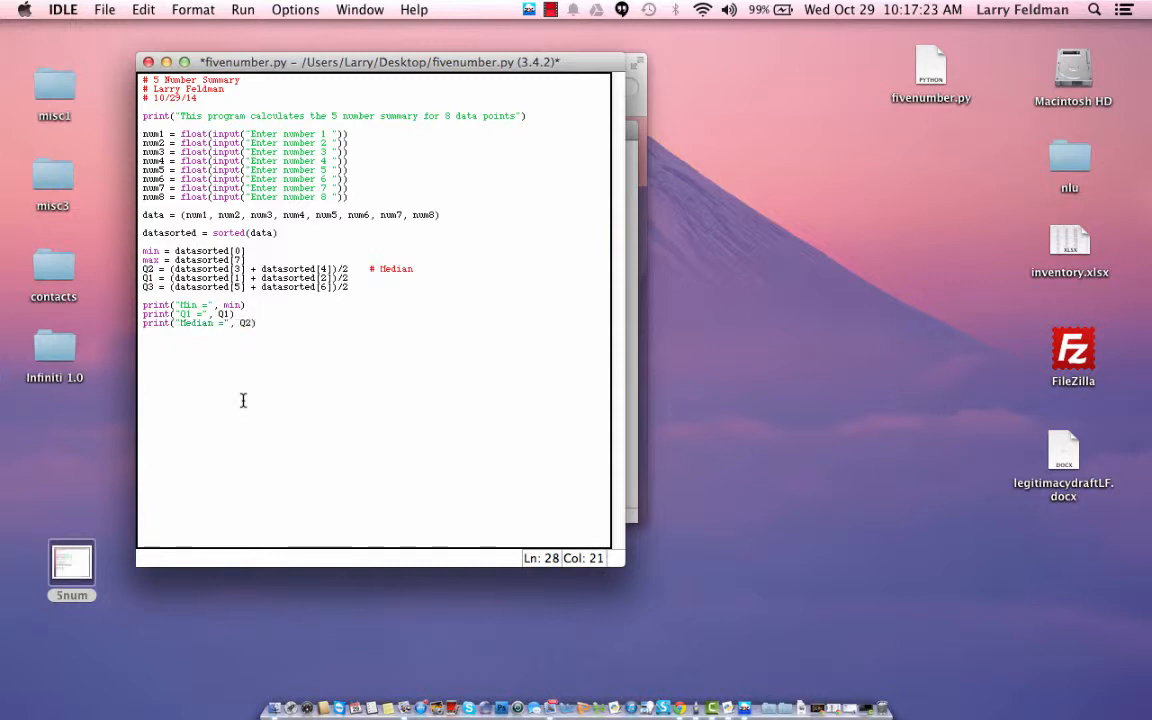
# - Write the labelled print statements for Q3 and Max to finish the script's output
pyautogui.write('print(')
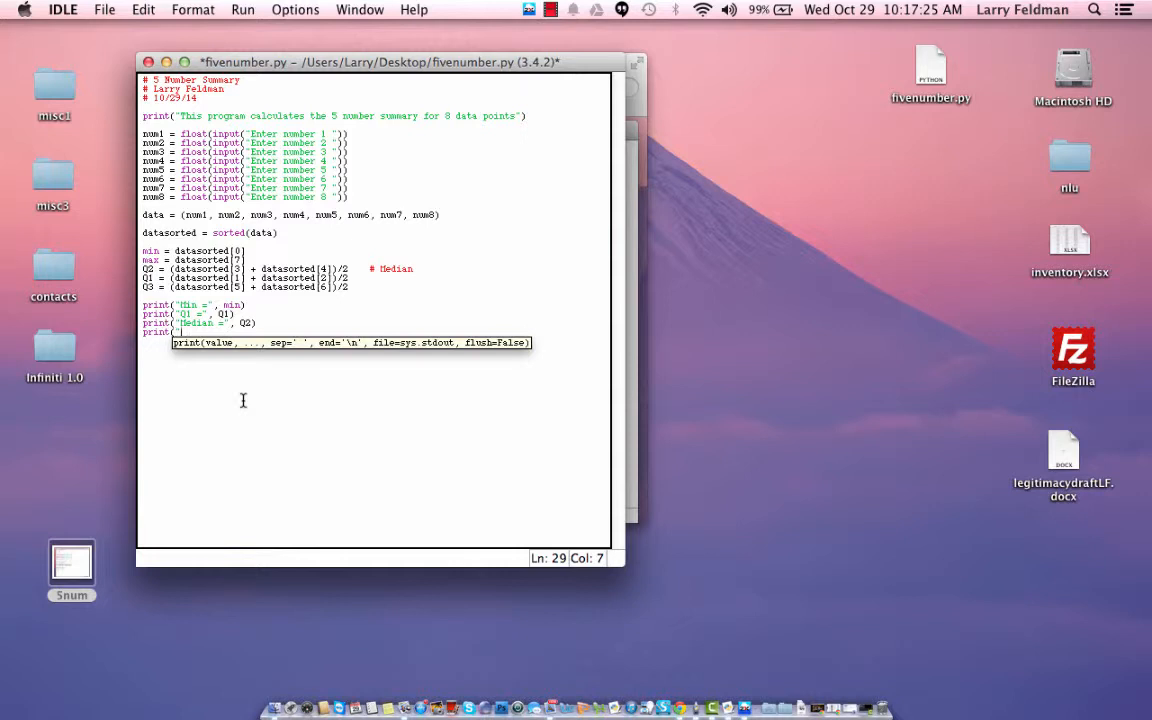
pyautogui.write('Q3 =')
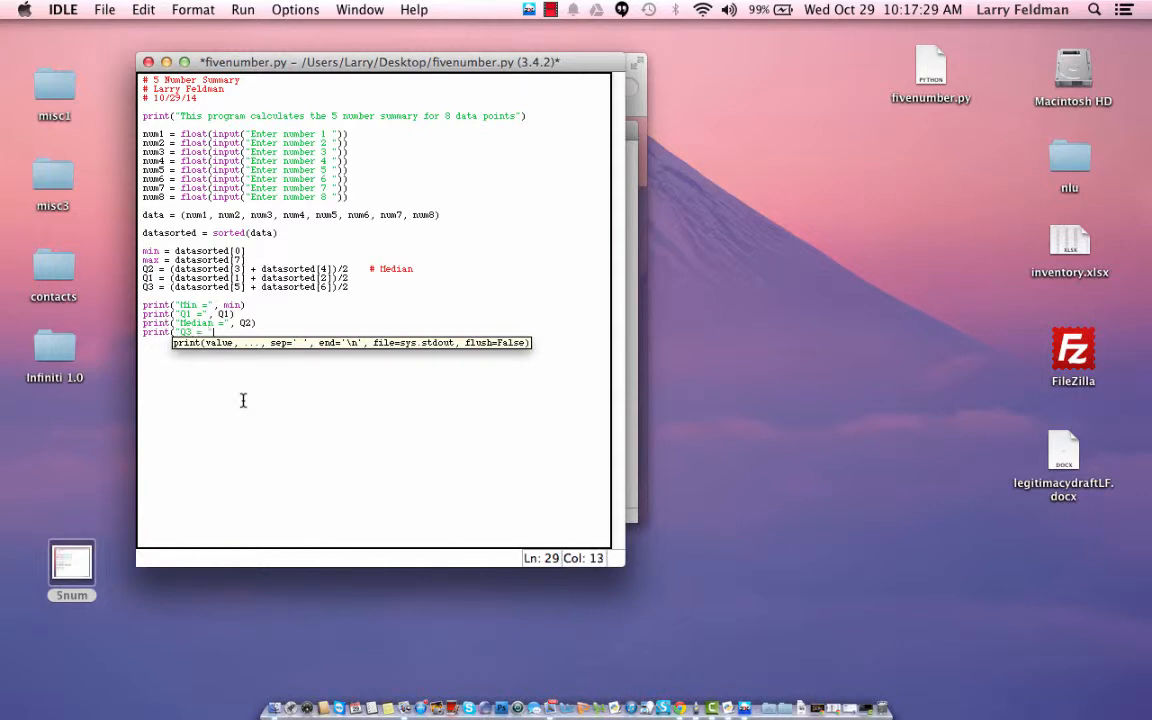
pyautogui.write('Q3')
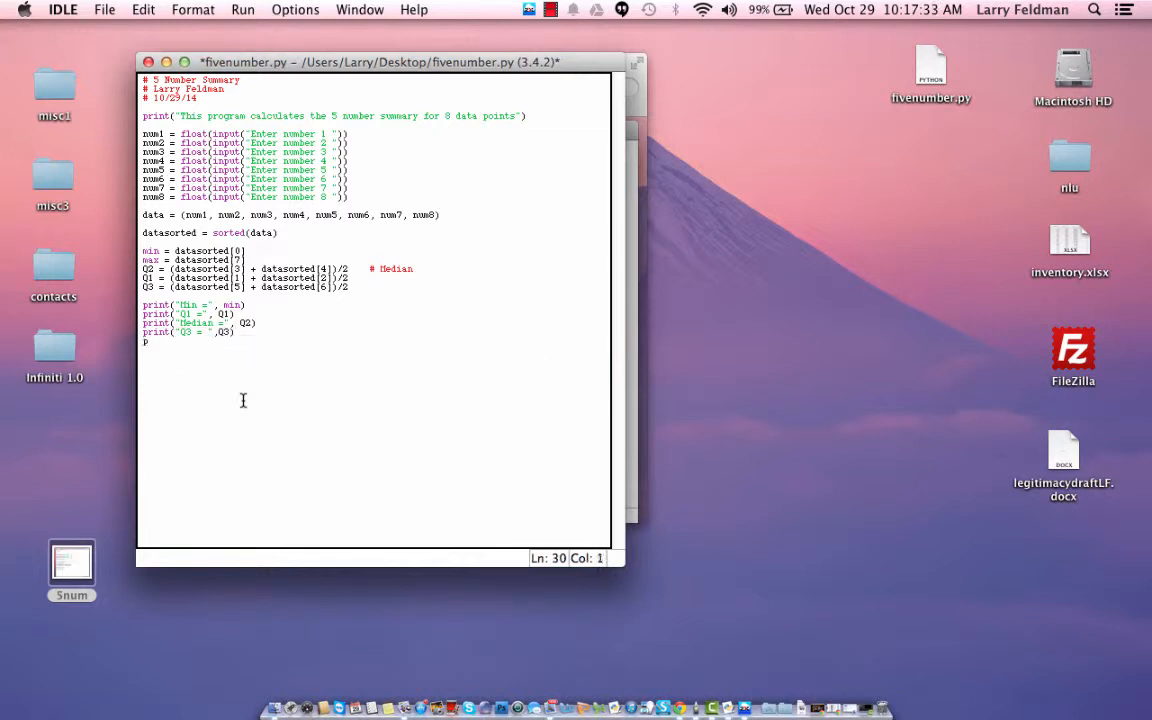
pyautogui.write('print("Max')
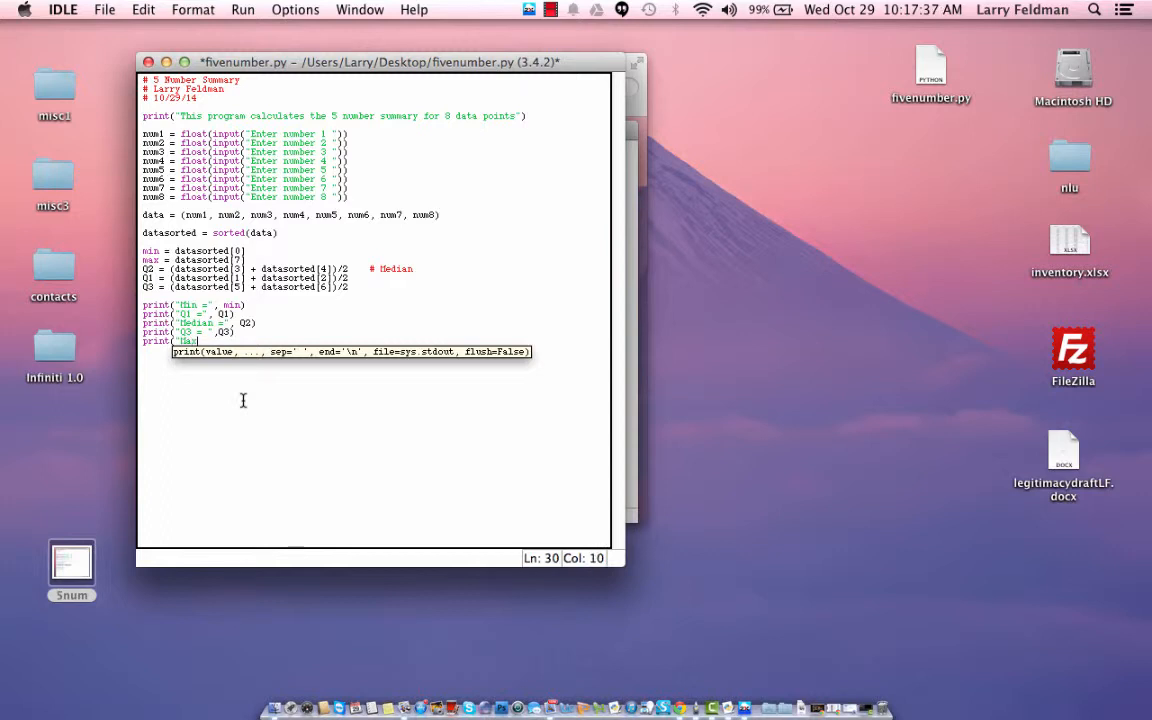
pyautogui.write('=  , m')
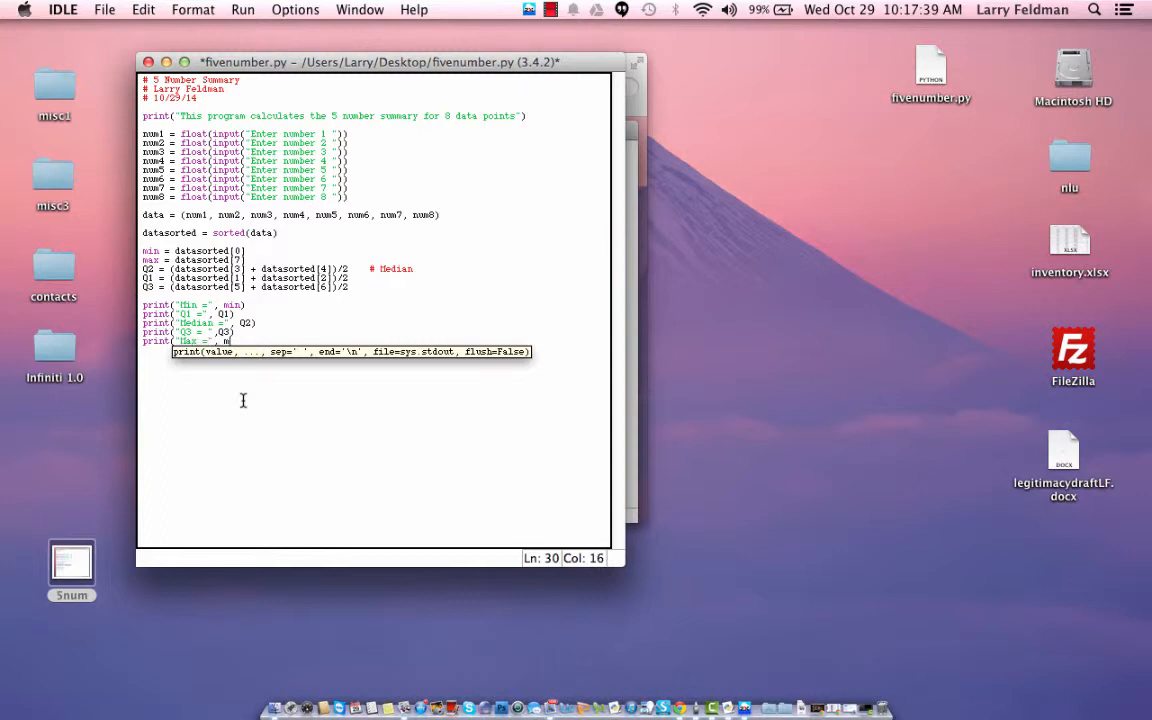
pyautogui.write('max)')
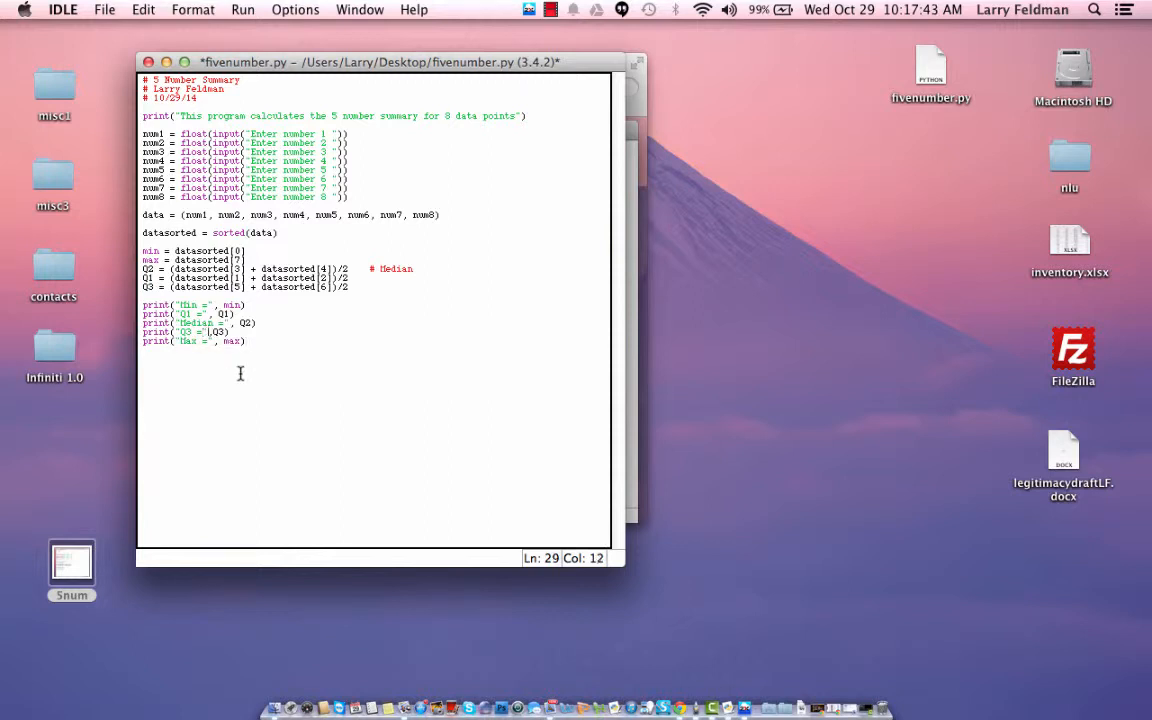
pyautogui.click(248, 340)
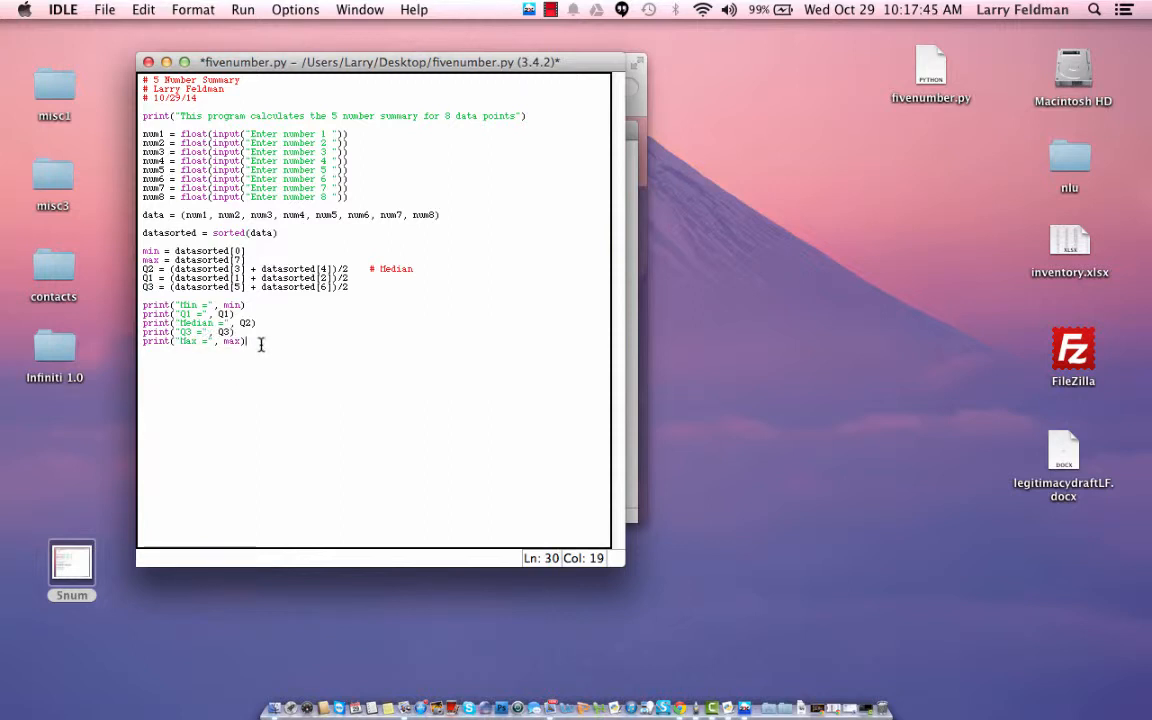
pyautogui.click(242, 8)
pyautogui.write('3')
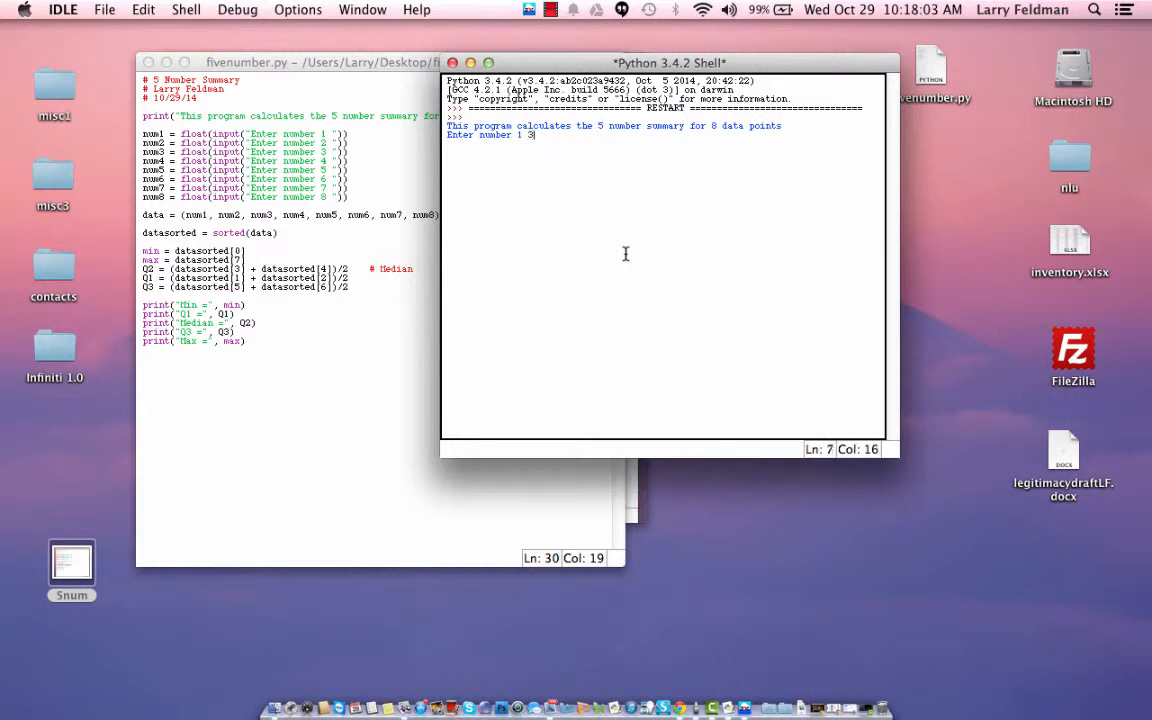
# - Submit the first number and enter 100 as the next input to the running script
pyautogui.press('Return')
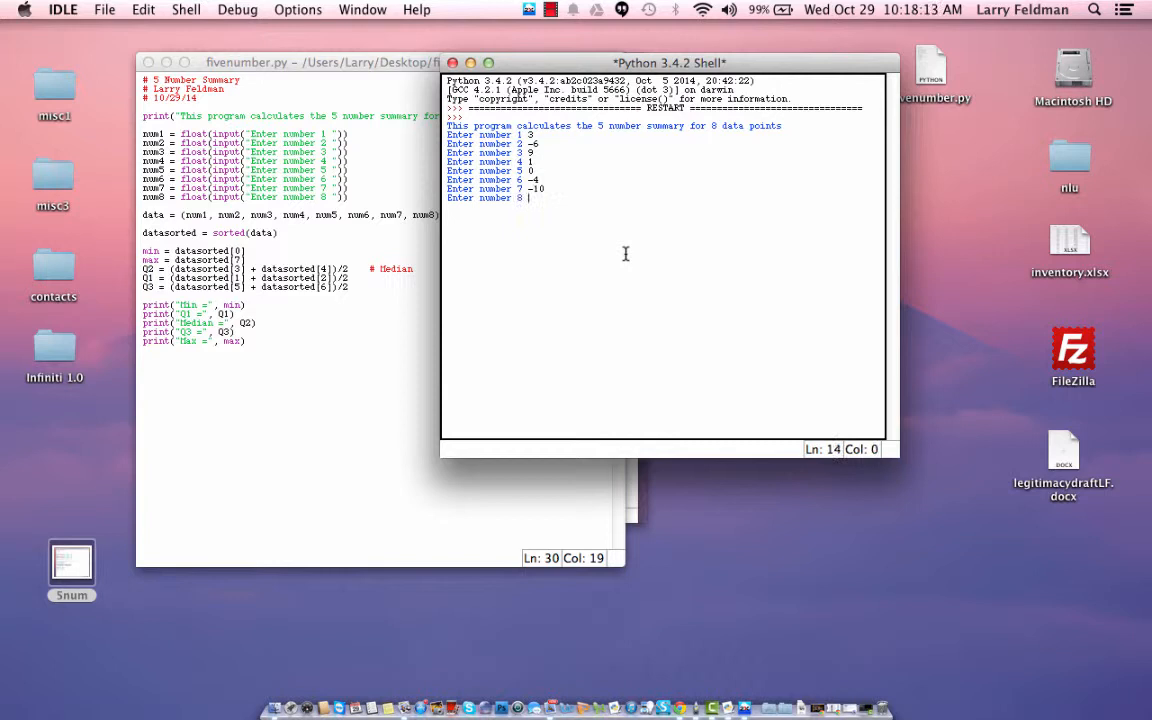
pyautogui.write('100')
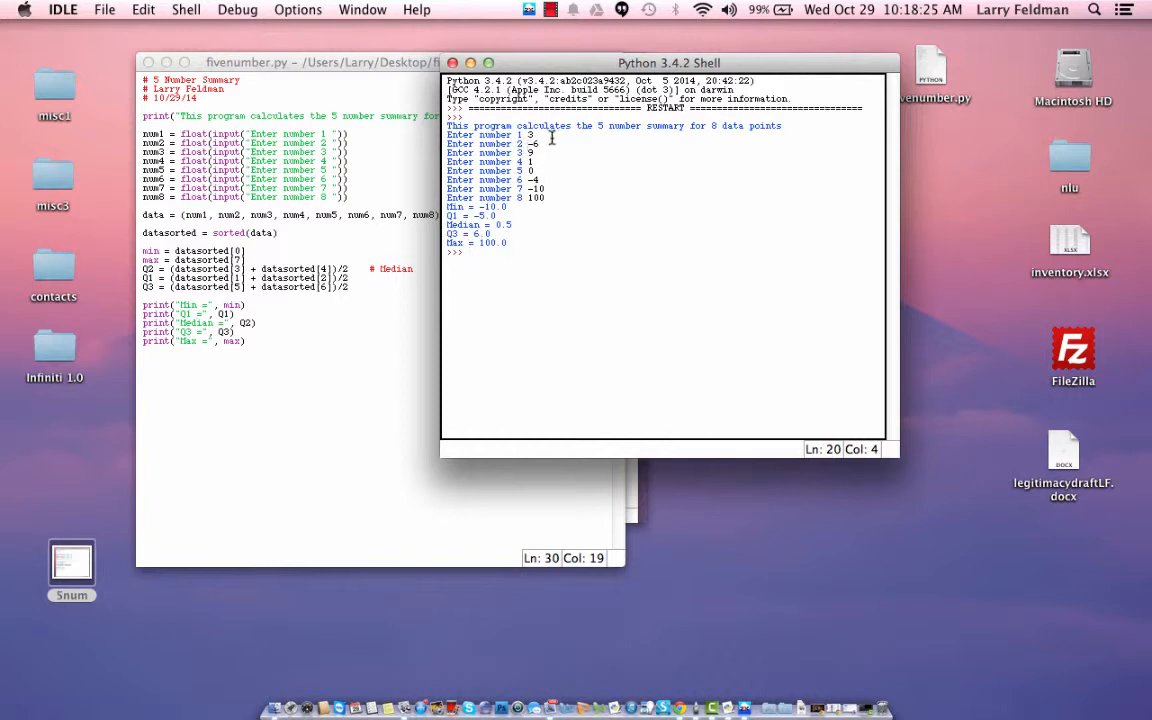
pyautogui.moveTo(530, 220)
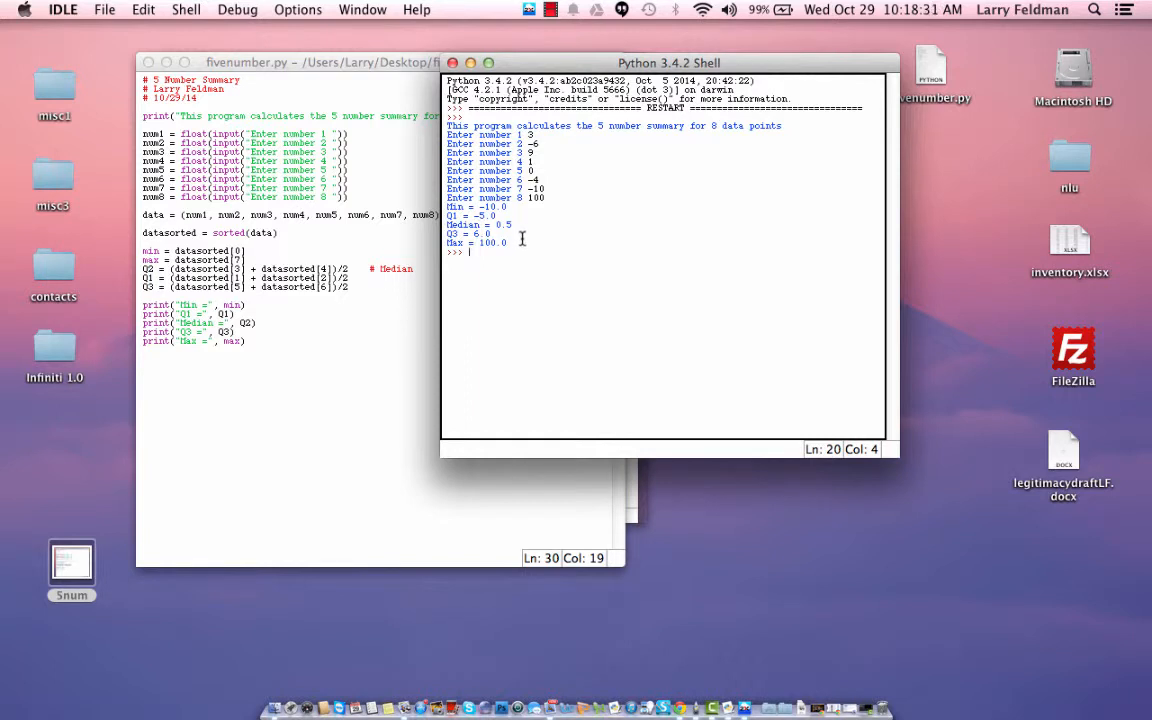
pyautogui.moveTo(548, 268)
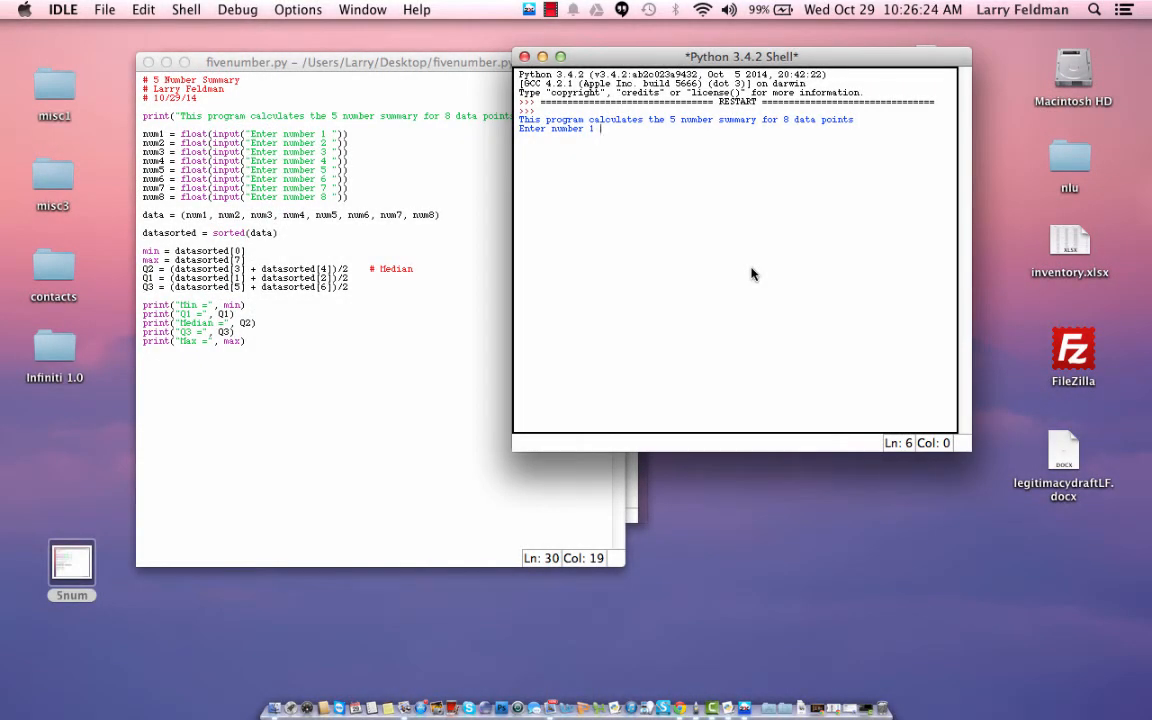
# - Enter 2 at the script's prompt during the 1-to-8 test run
pyautogui.write('2 2')
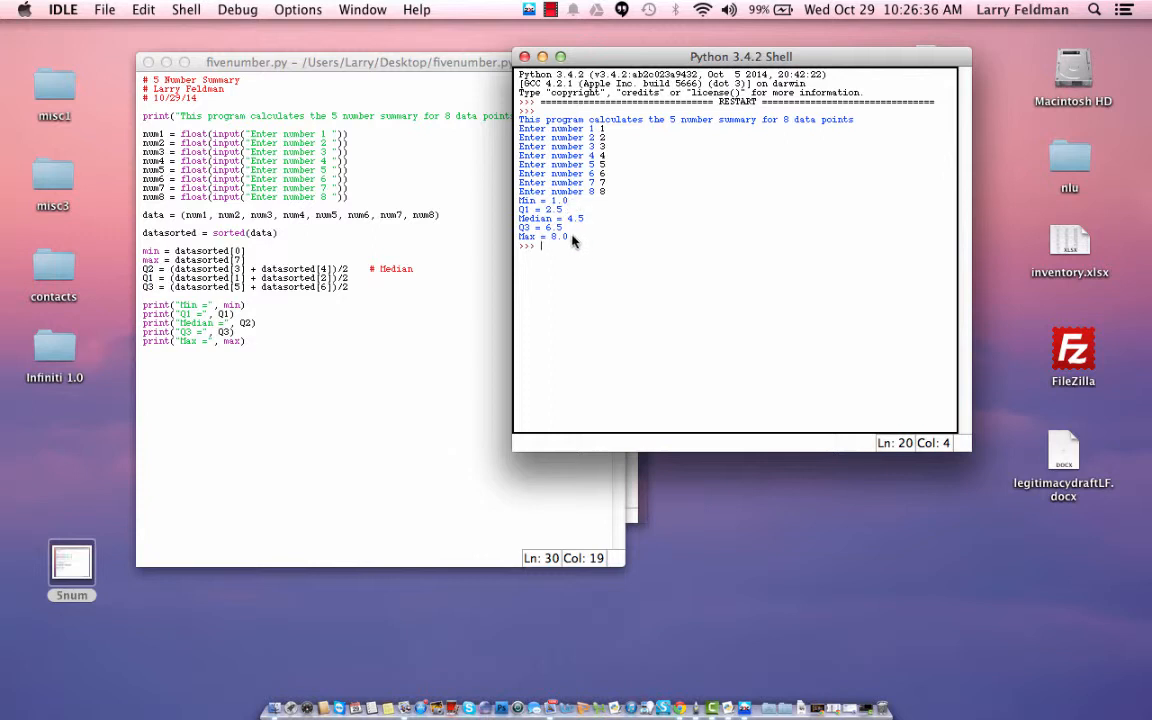
pyautogui.moveTo(590, 220)
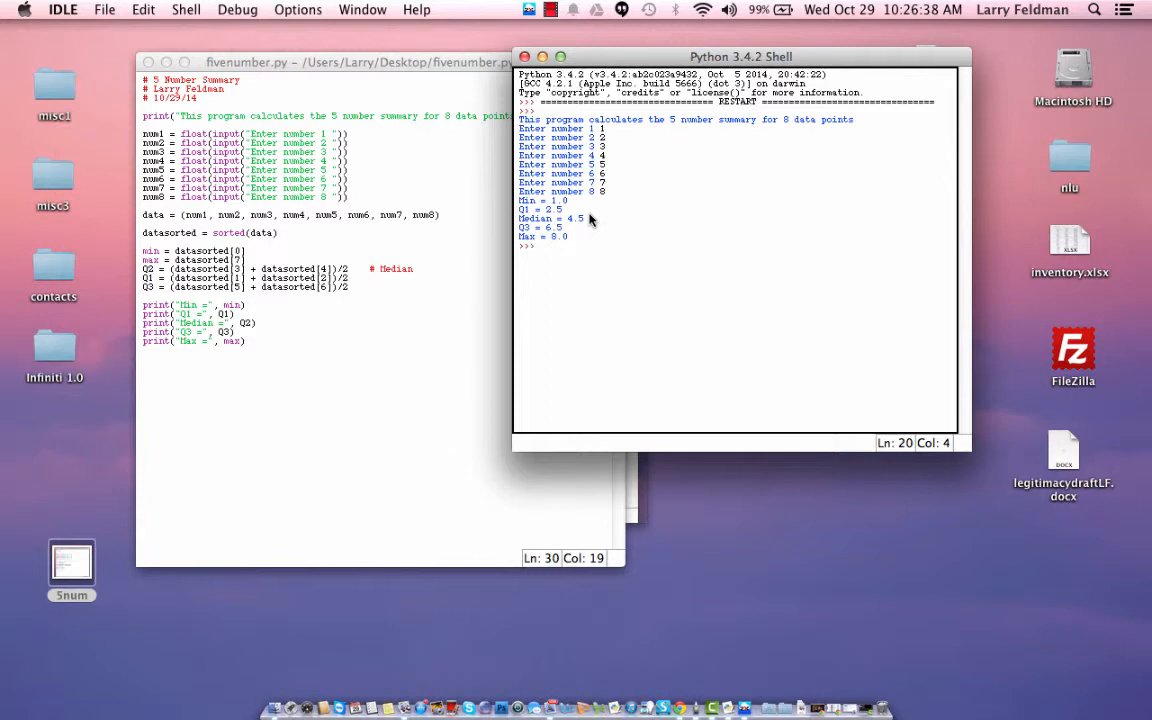
pyautogui.moveTo(610, 162)
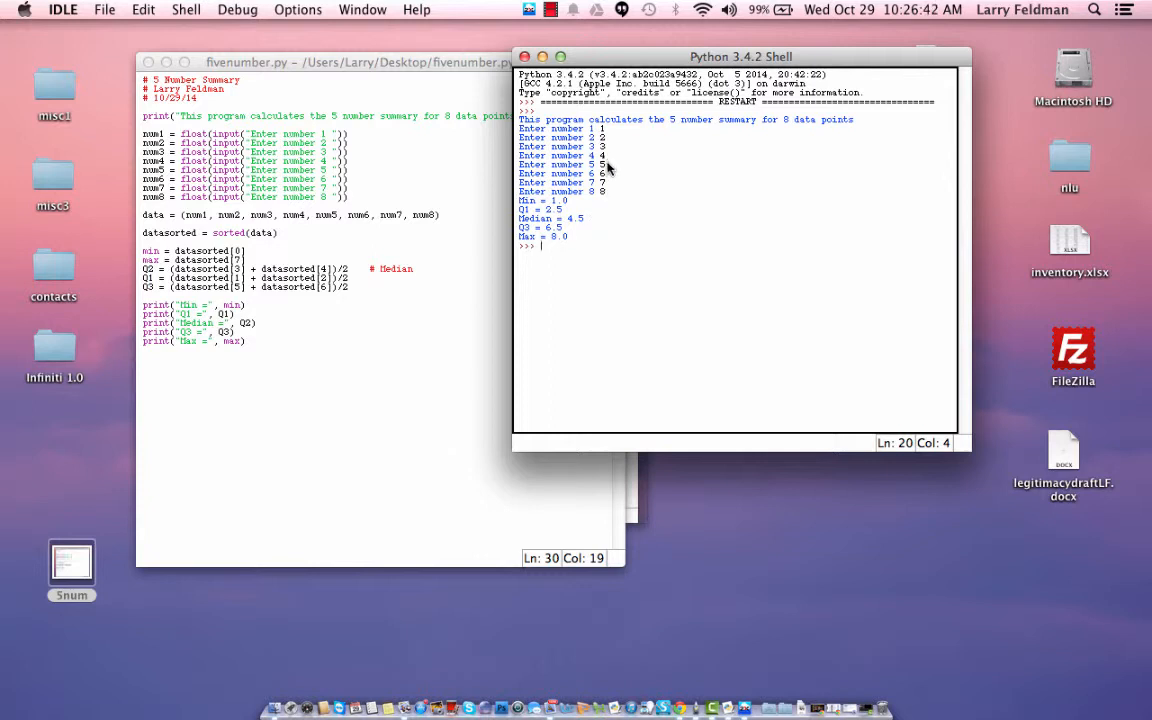
pyautogui.moveTo(584, 224)
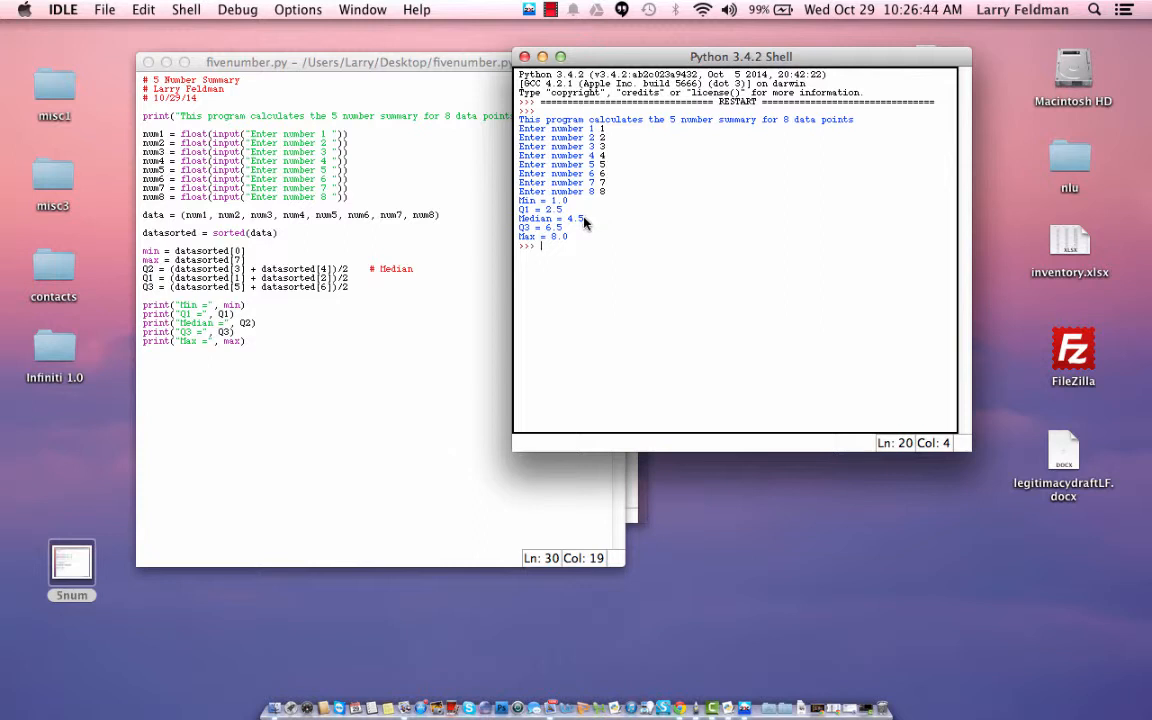
pyautogui.moveTo(588, 224)
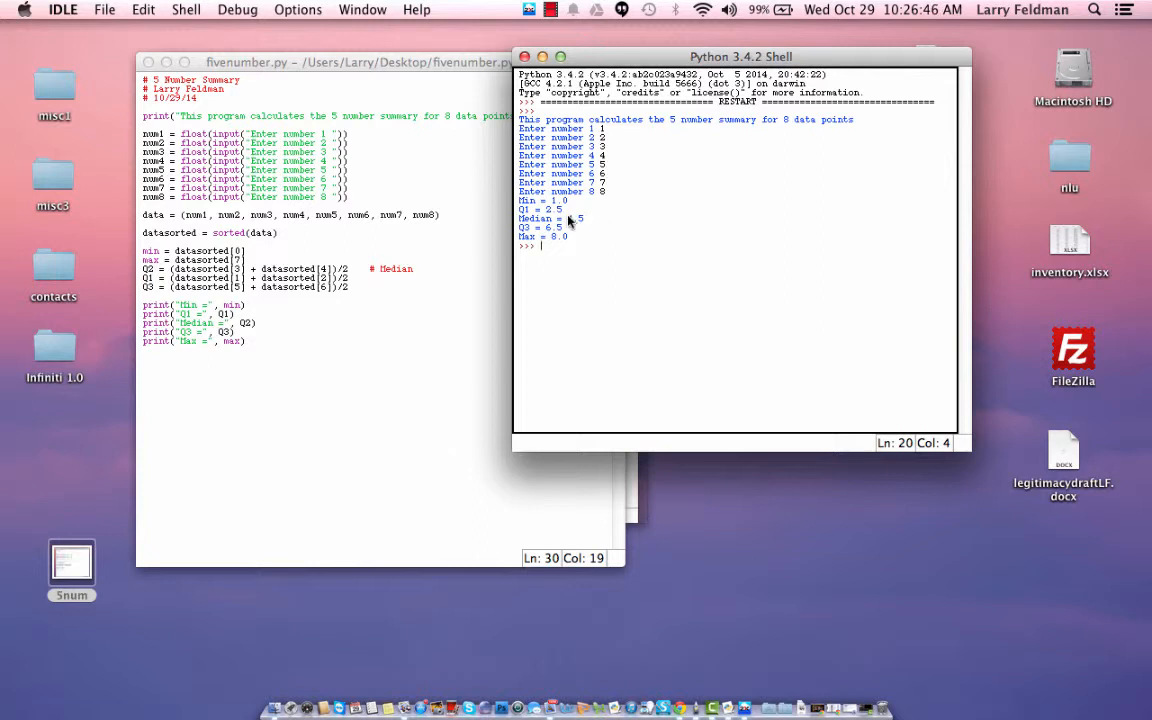
pyautogui.moveTo(610, 170)
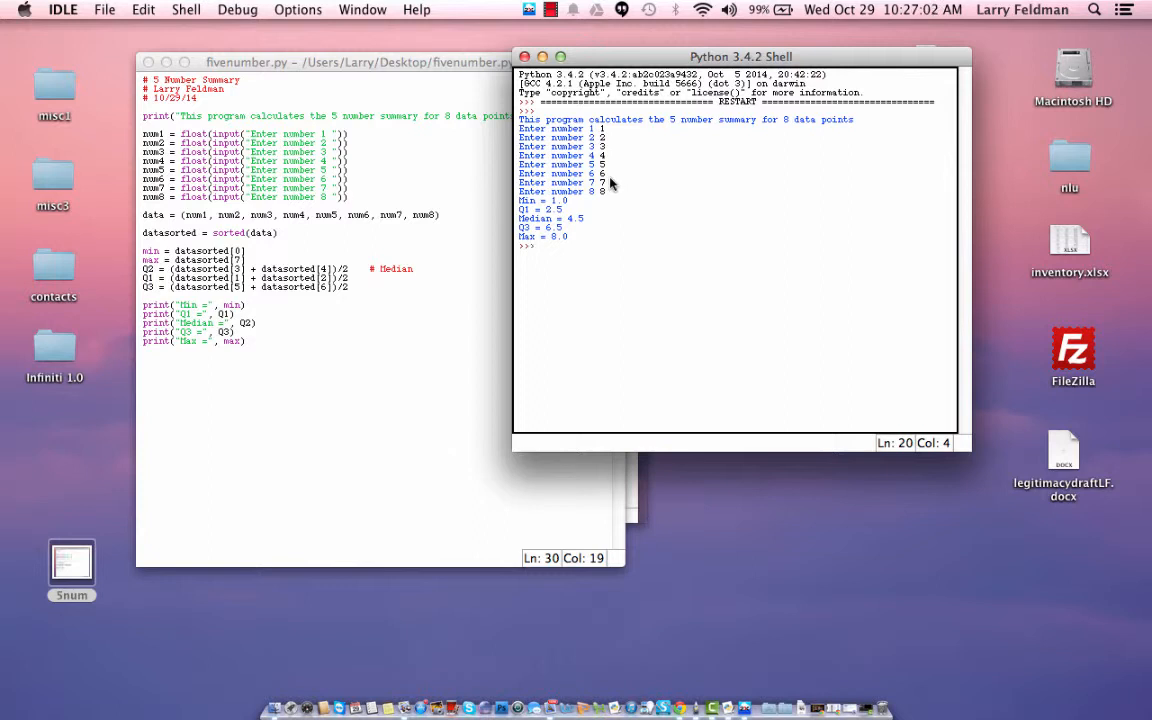
pyautogui.moveTo(612, 156)
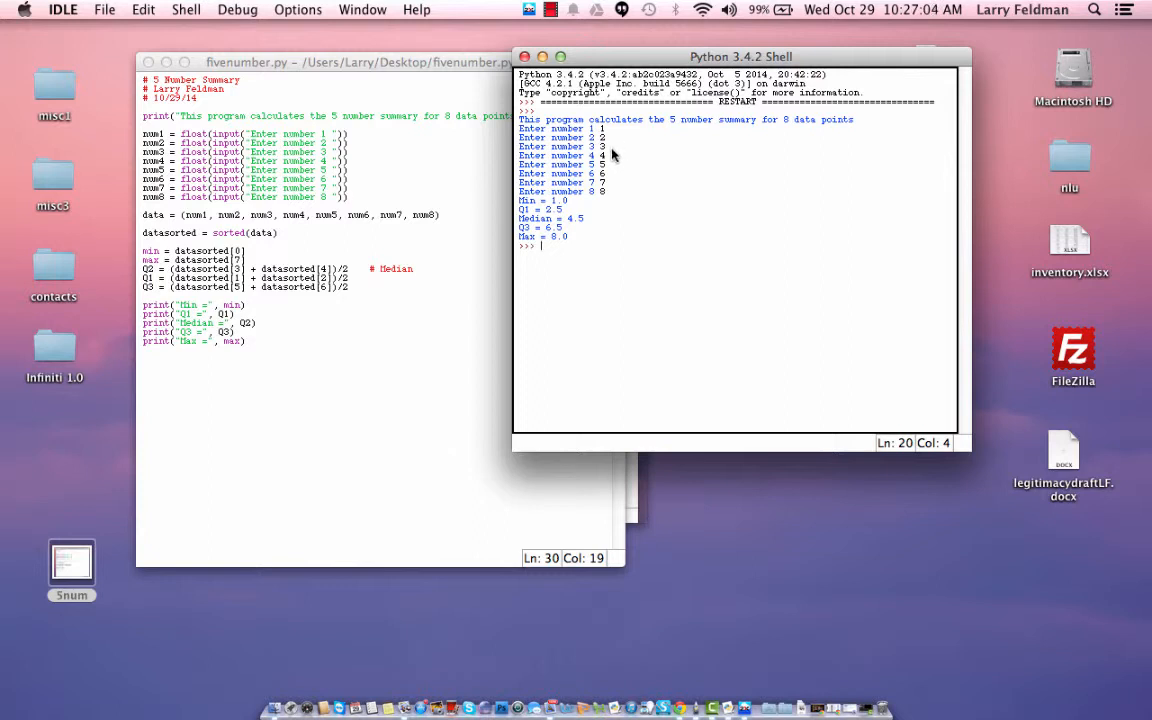
pyautogui.moveTo(612, 196)
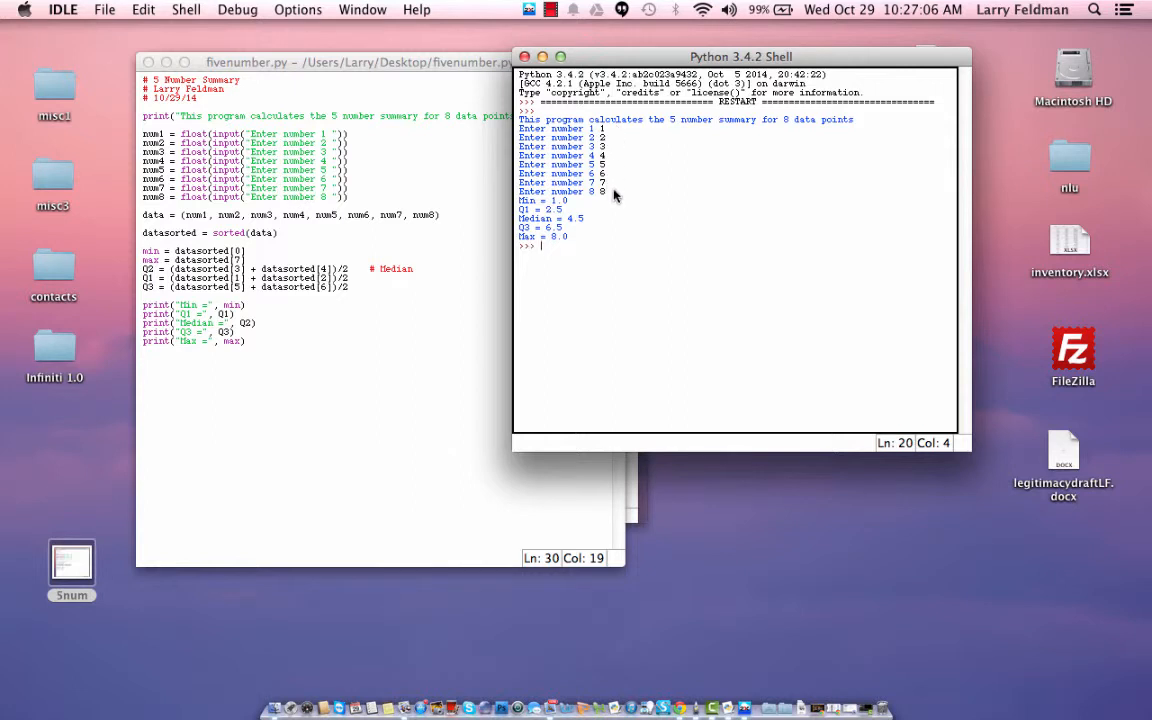
pyautogui.moveTo(610, 184)
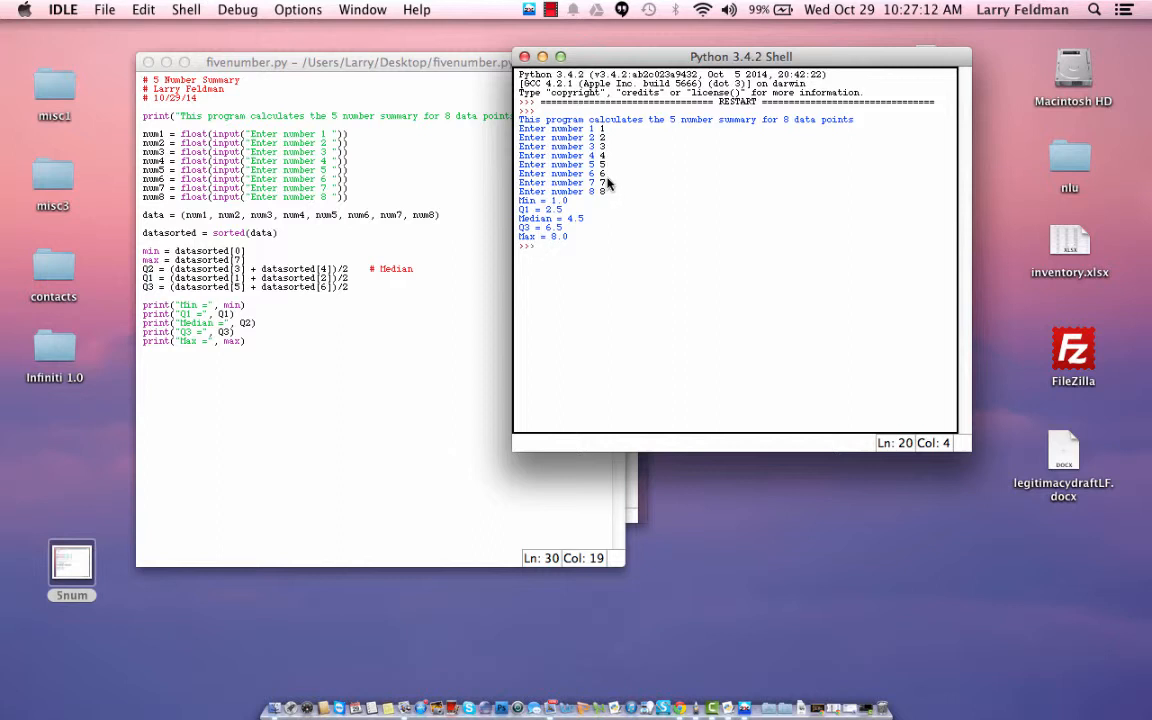
pyautogui.moveTo(600, 258)
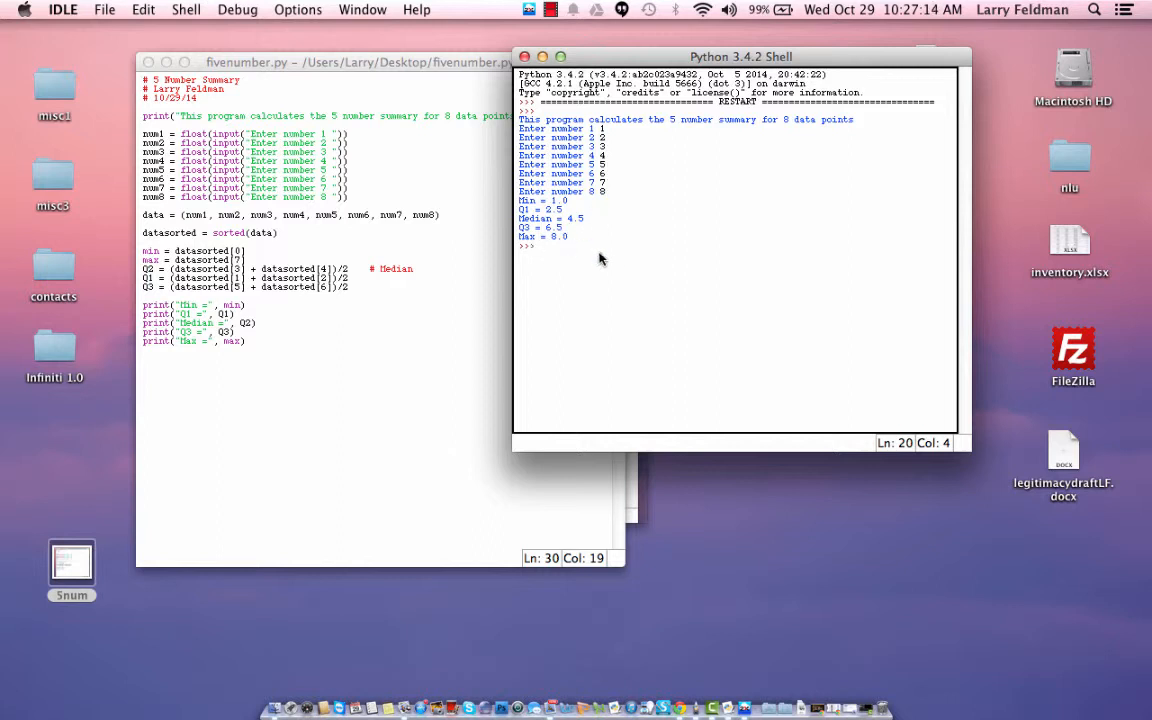
pyautogui.moveTo(644, 308)
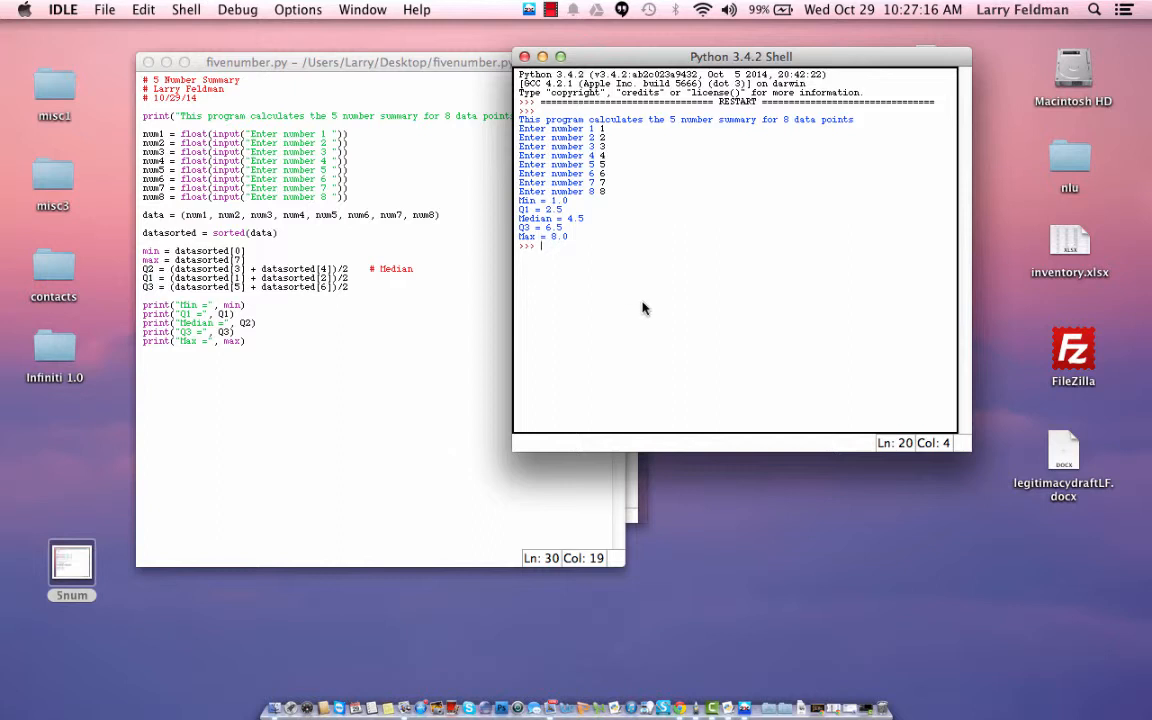
pyautogui.moveTo(656, 314)
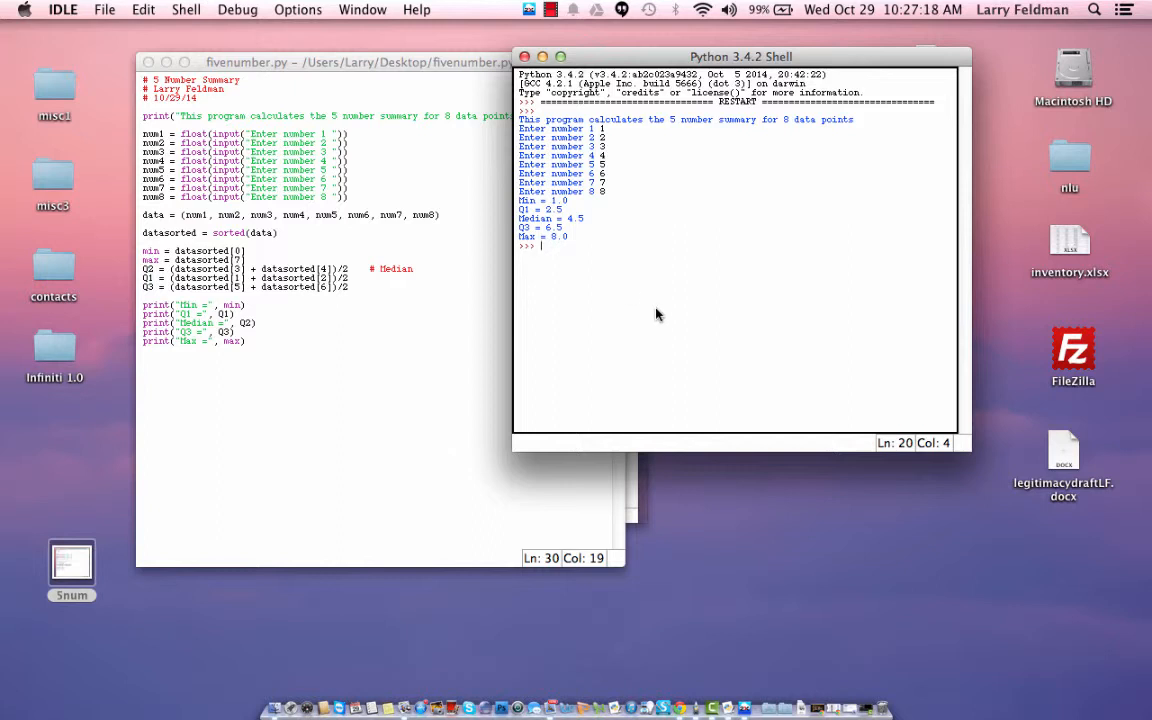
pyautogui.moveTo(692, 318)
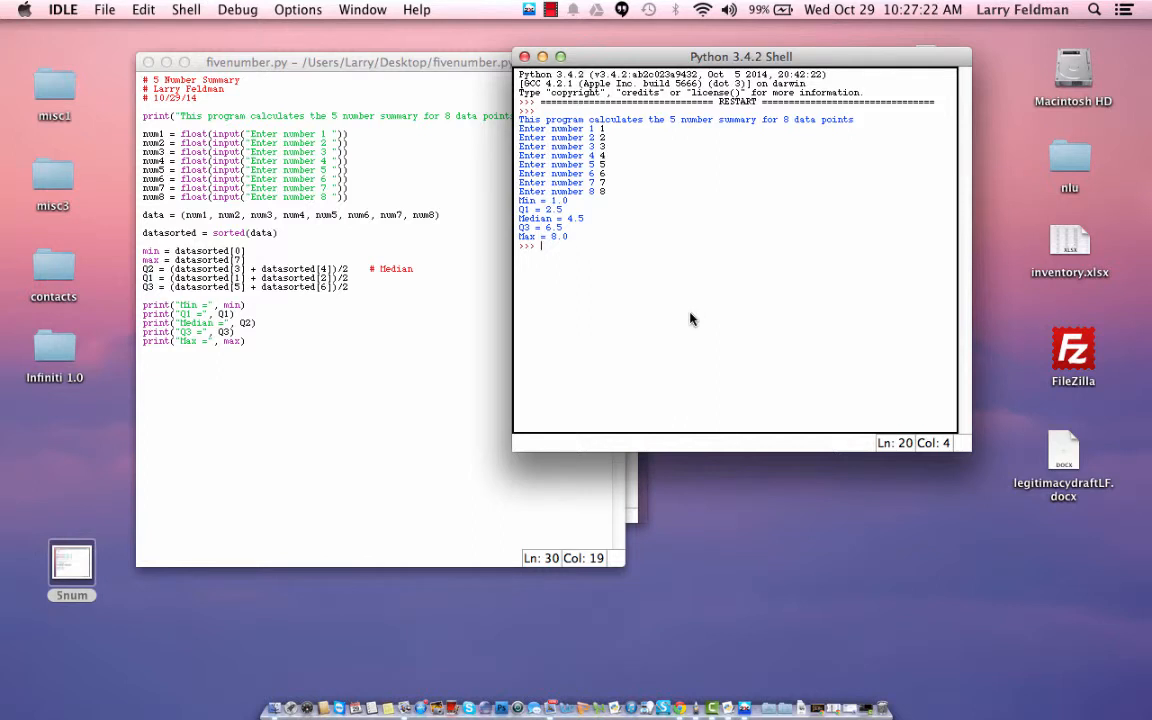
pyautogui.moveTo(720, 244)
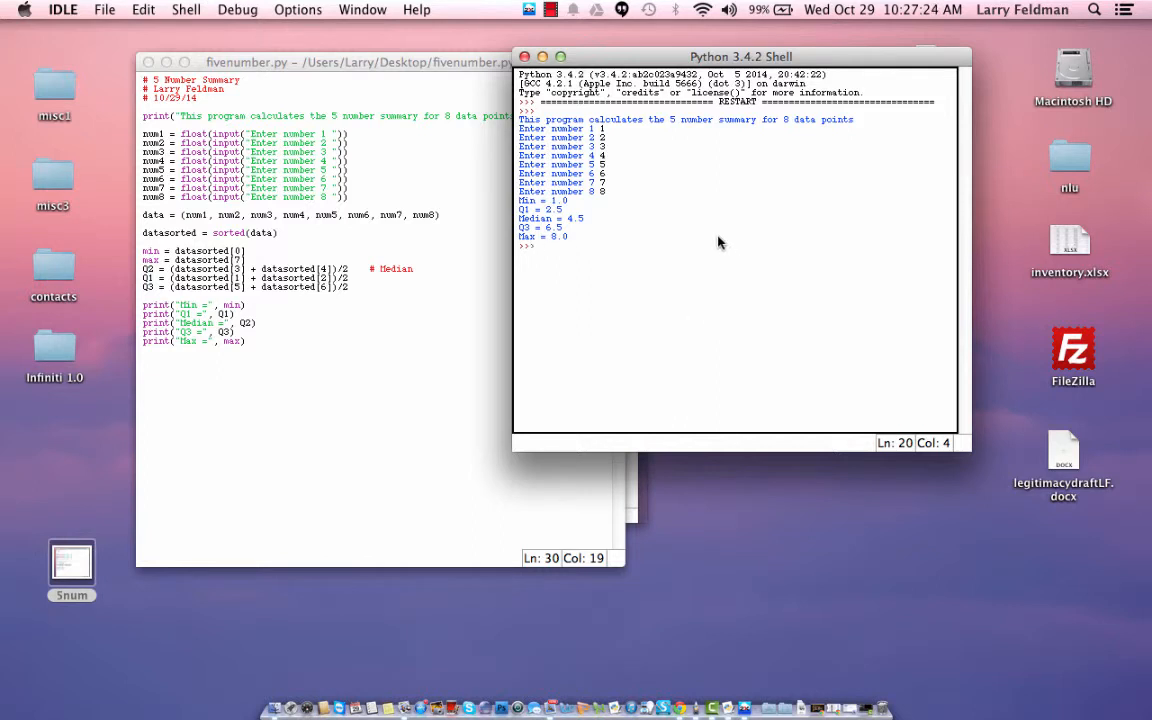